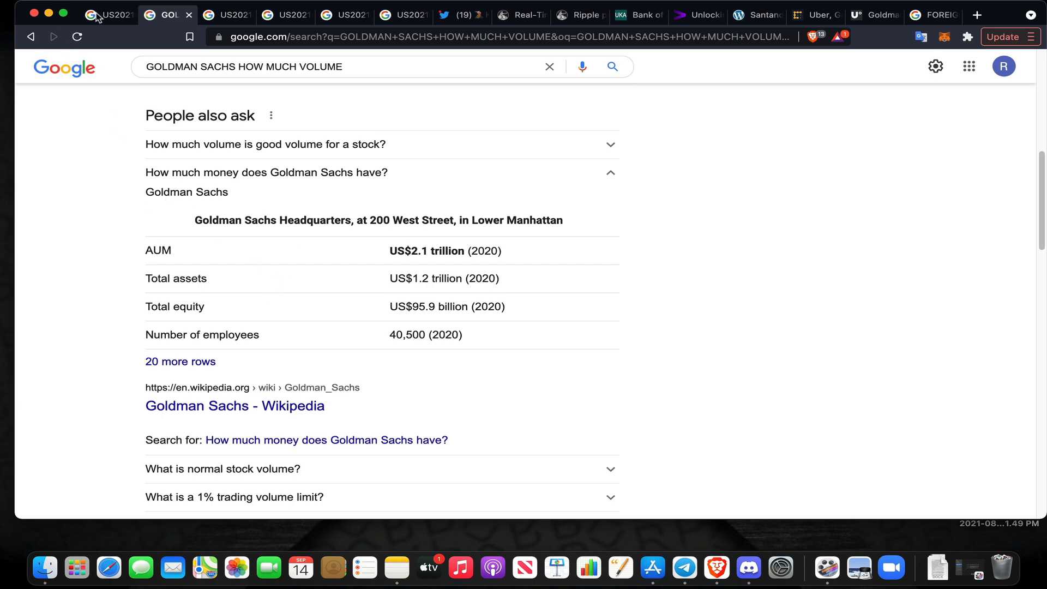
pyautogui.click(107, 14)
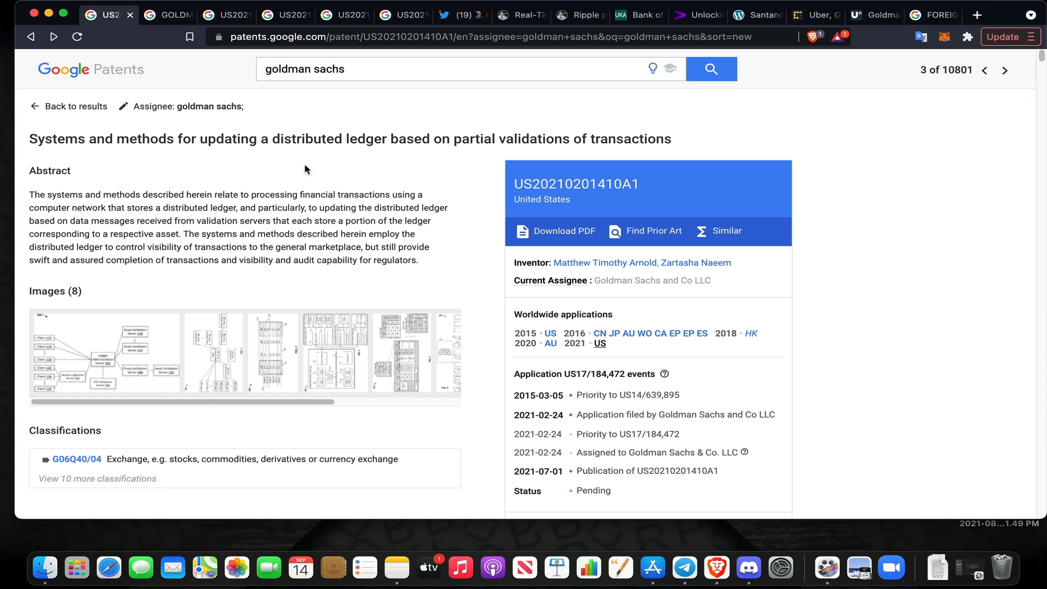
pyautogui.moveTo(283, 158)
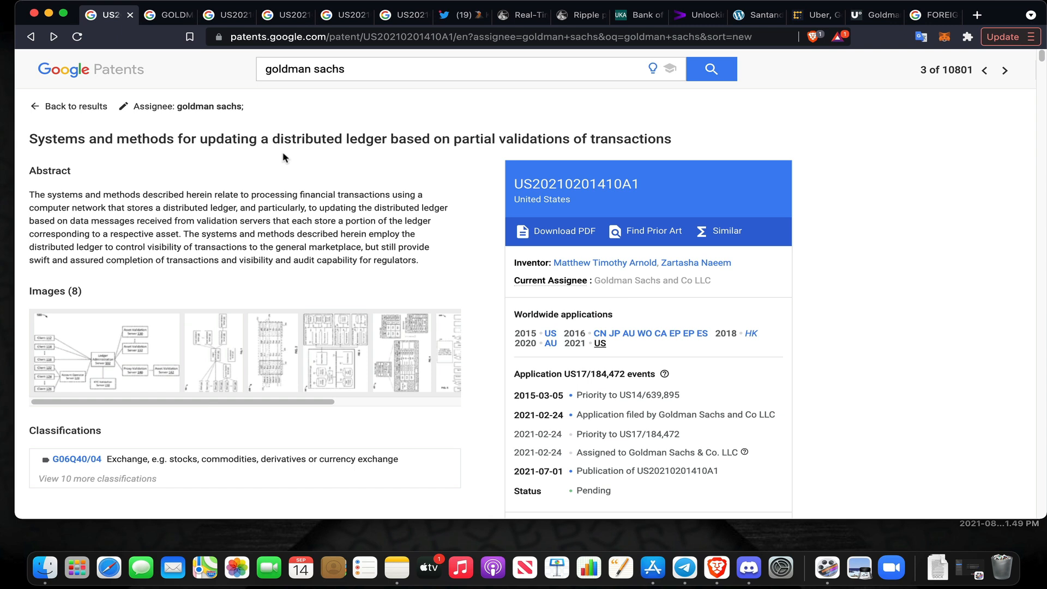
pyautogui.moveTo(140, 194)
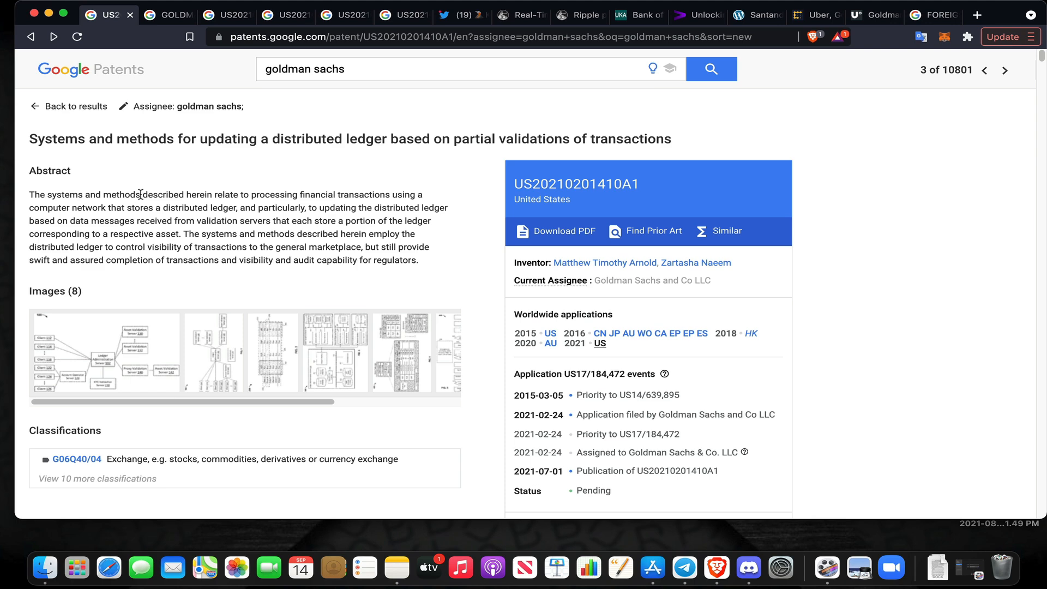
# Scroll past Classifications to the patent's Description and its 23 Claims
pyautogui.scroll(-3)
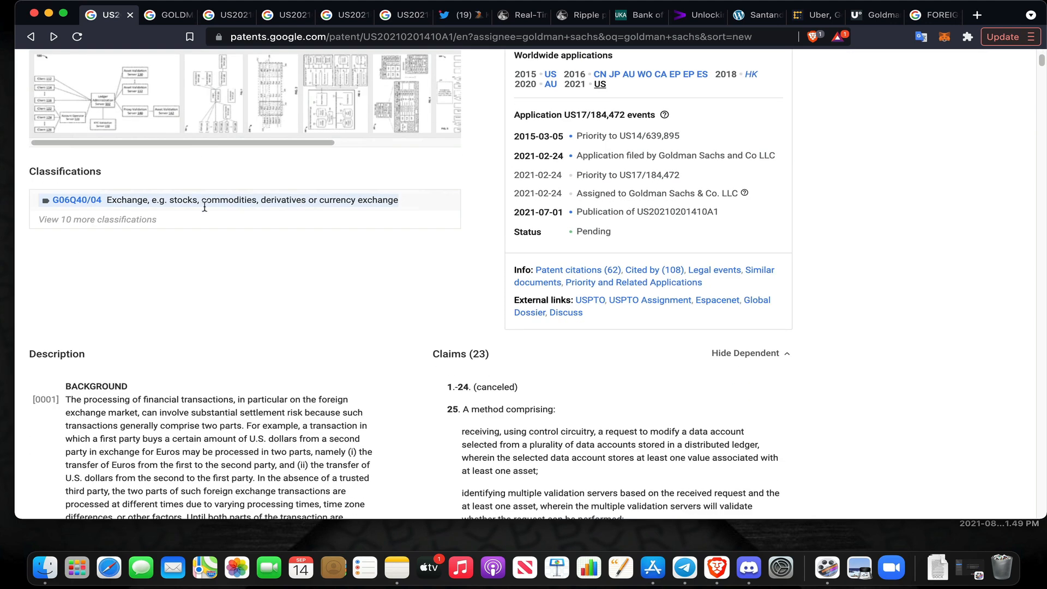
pyautogui.moveTo(554, 148)
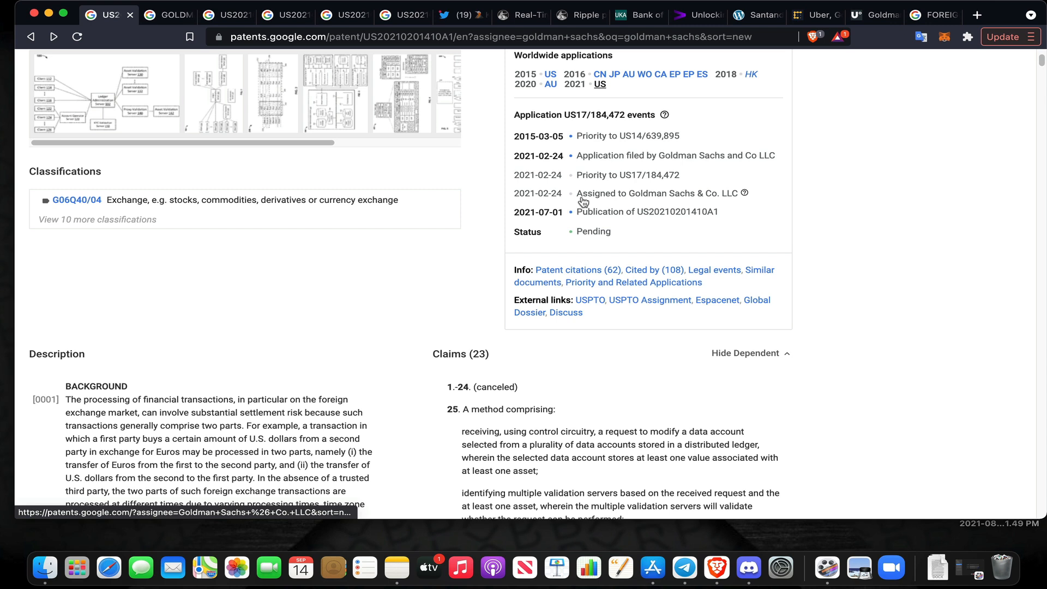
pyautogui.moveTo(551, 222)
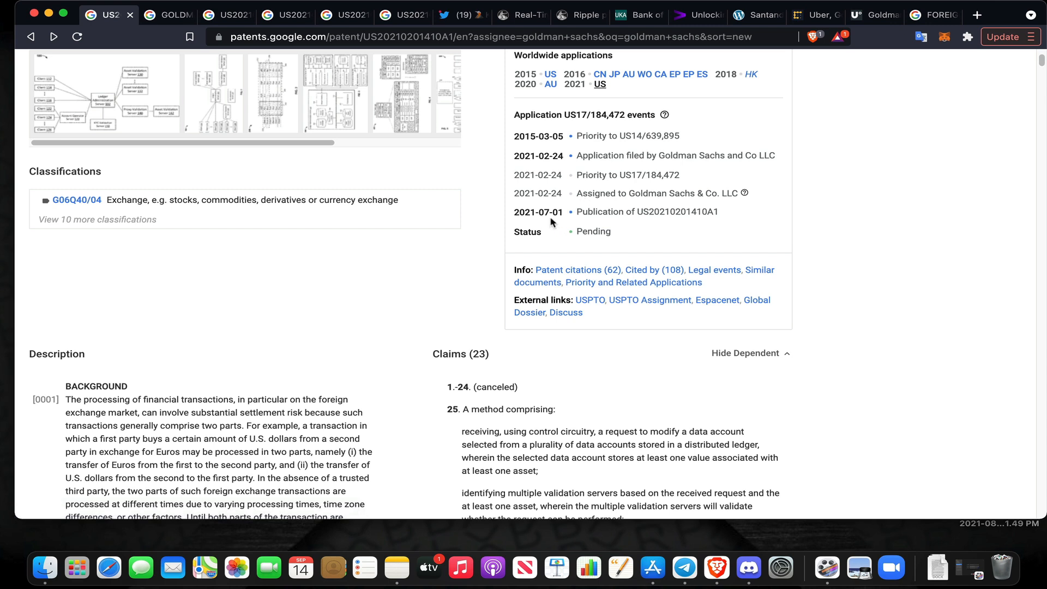
pyautogui.moveTo(549, 225)
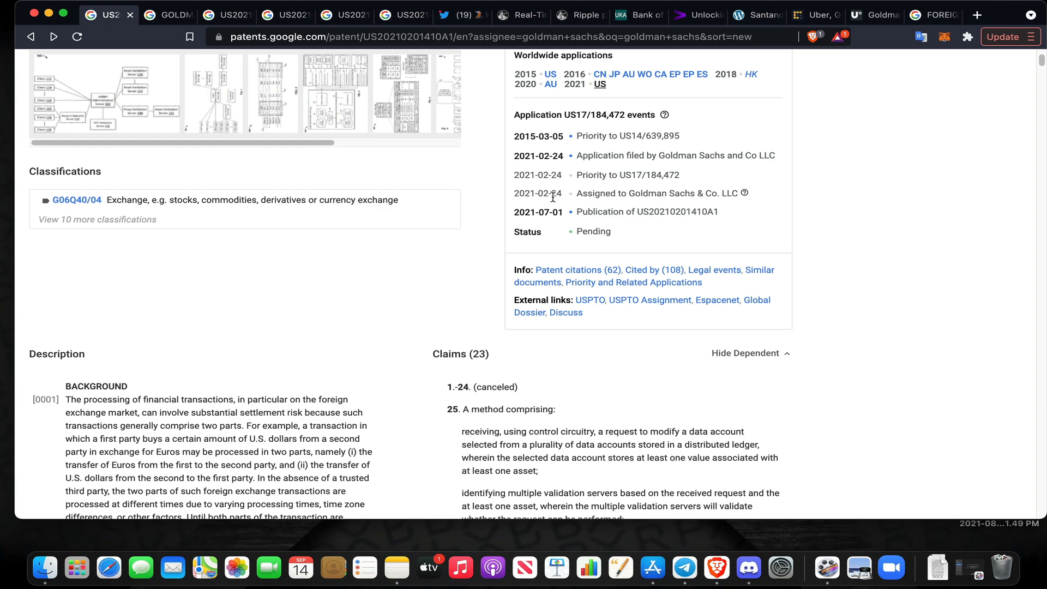
pyautogui.moveTo(552, 186)
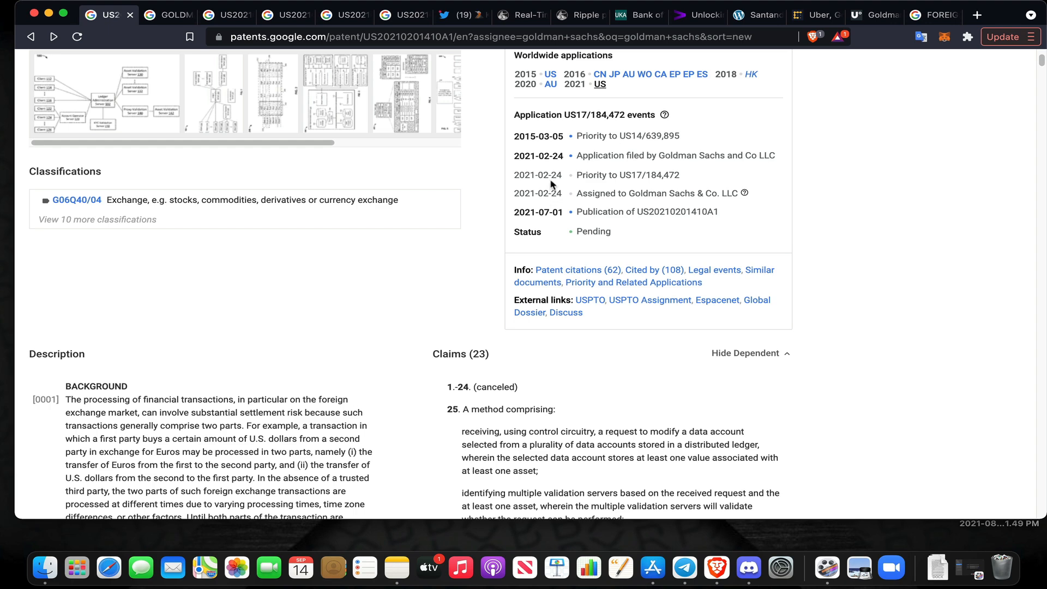
# Find 'ripple' on the page and scroll to the first of 7 matches in paragraph [0003]
pyautogui.write('ripple')
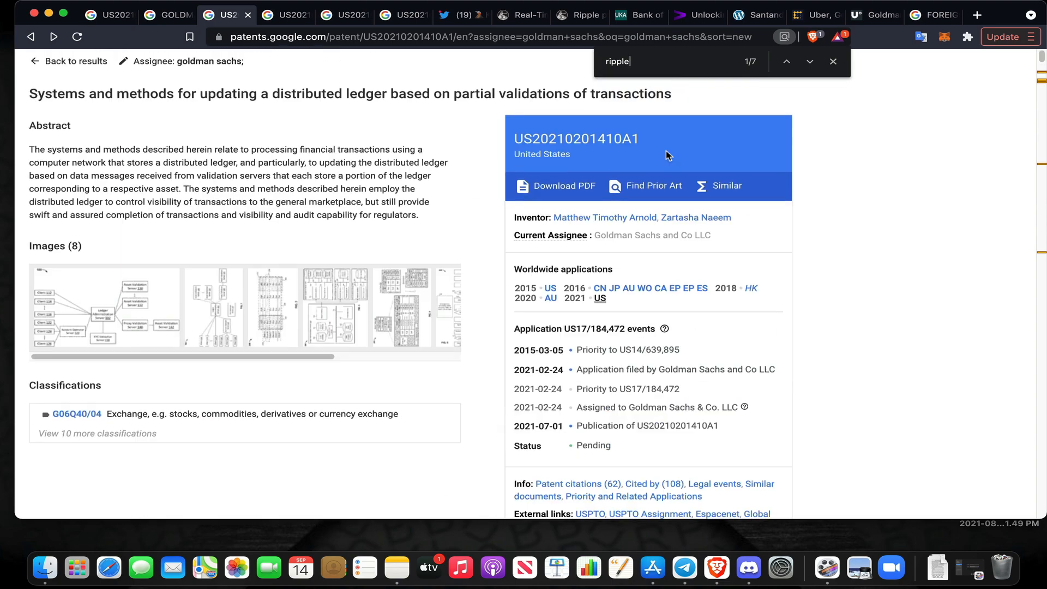
pyautogui.scroll(-3)
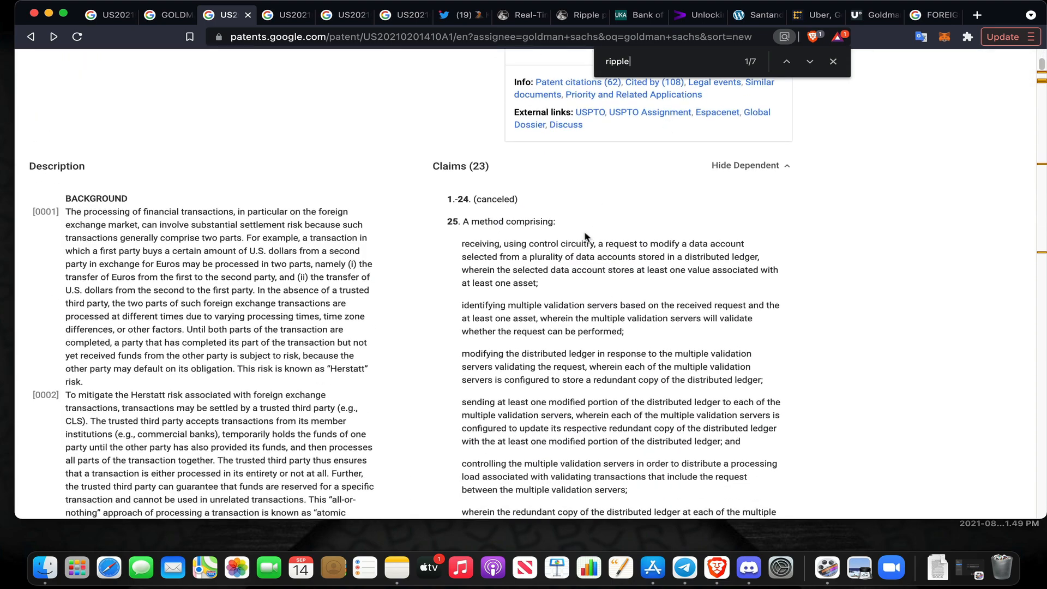
pyautogui.scroll(-3)
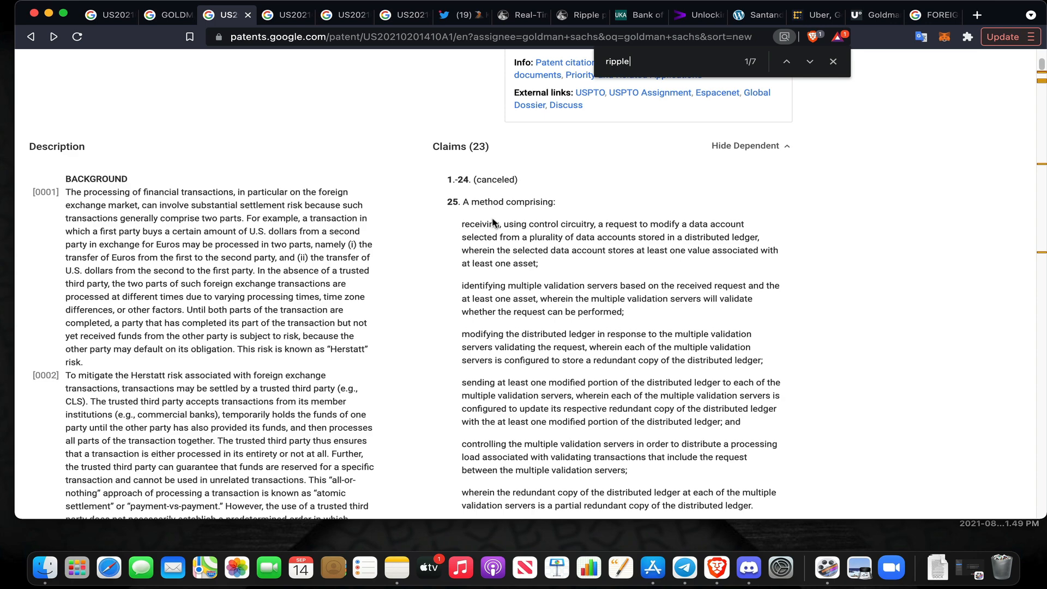
pyautogui.scroll(-3)
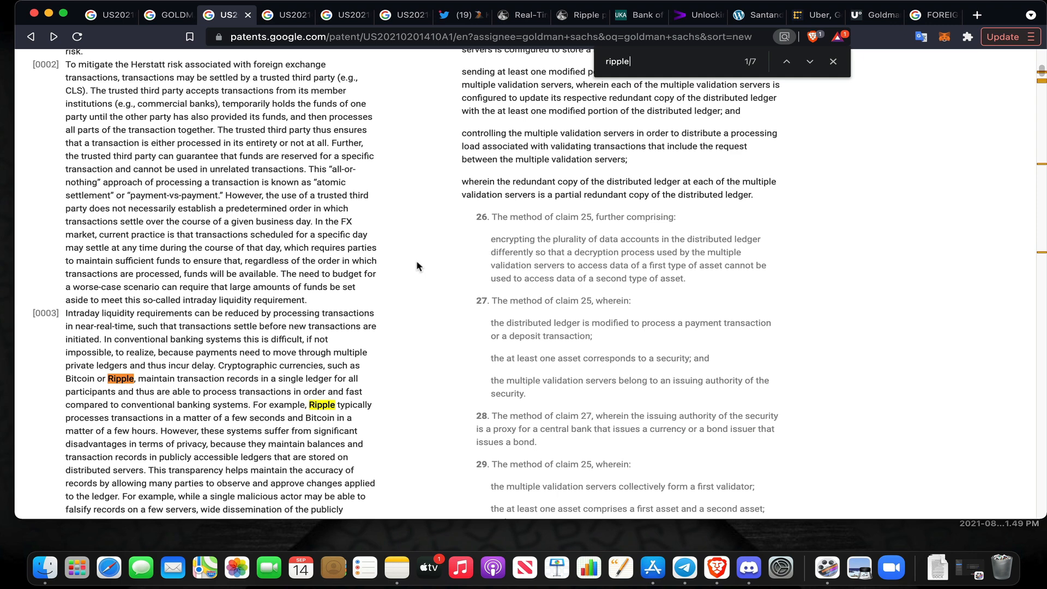
pyautogui.moveTo(196, 318)
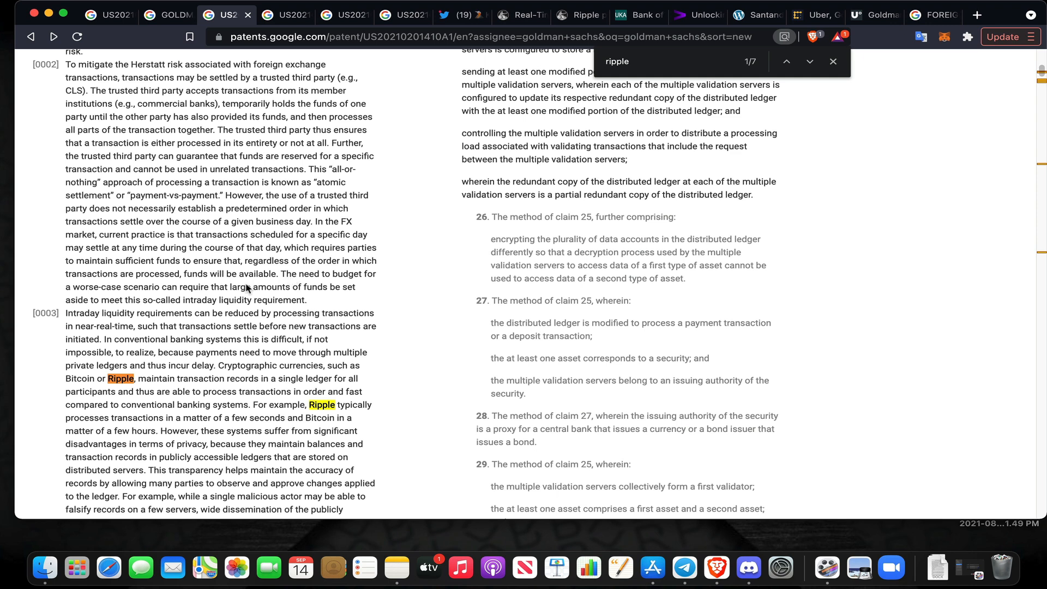
pyautogui.moveTo(268, 212)
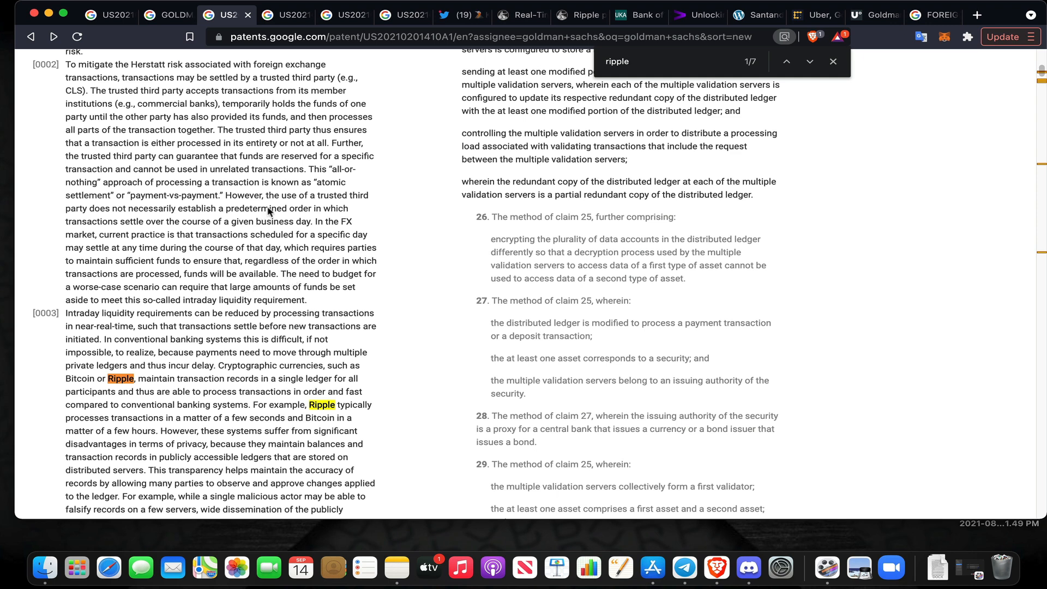
pyautogui.moveTo(261, 231)
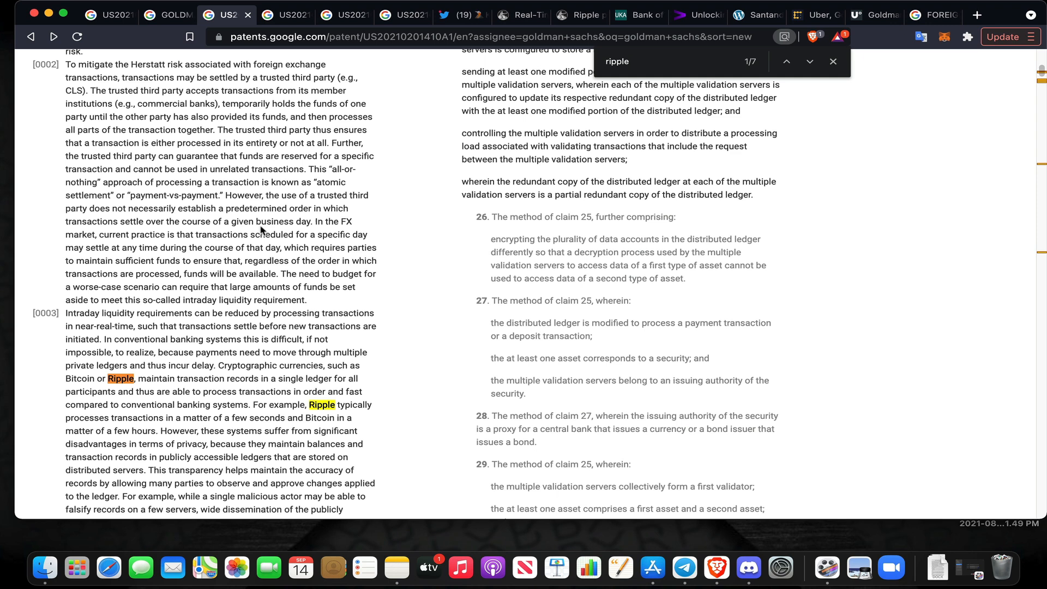
pyautogui.moveTo(252, 239)
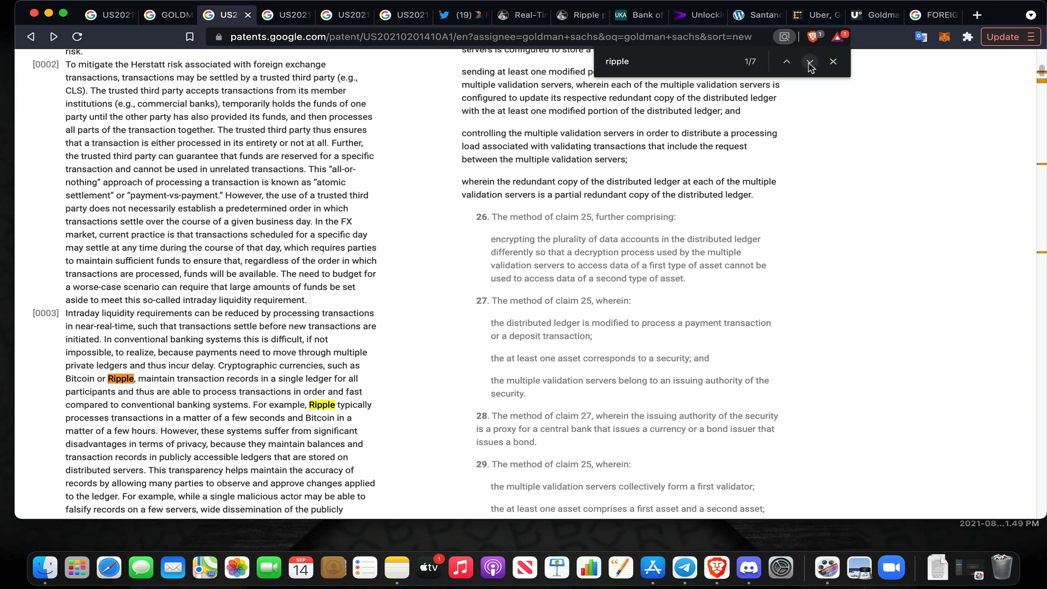
pyautogui.scroll(-3)
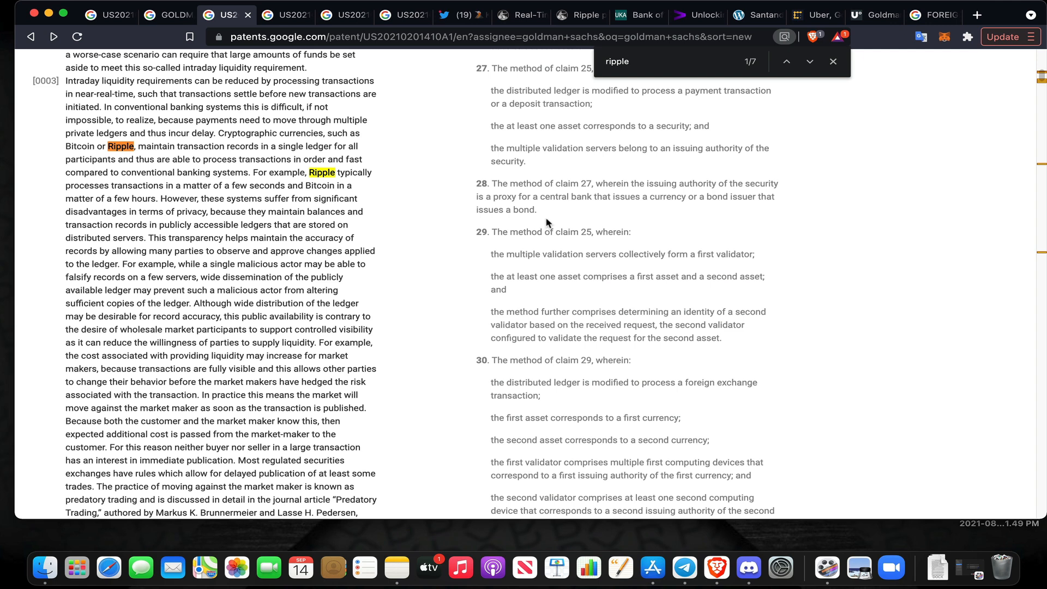
pyautogui.moveTo(142, 100)
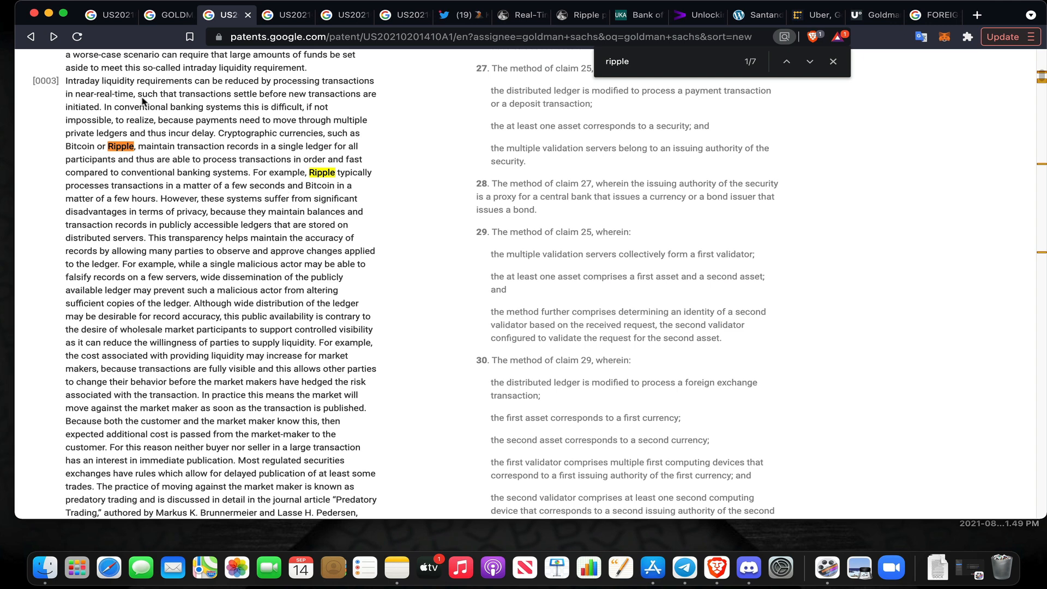
pyautogui.moveTo(89, 137)
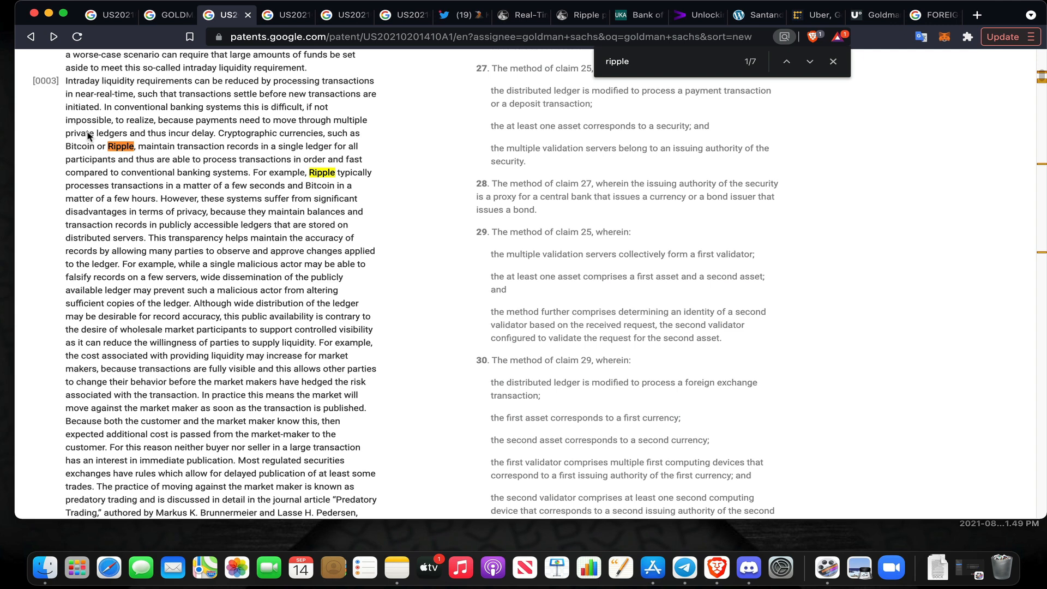
pyautogui.moveTo(155, 164)
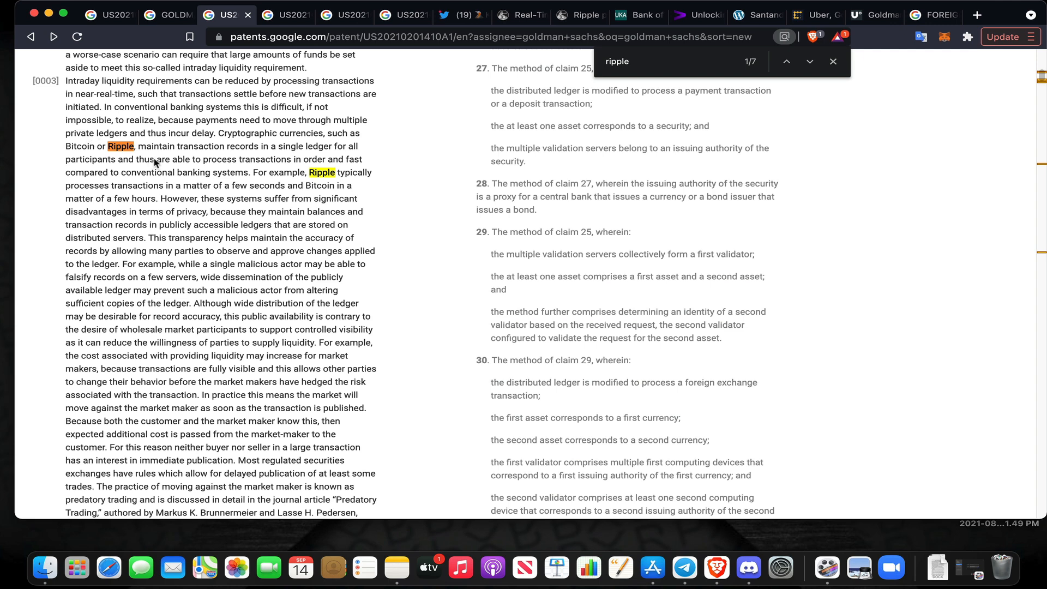
pyautogui.moveTo(212, 187)
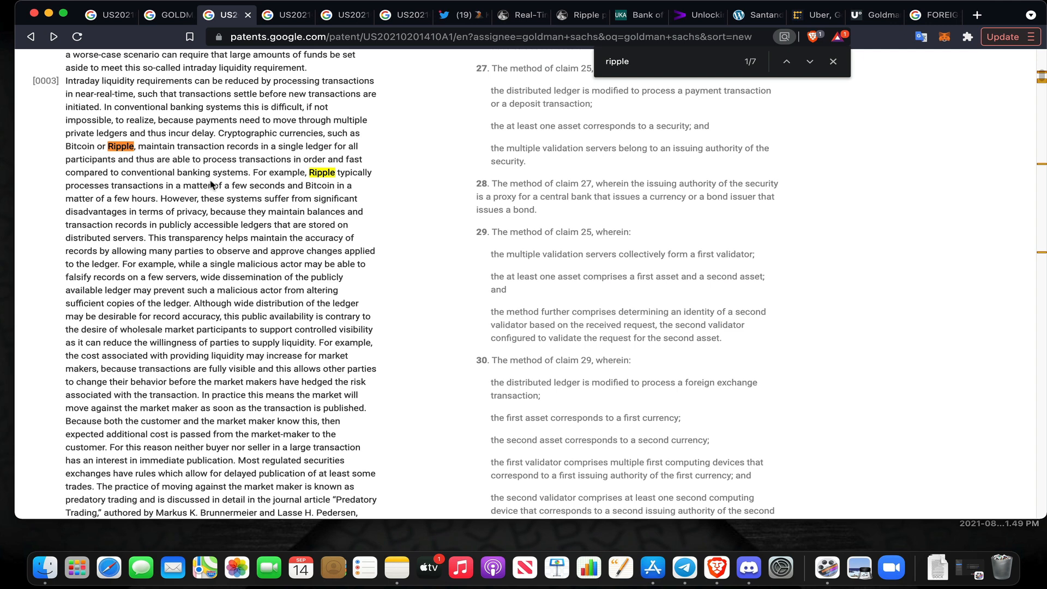
pyautogui.moveTo(221, 169)
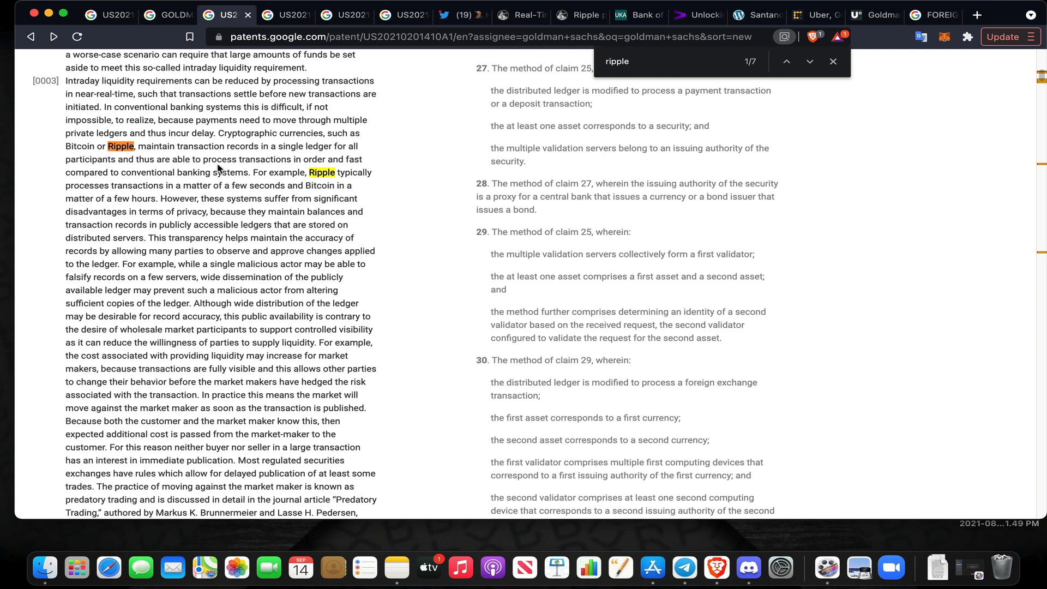
pyautogui.moveTo(229, 204)
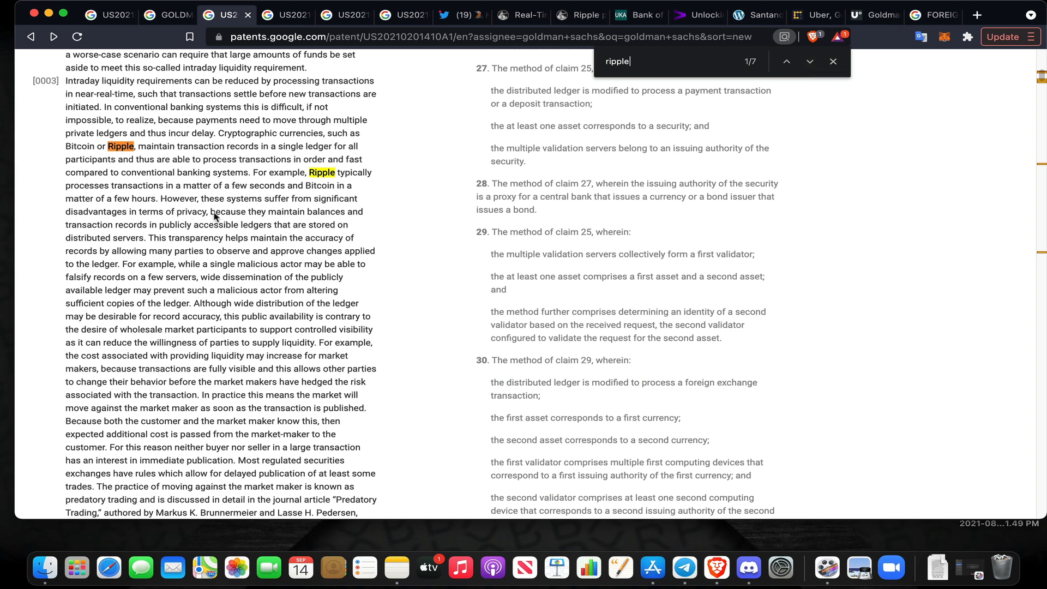
pyautogui.moveTo(822, 72)
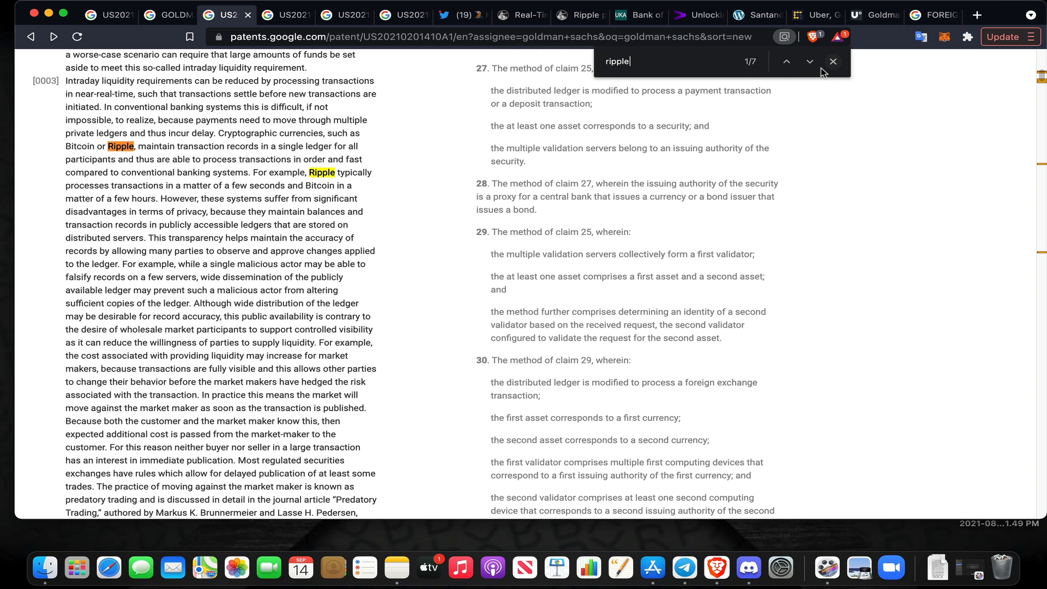
# Step through the Ripple matches to match 3 of 7 in paragraph [0004]
pyautogui.click(809, 62)
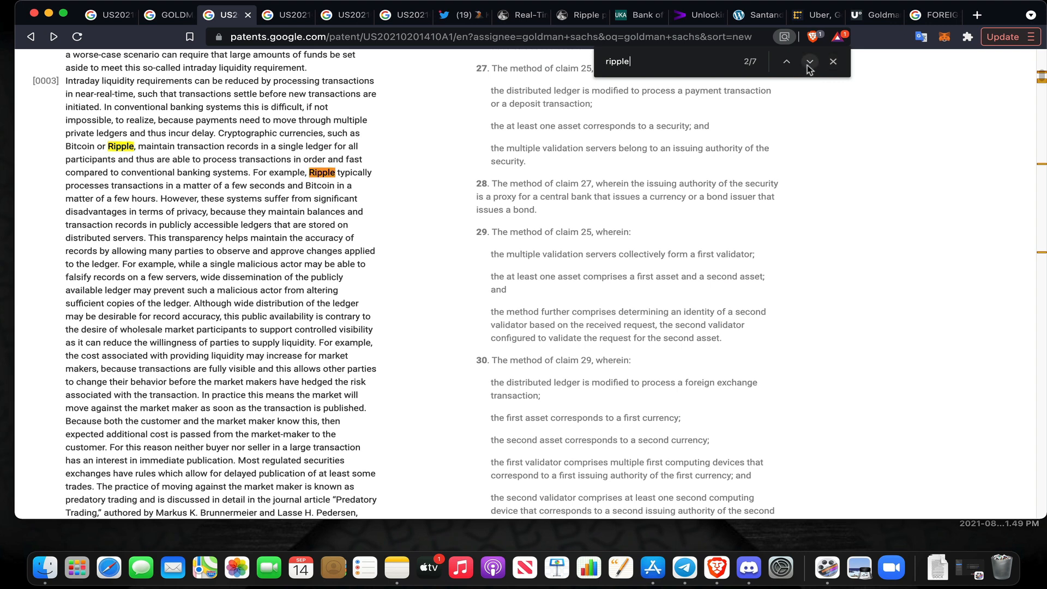
pyautogui.moveTo(809, 62)
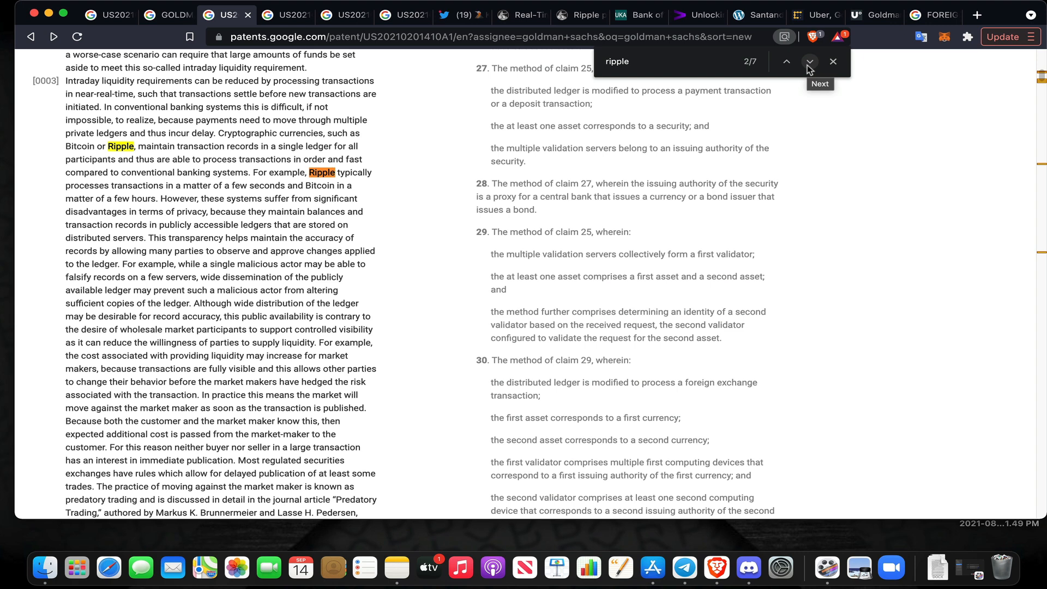
pyautogui.moveTo(809, 66)
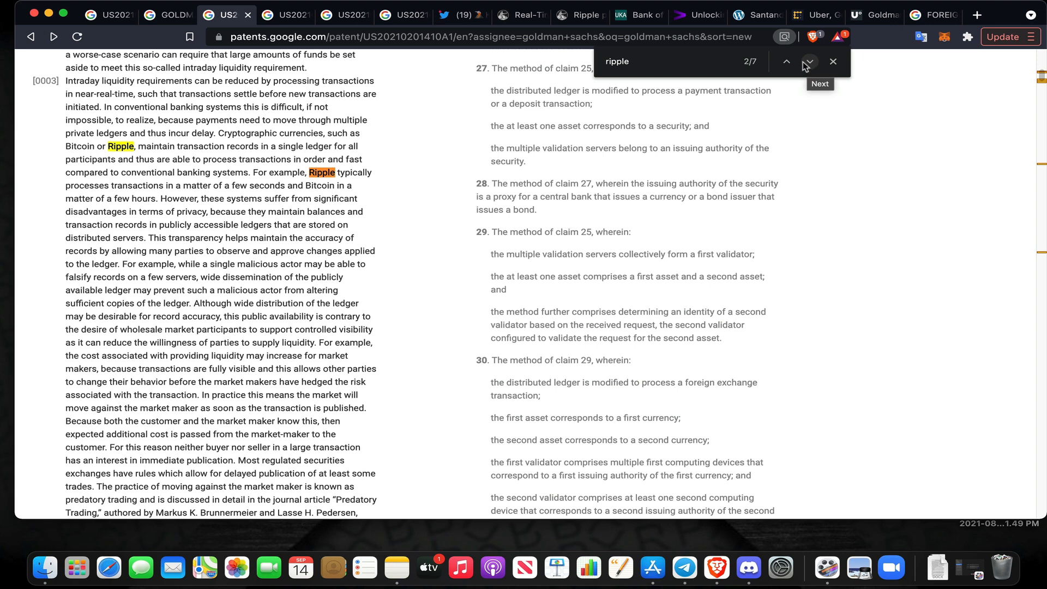
pyautogui.moveTo(791, 55)
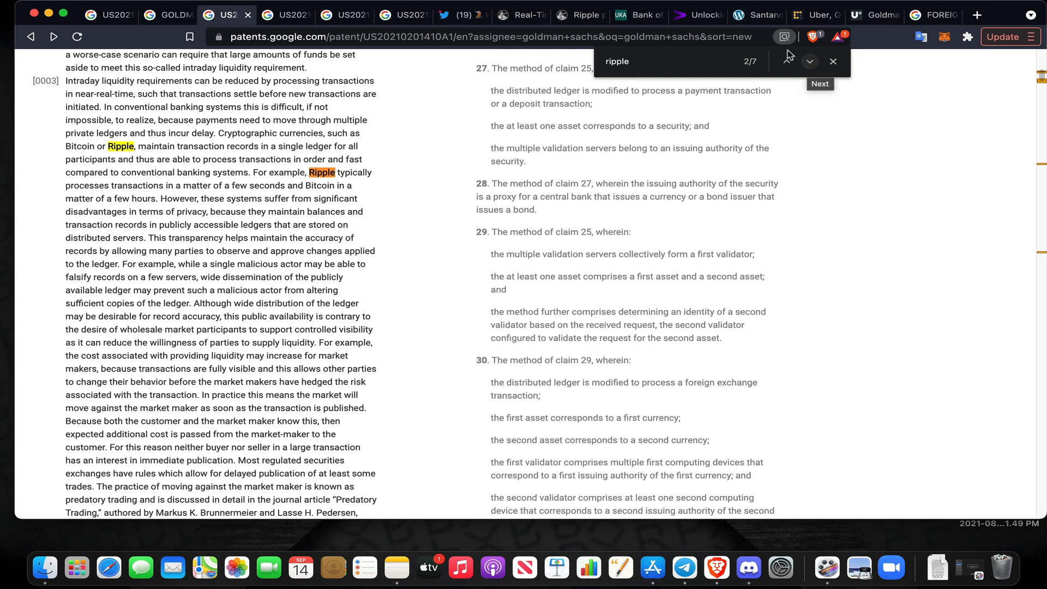
pyautogui.click(809, 60)
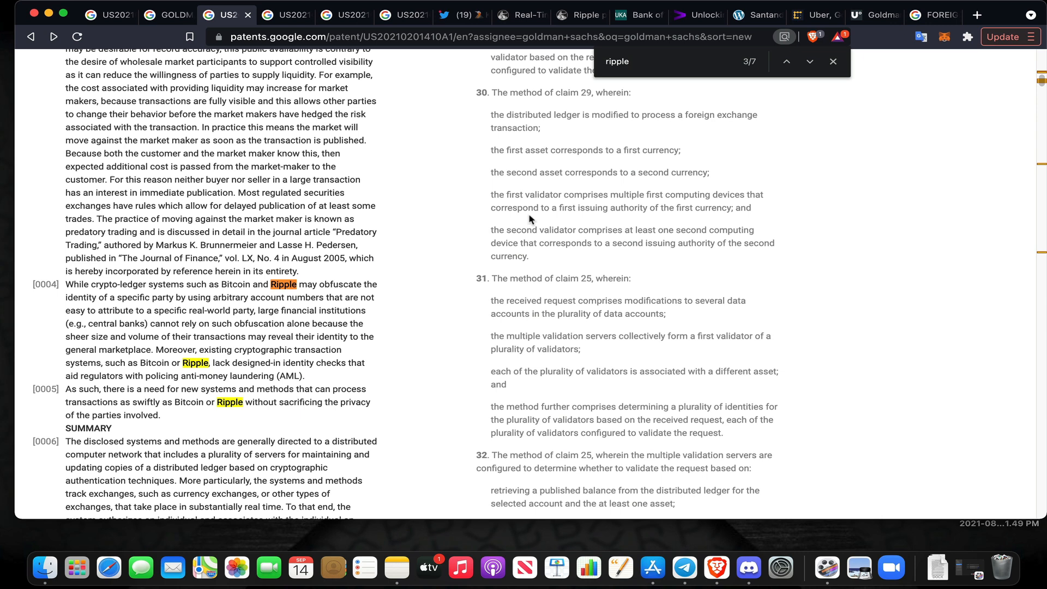
pyautogui.moveTo(515, 245)
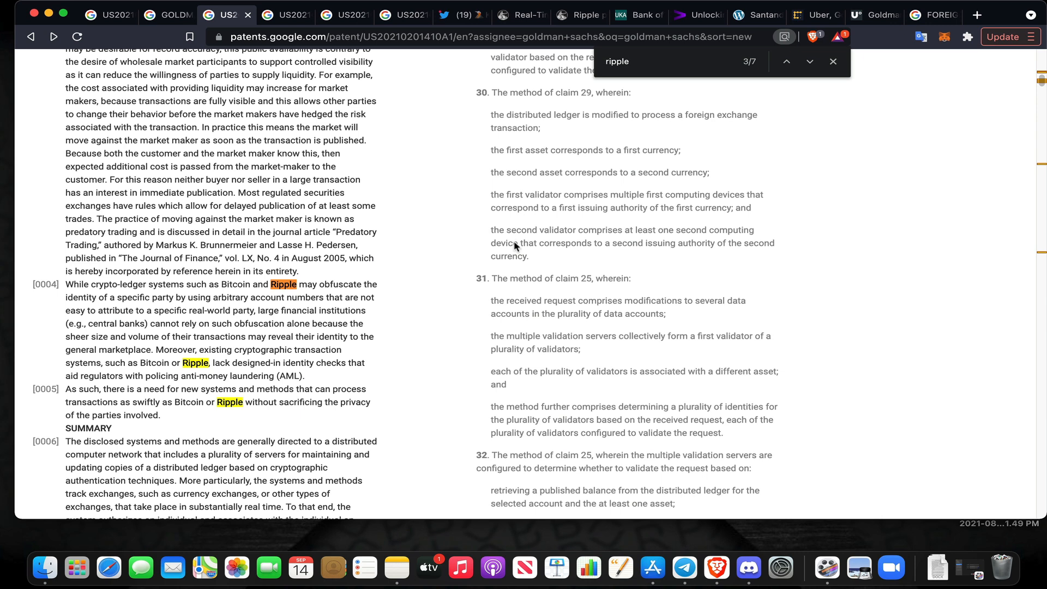
pyautogui.moveTo(360, 325)
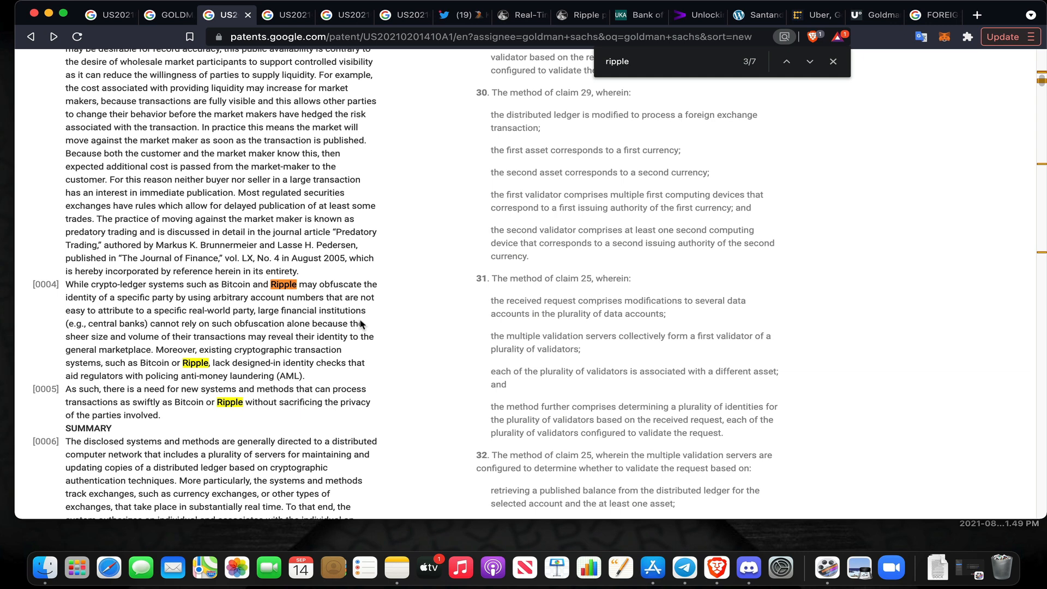
pyautogui.moveTo(297, 370)
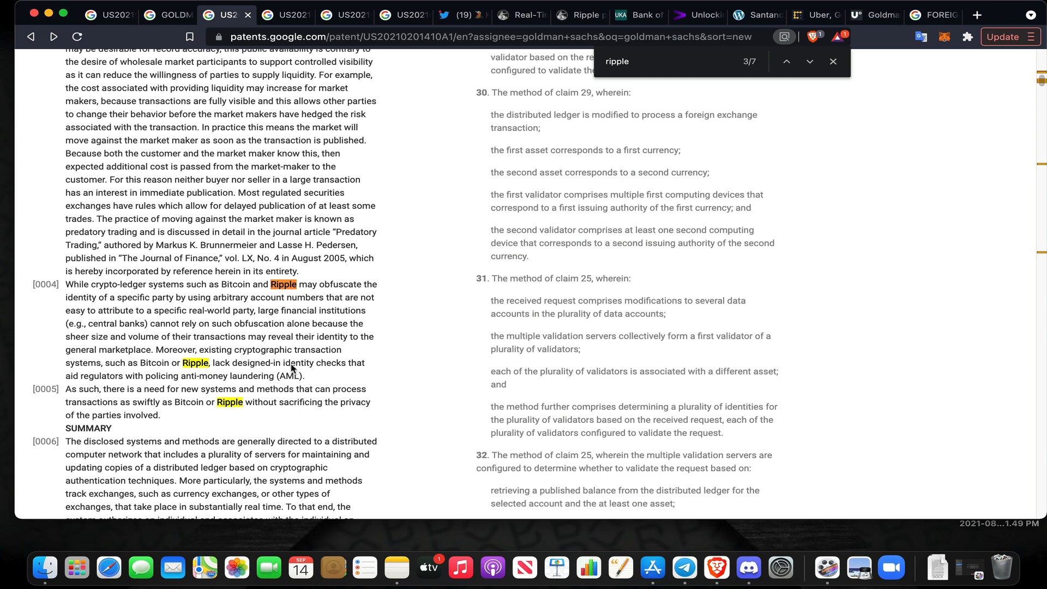
pyautogui.moveTo(309, 387)
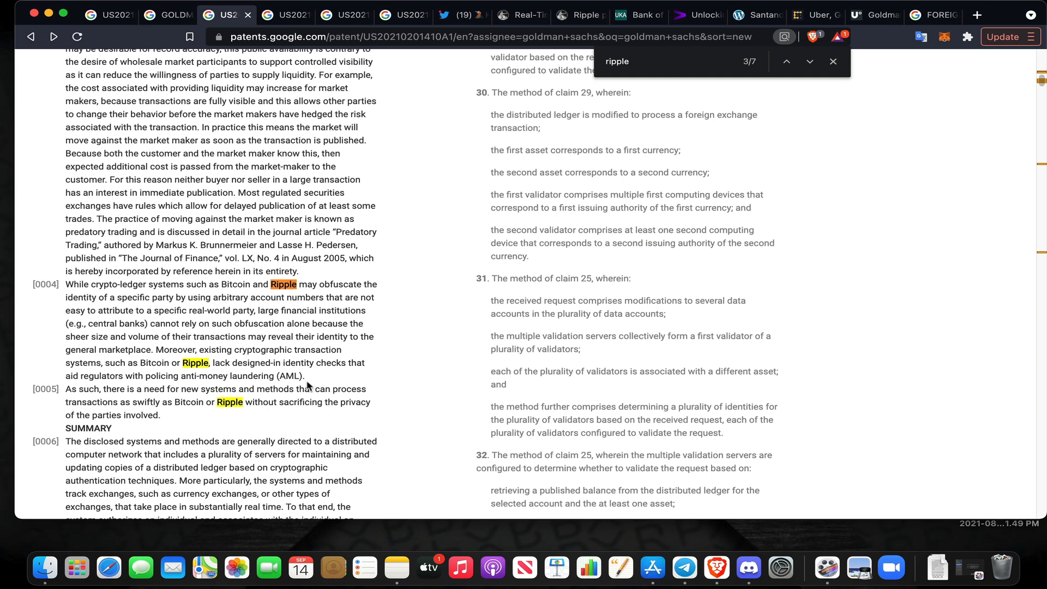
pyautogui.moveTo(385, 336)
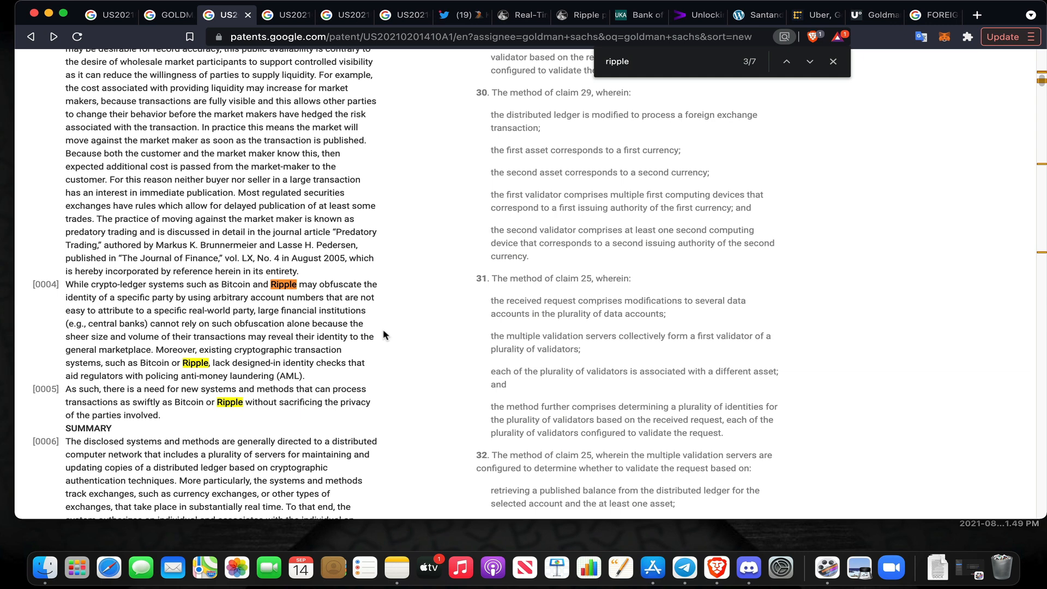
pyautogui.scroll(-3)
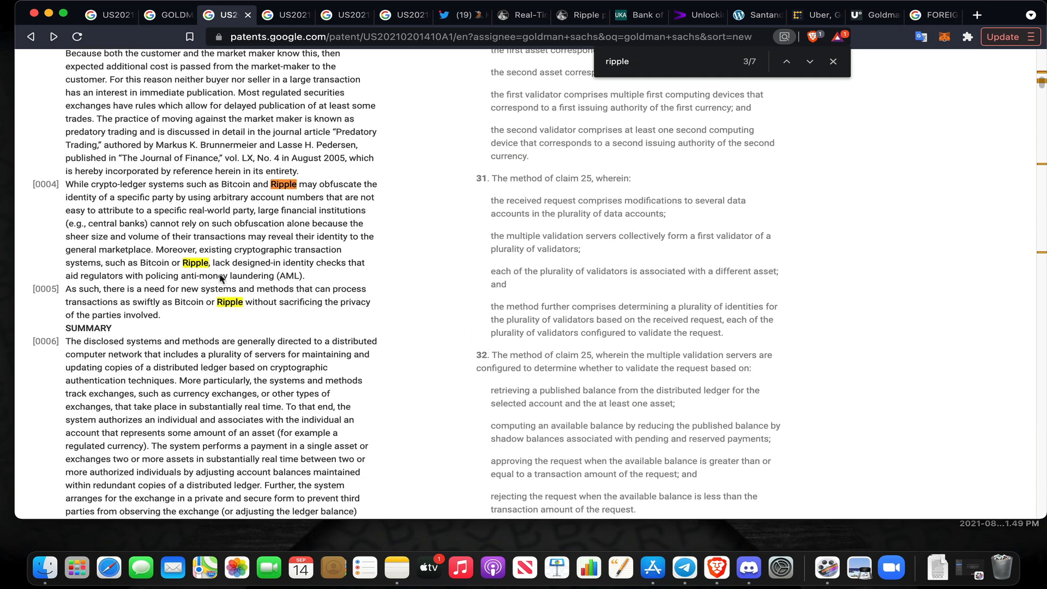
pyautogui.moveTo(196, 284)
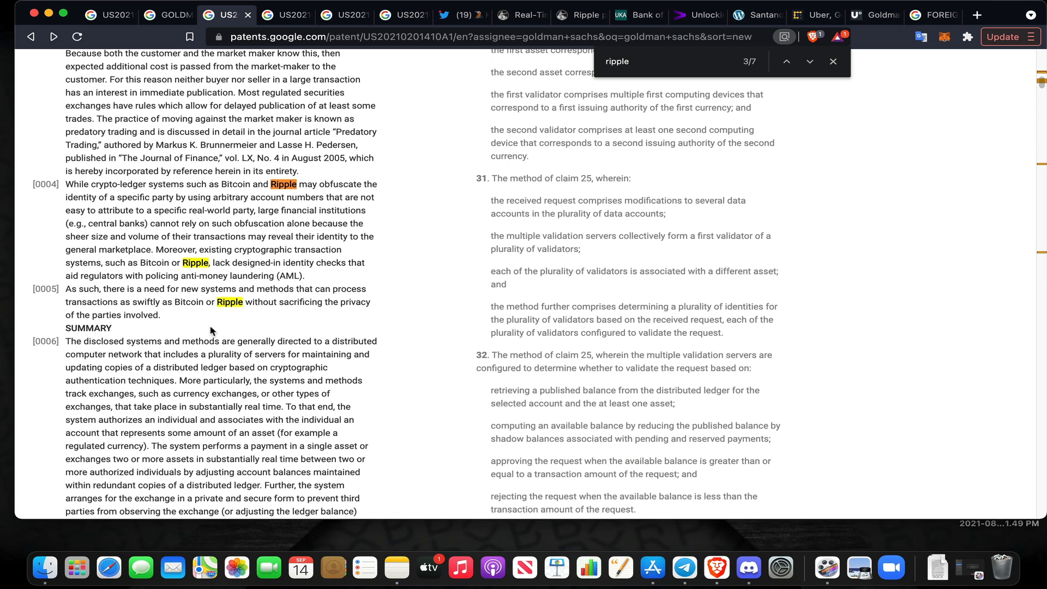
pyautogui.moveTo(216, 316)
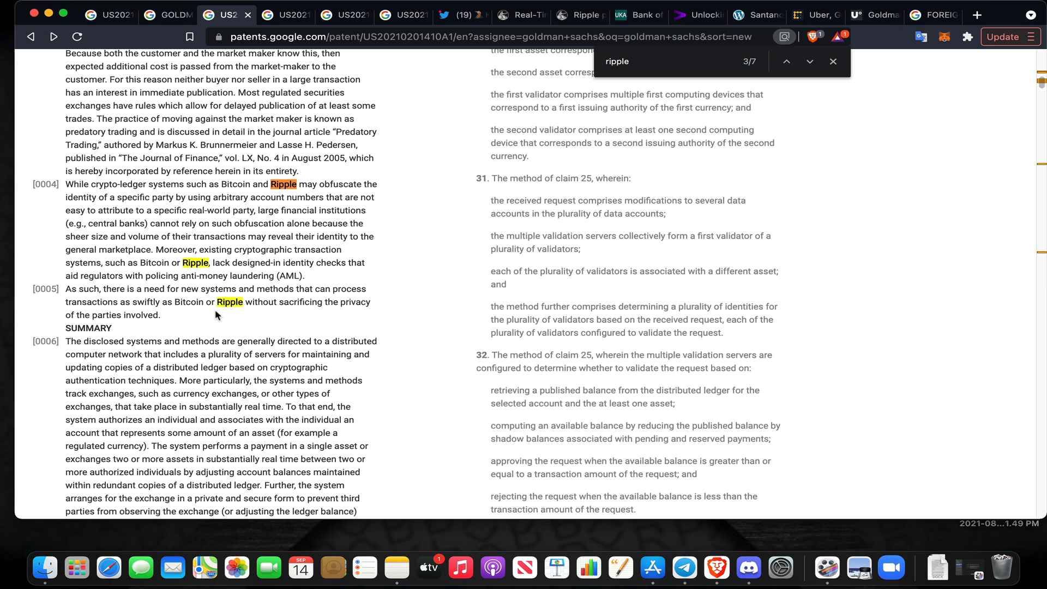
pyautogui.moveTo(332, 249)
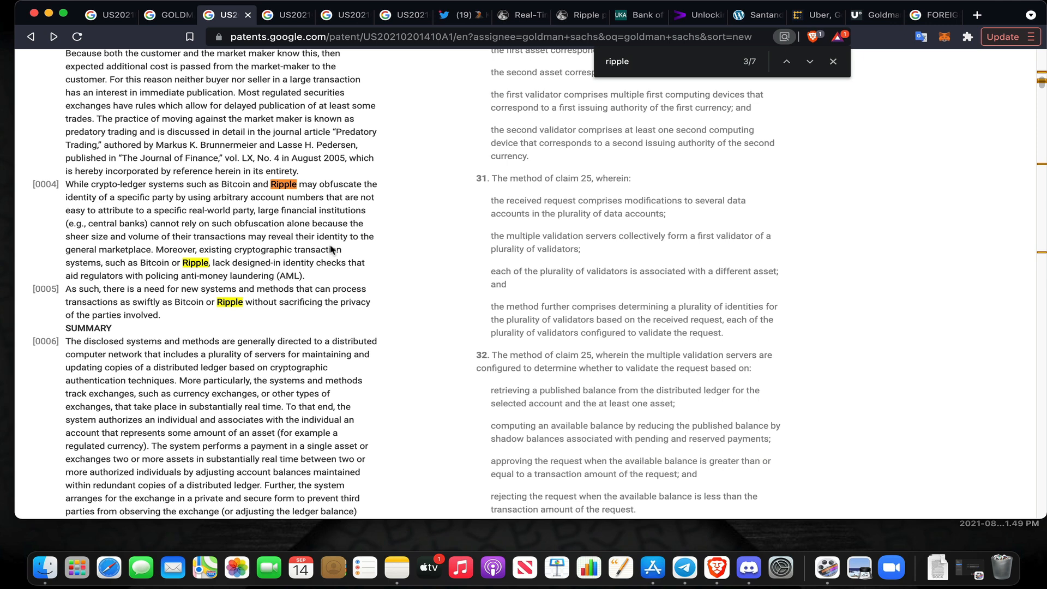
pyautogui.moveTo(654, 59)
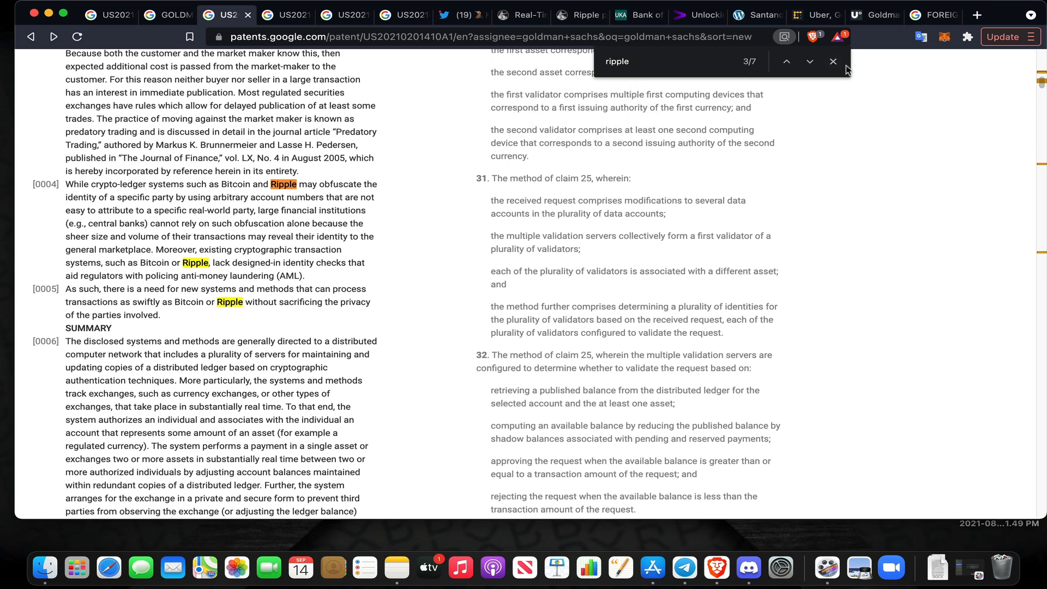
pyautogui.moveTo(810, 62)
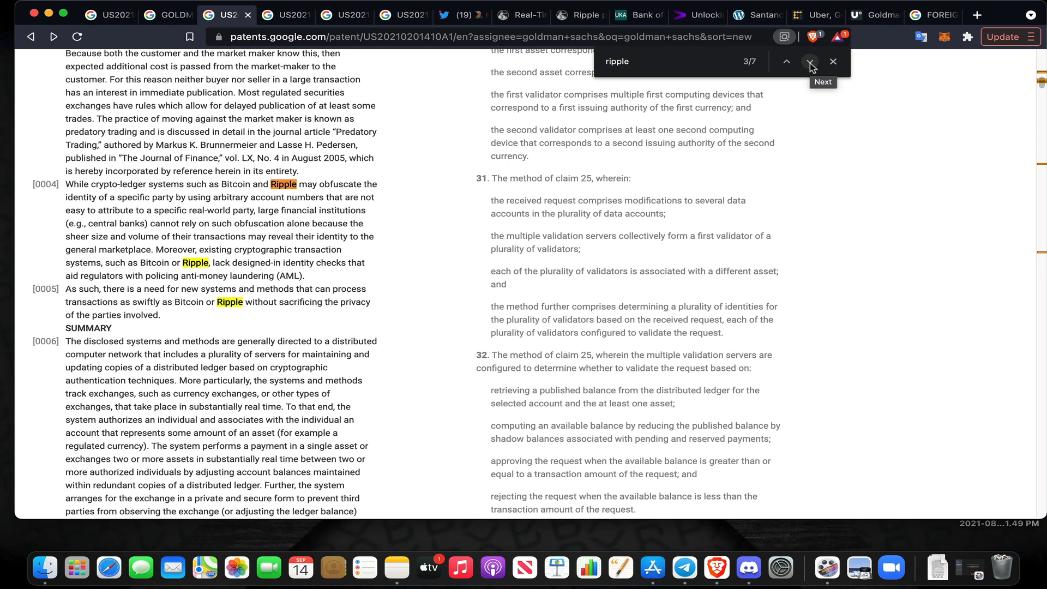
# Advance to a later Ripple match, then page back through the patent drawings to earlier figures
pyautogui.click(810, 62)
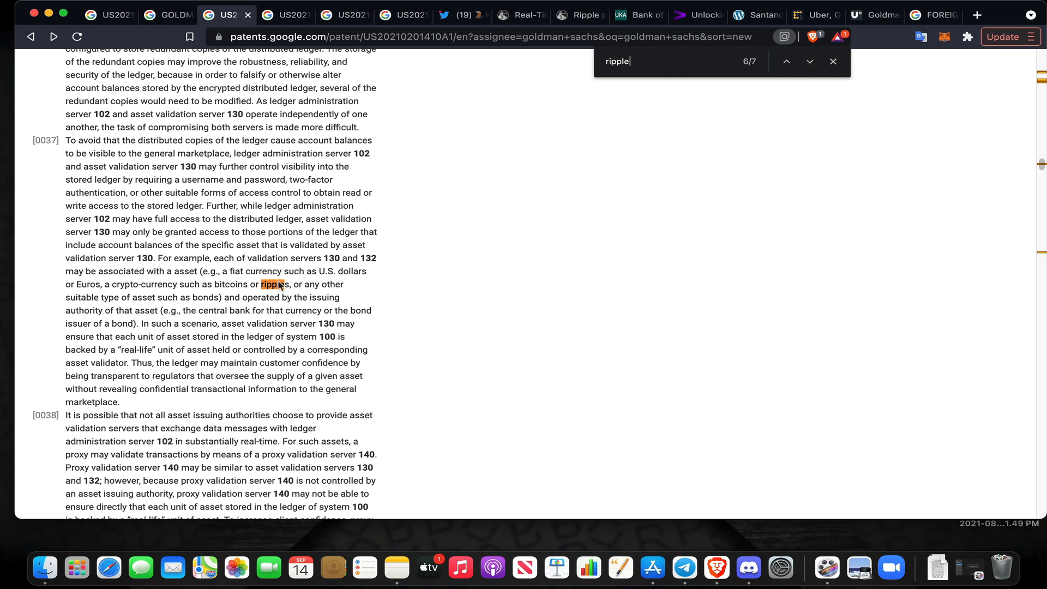
pyautogui.moveTo(262, 286)
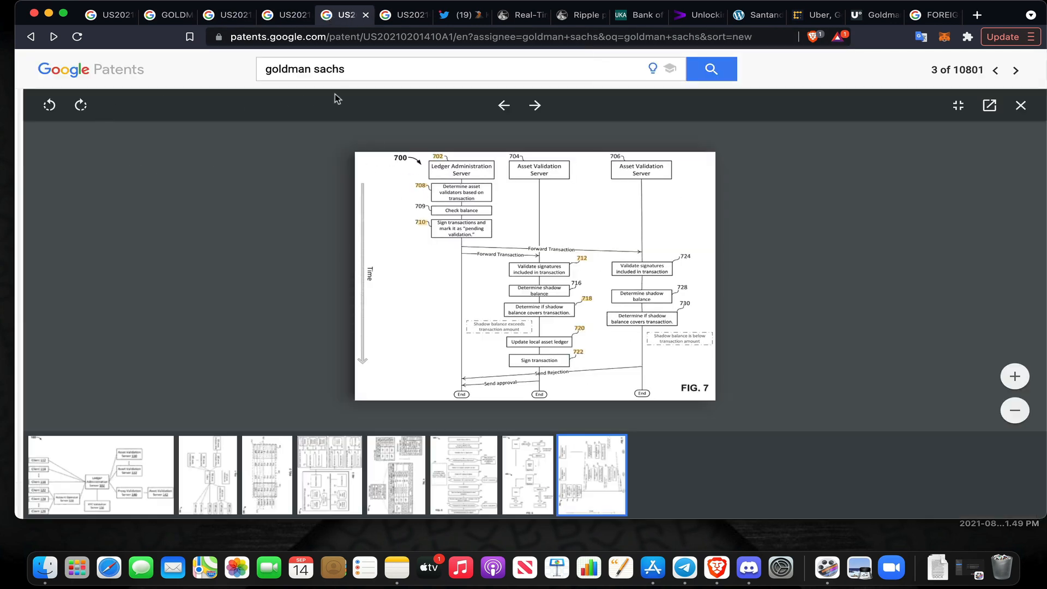
pyautogui.click(504, 105)
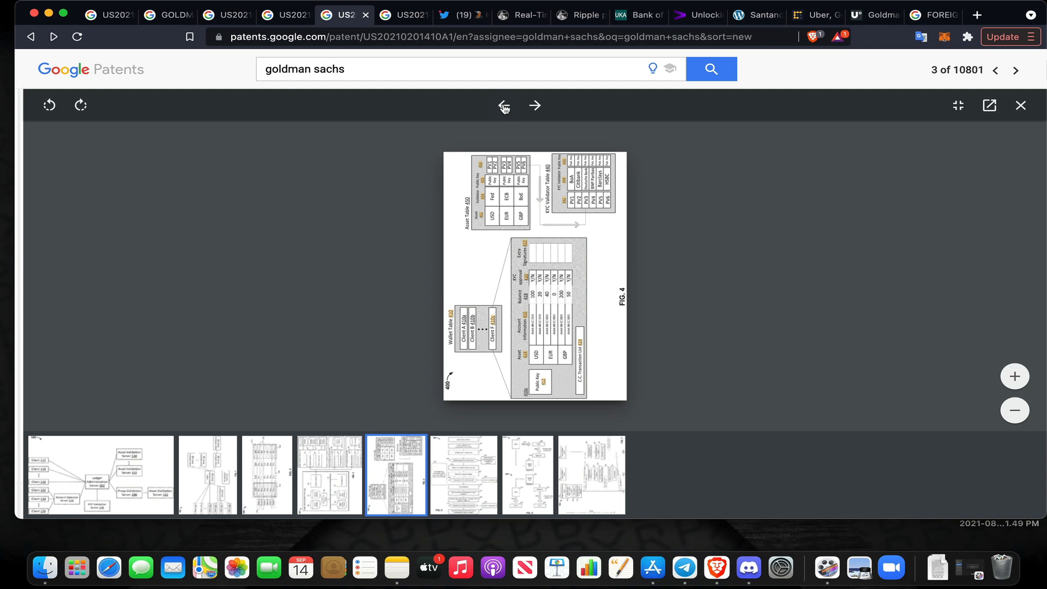
pyautogui.click(504, 105)
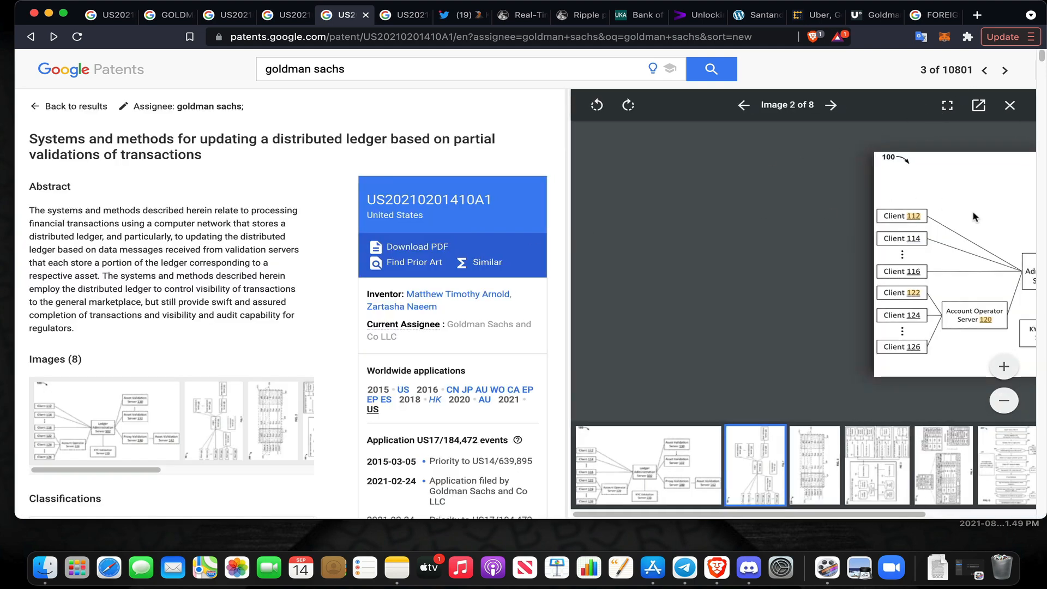
# View FIG. 1, the ledger administration and validation server network, as image 2 of 8
pyautogui.click(1002, 399)
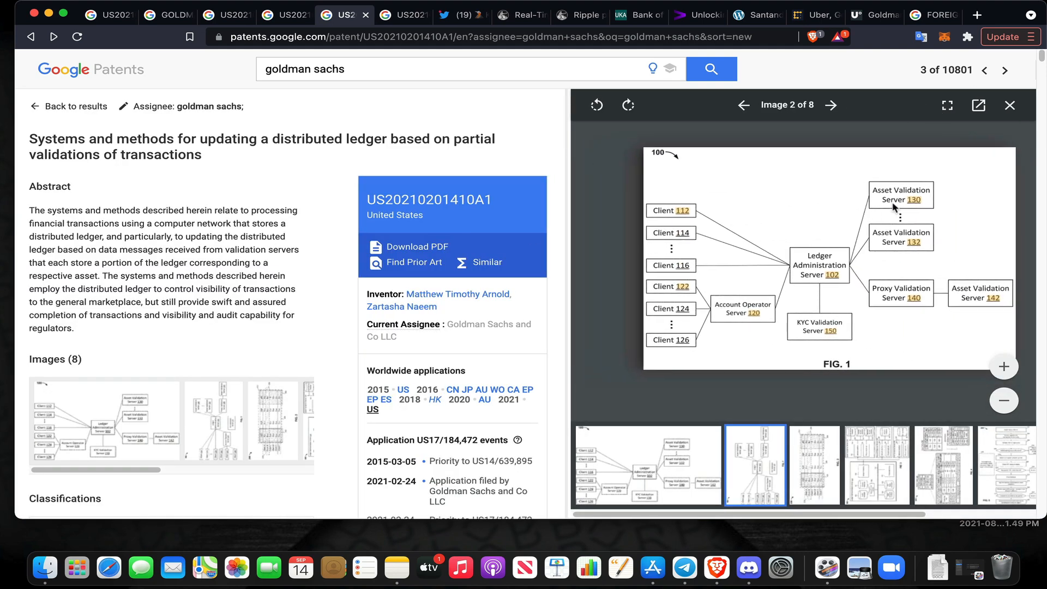
pyautogui.moveTo(906, 238)
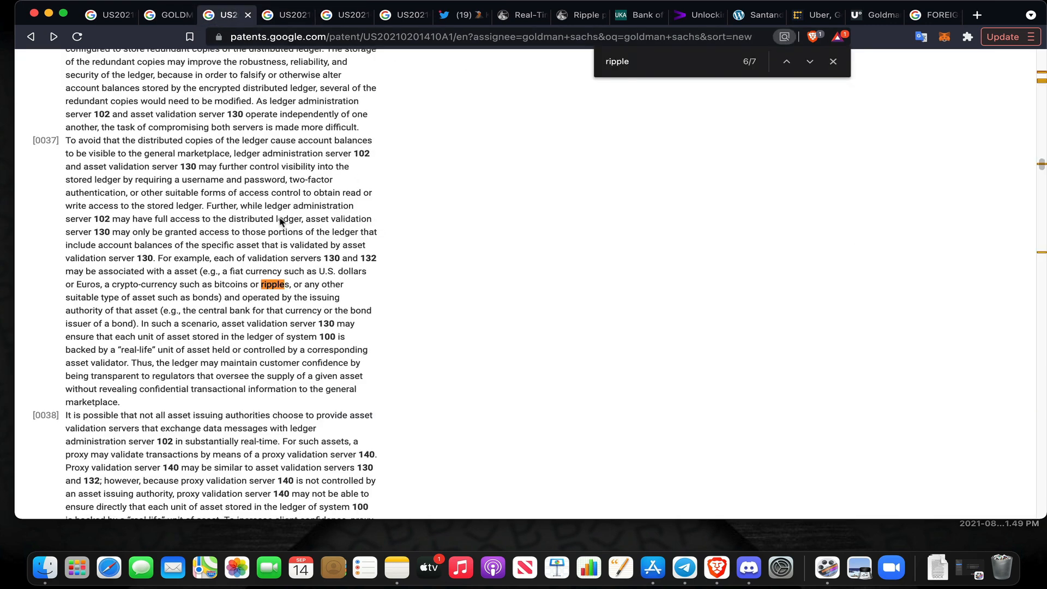
pyautogui.moveTo(271, 301)
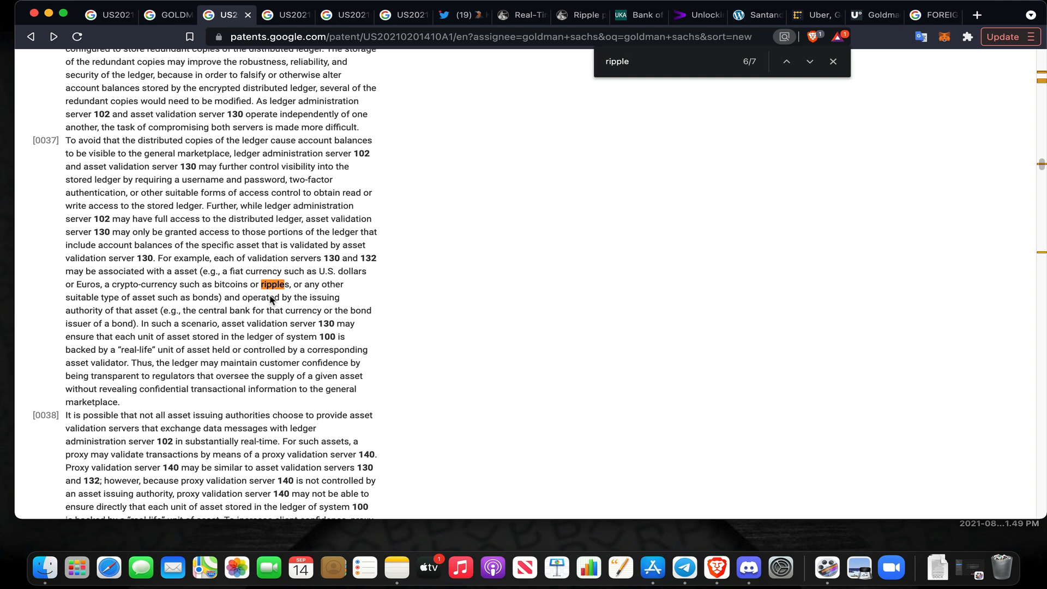
pyautogui.moveTo(236, 312)
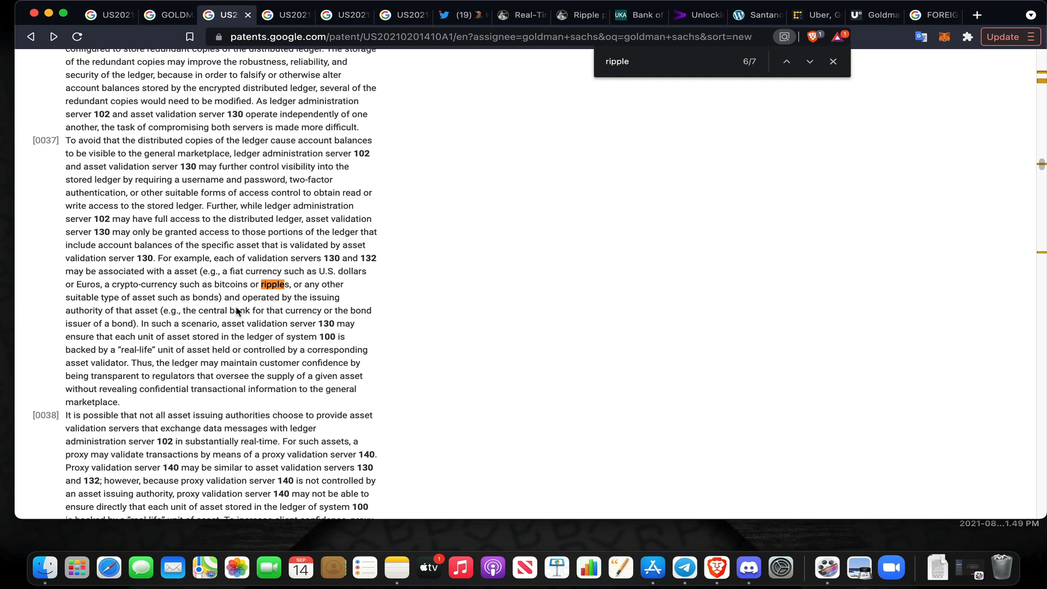
pyautogui.moveTo(239, 312)
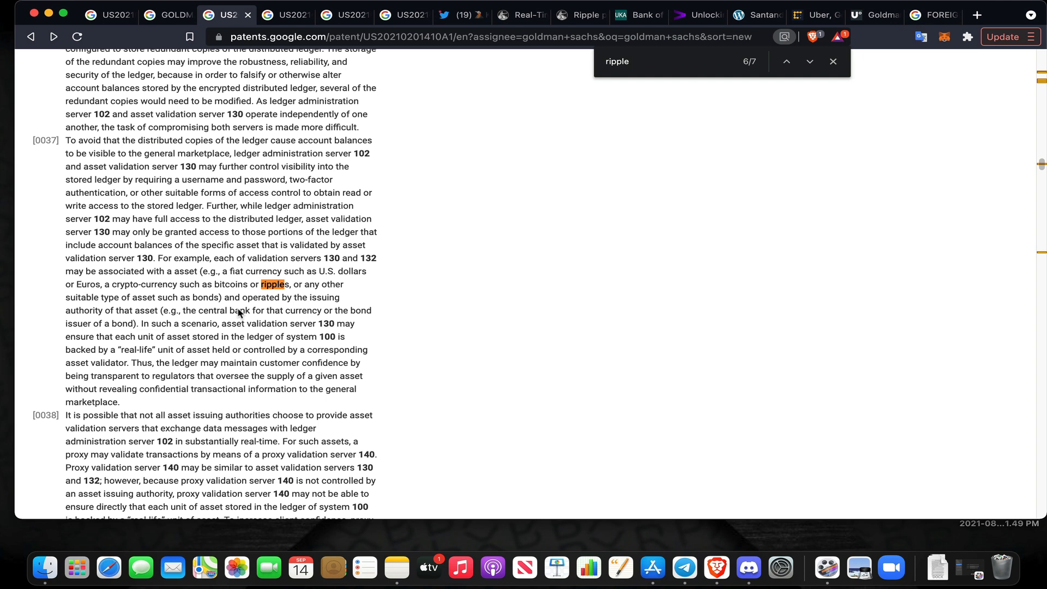
pyautogui.moveTo(229, 339)
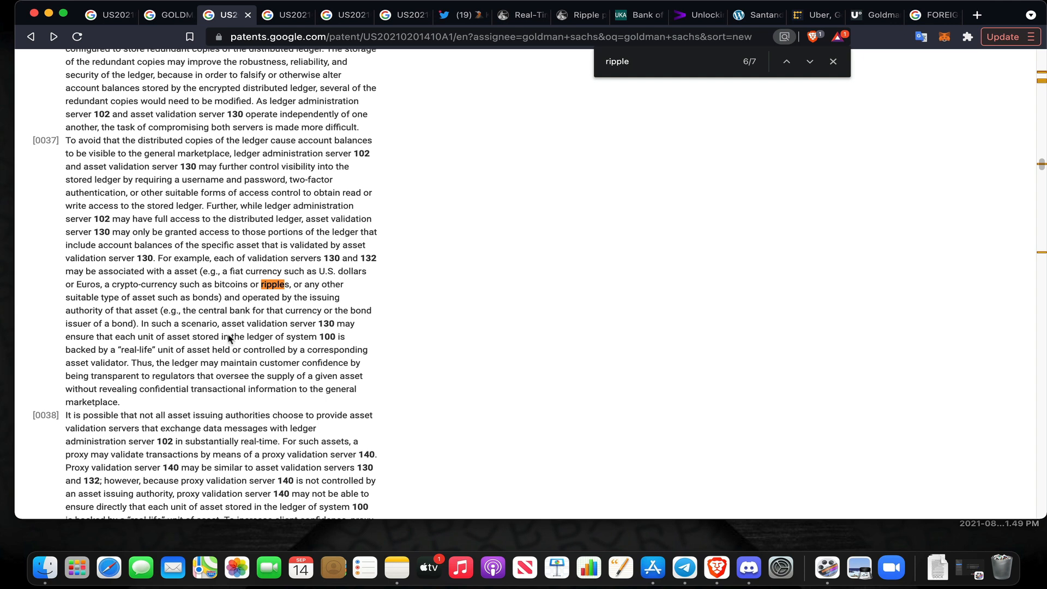
pyautogui.moveTo(247, 333)
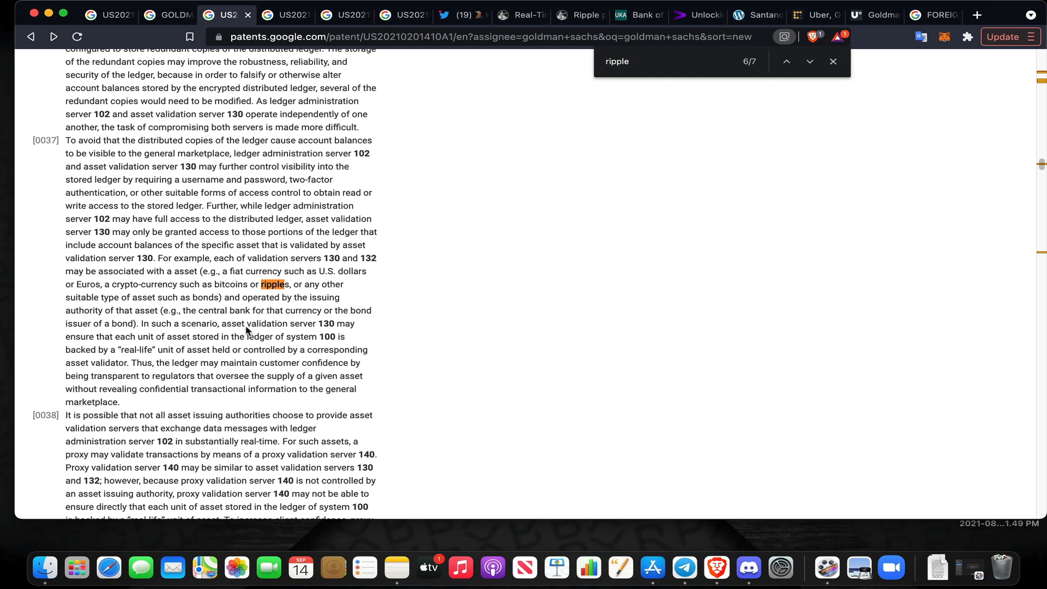
pyautogui.moveTo(262, 287)
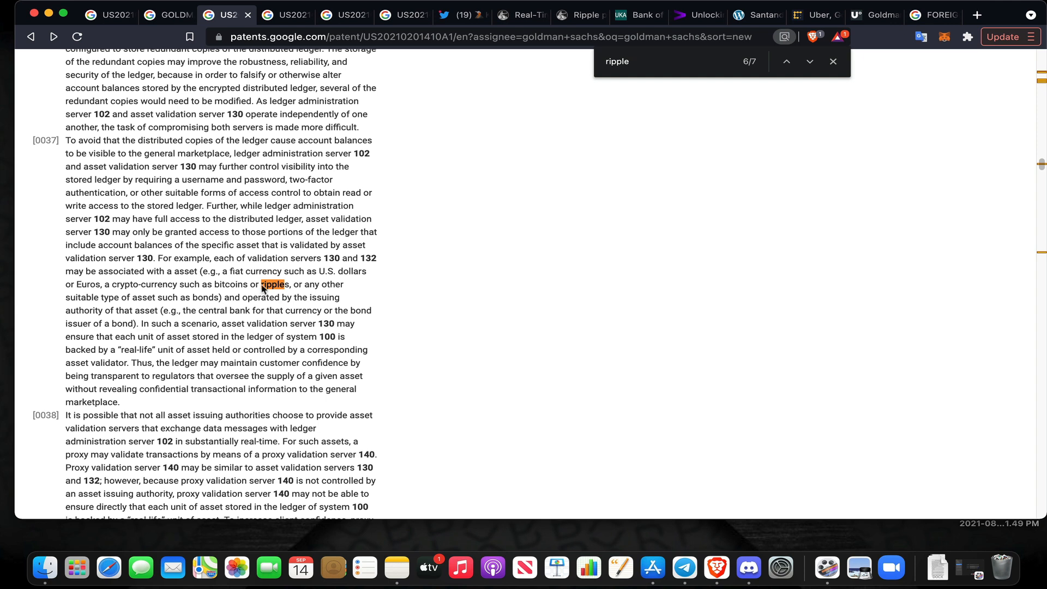
pyautogui.moveTo(244, 337)
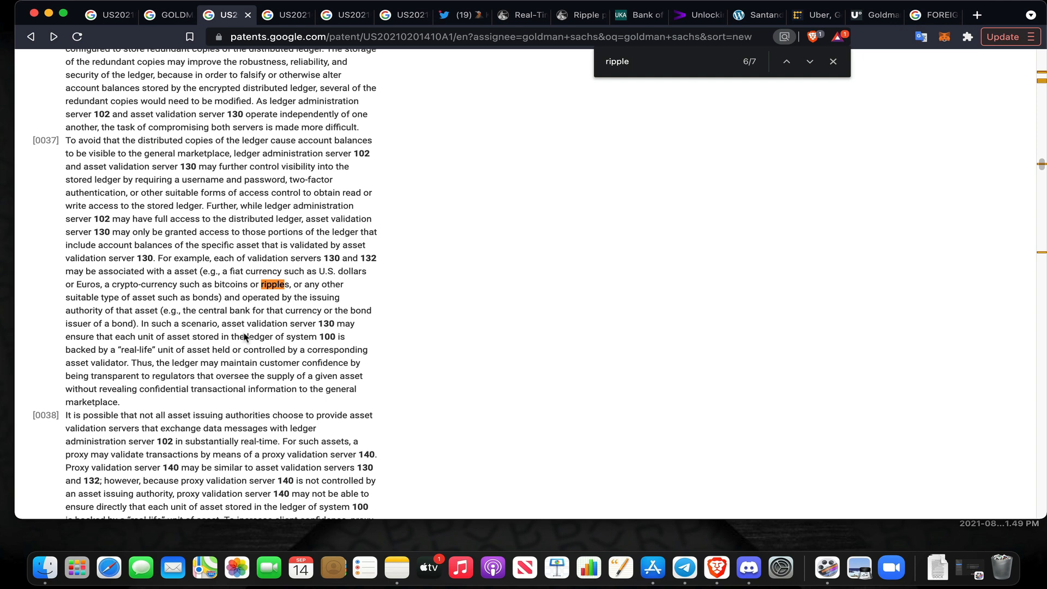
pyautogui.moveTo(238, 361)
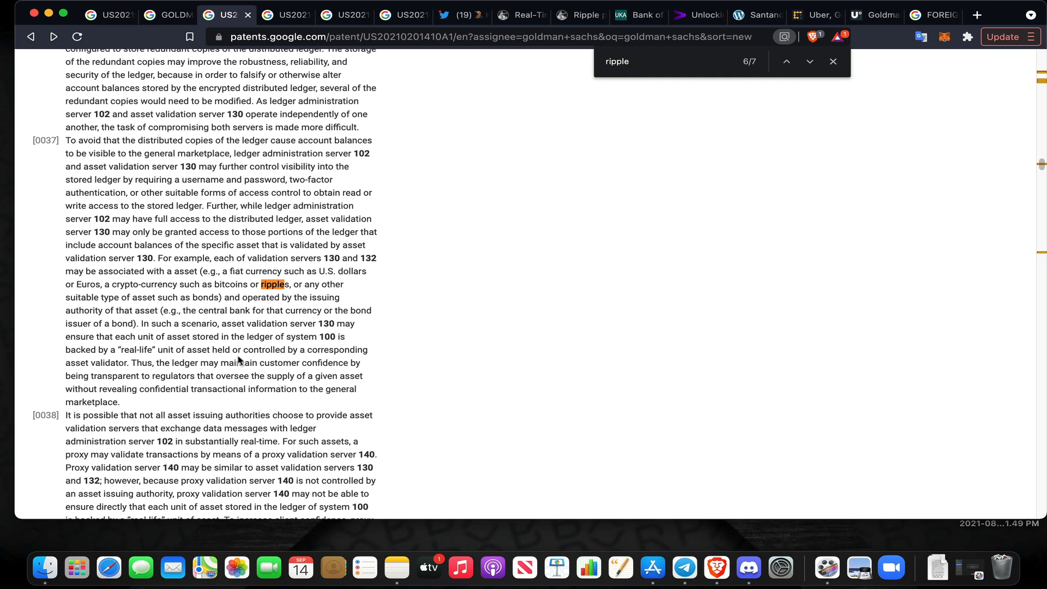
pyautogui.moveTo(242, 371)
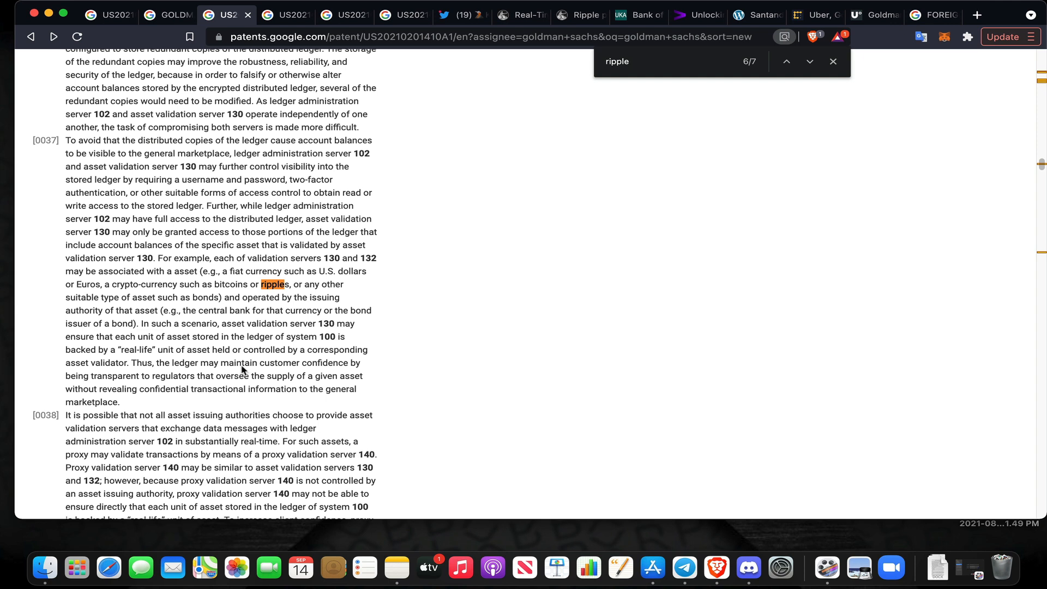
pyautogui.moveTo(243, 369)
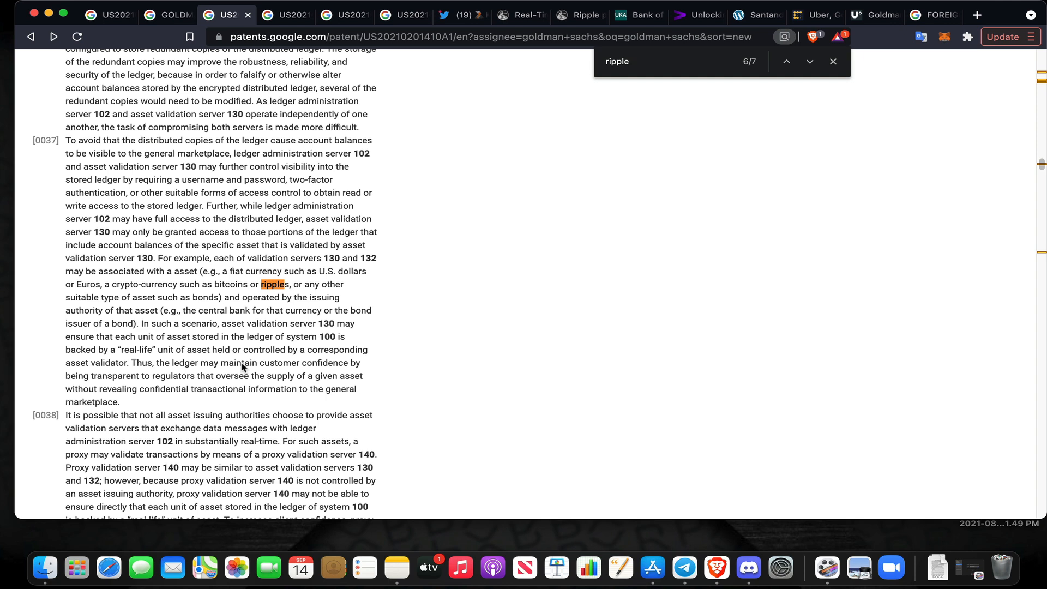
pyautogui.moveTo(279, 327)
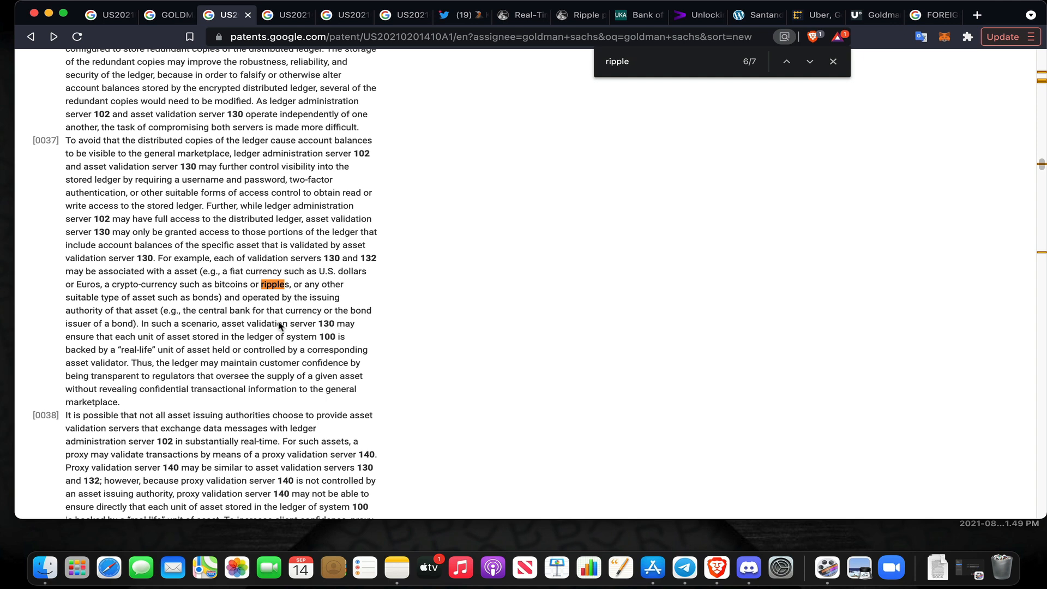
pyautogui.moveTo(203, 378)
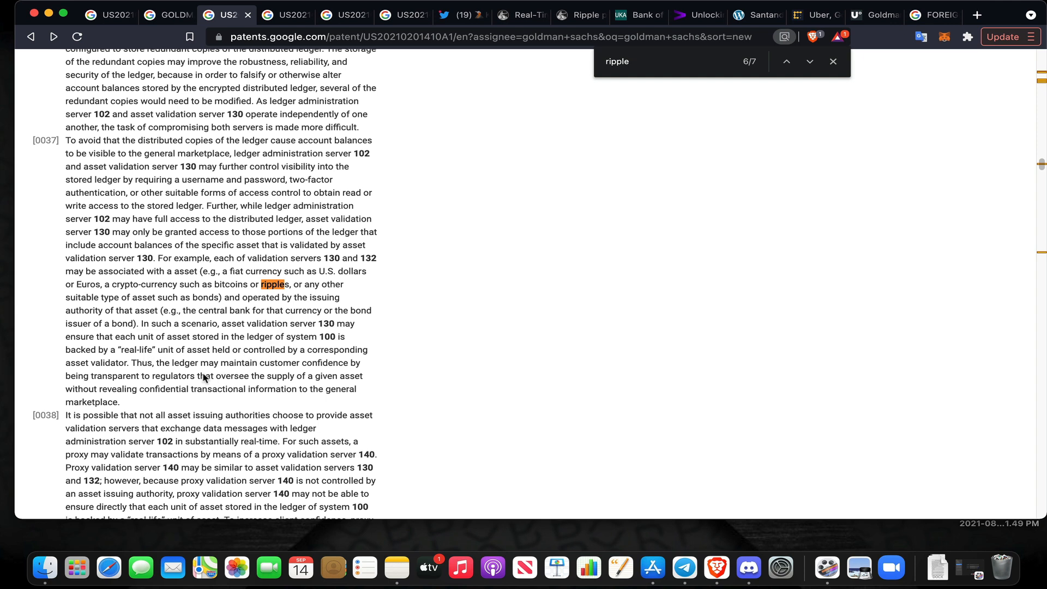
pyautogui.moveTo(213, 396)
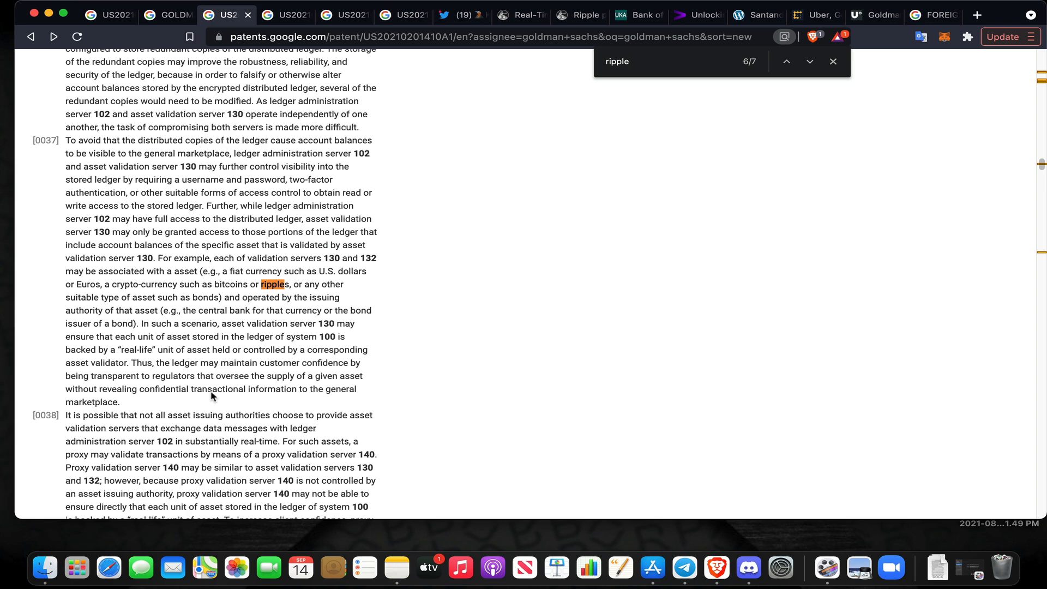
# Scroll through paragraph [0037], where ripples are named as a crypto-currency asset
pyautogui.scroll(-3)
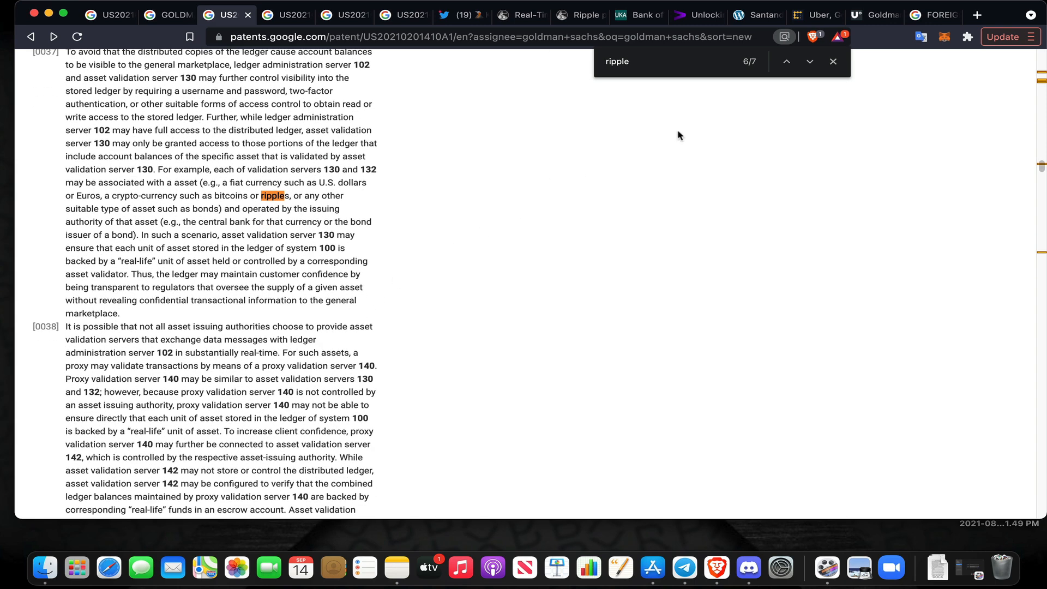
# Jump to the last Ripple match, 7 of 7, and scroll on through the text
pyautogui.click(810, 61)
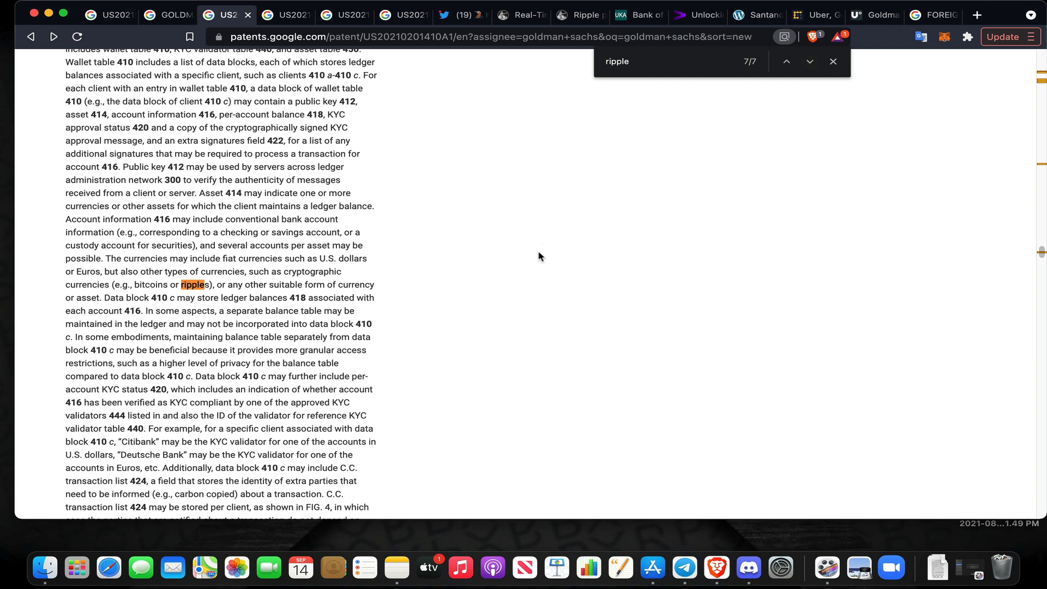
pyautogui.moveTo(536, 259)
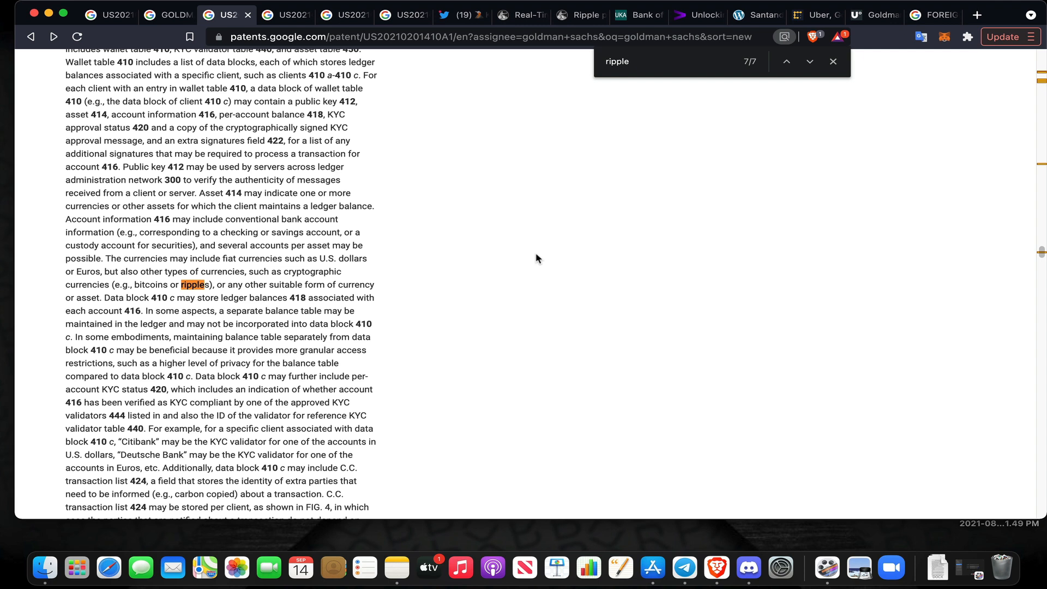
pyautogui.moveTo(417, 175)
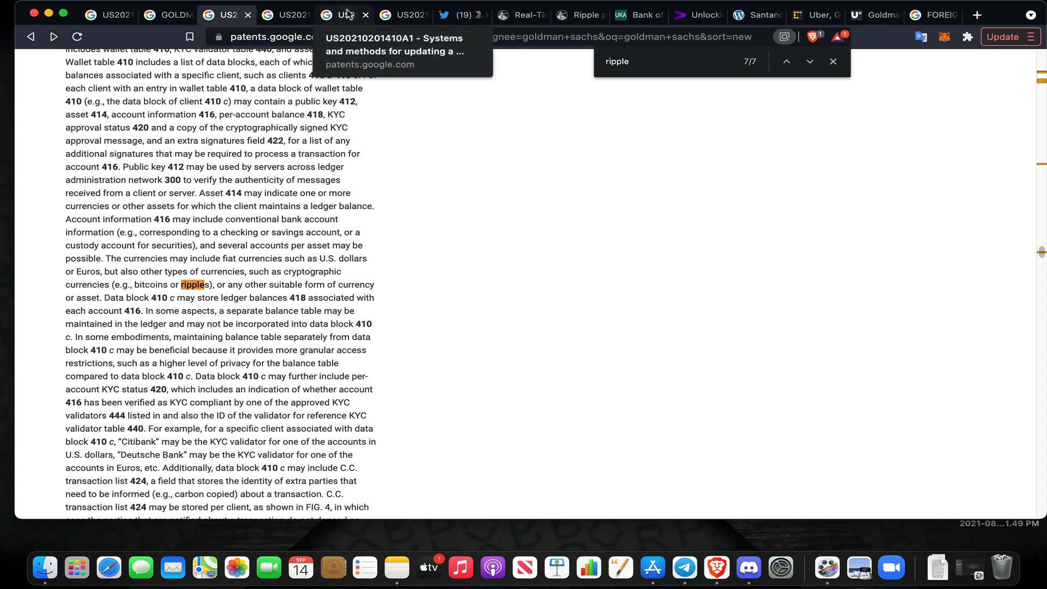
pyautogui.moveTo(271, 200)
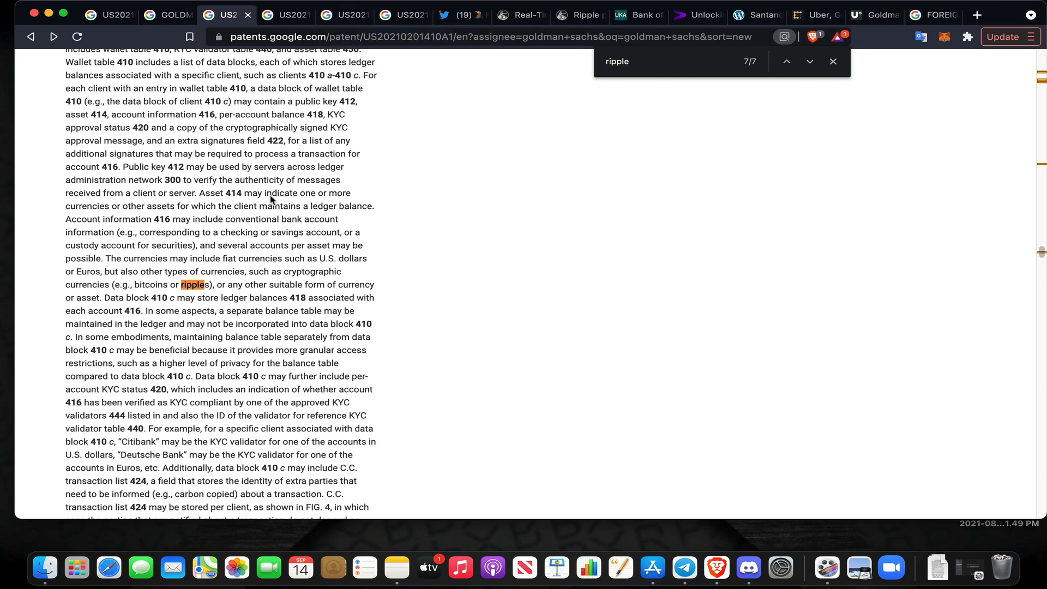
pyautogui.moveTo(207, 257)
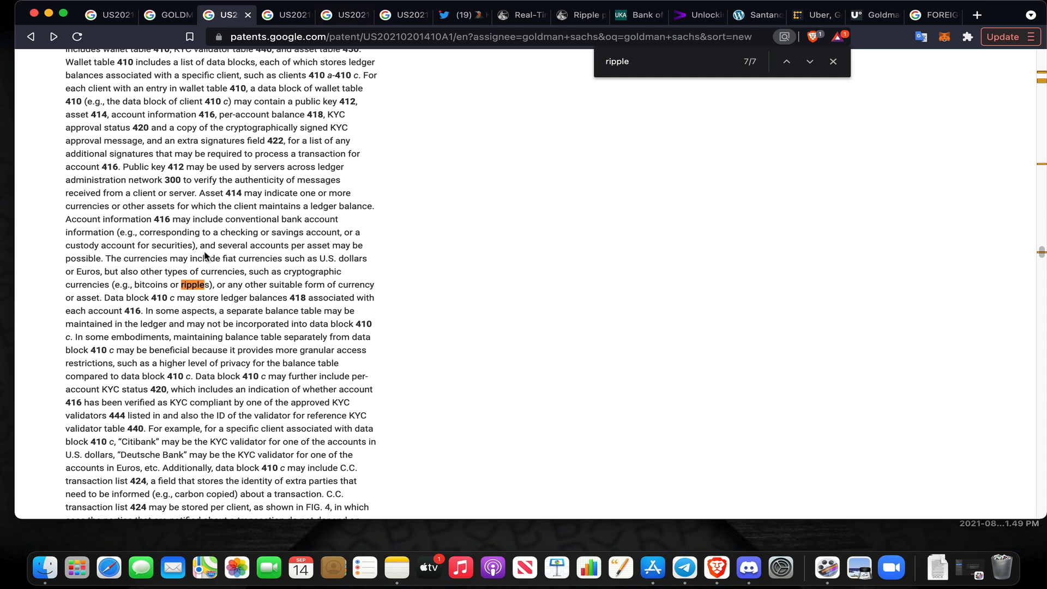
pyautogui.moveTo(178, 266)
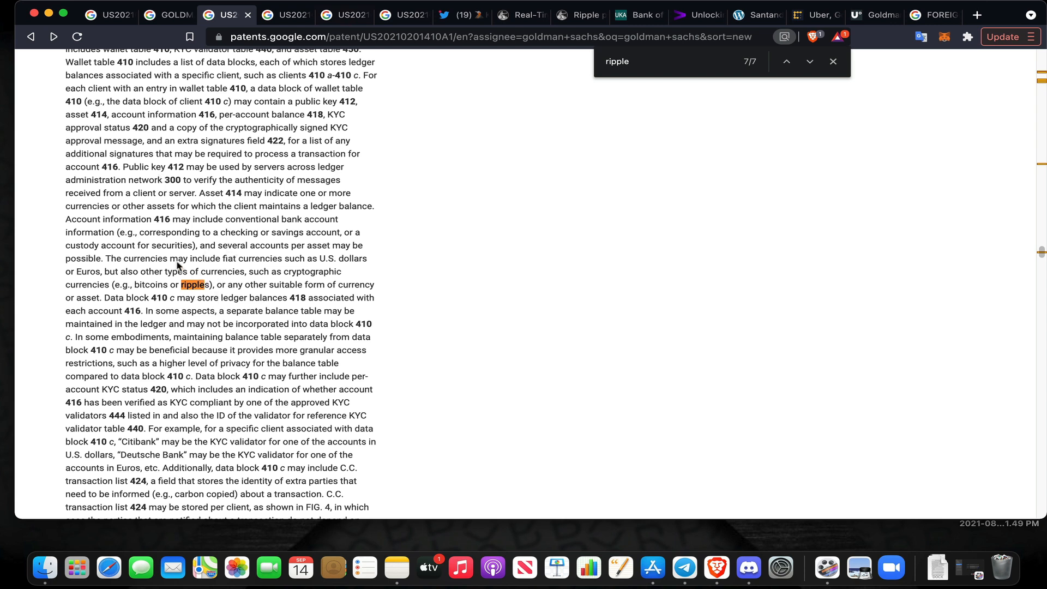
pyautogui.moveTo(189, 268)
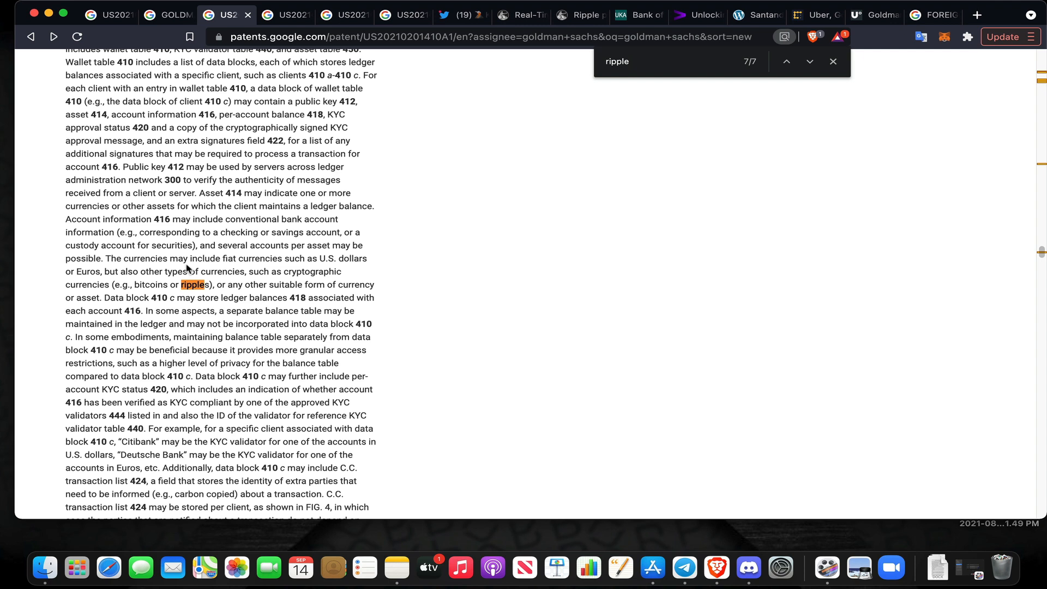
pyautogui.moveTo(187, 259)
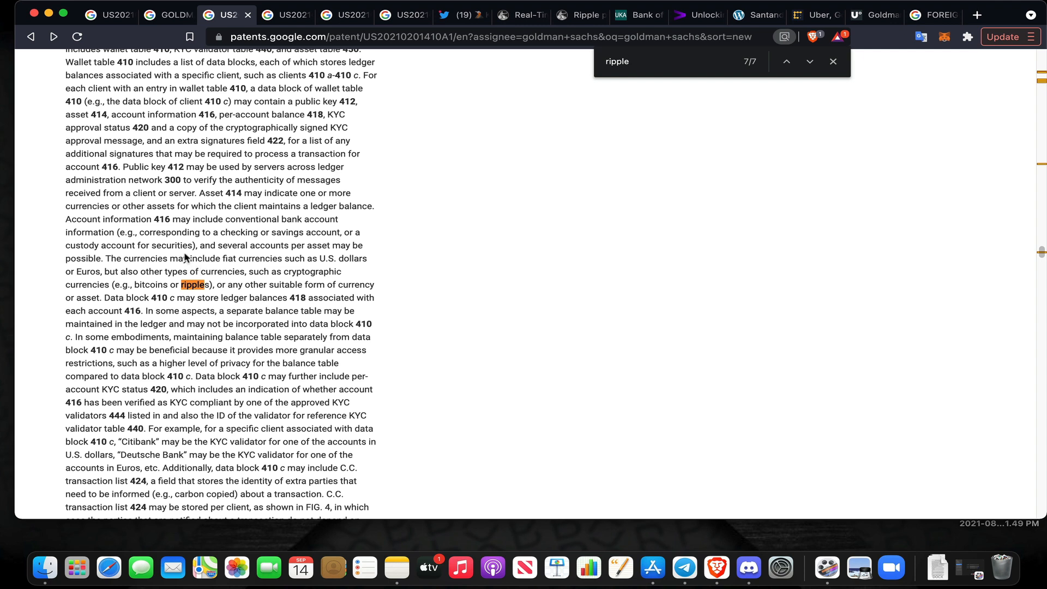
pyautogui.moveTo(208, 242)
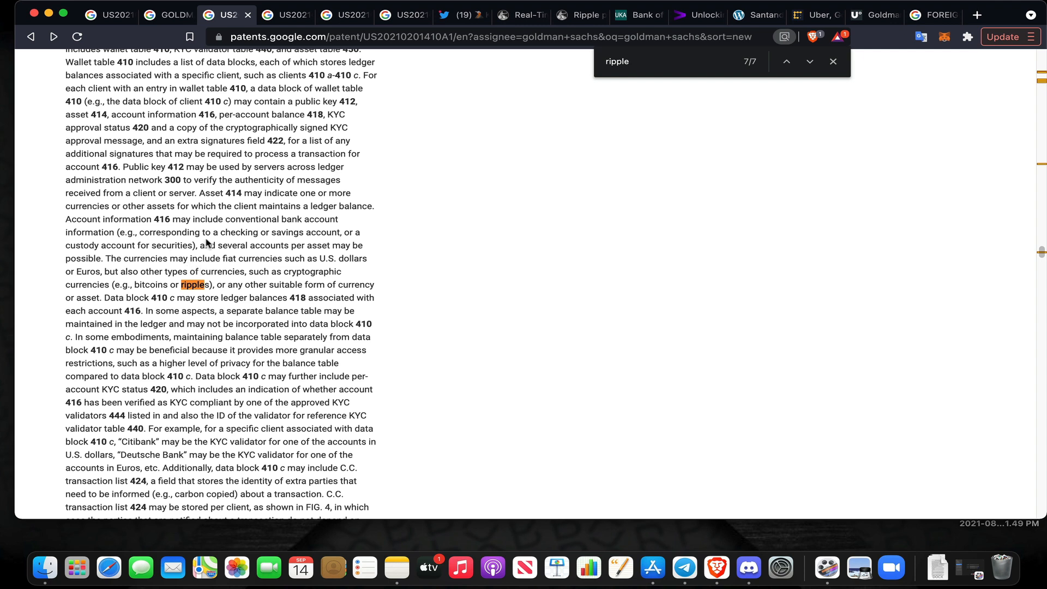
pyautogui.moveTo(231, 263)
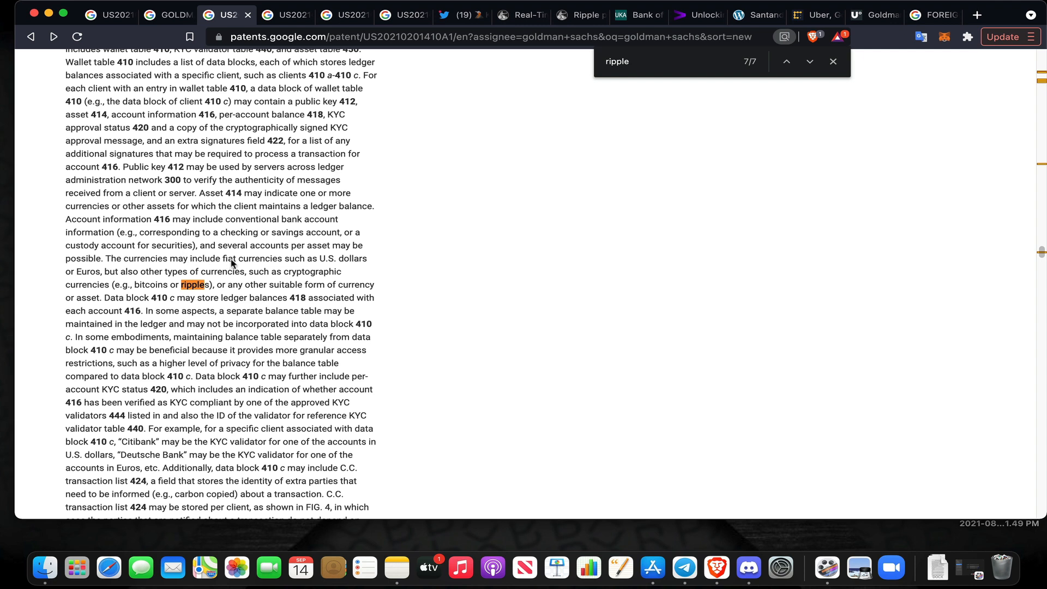
pyautogui.moveTo(224, 274)
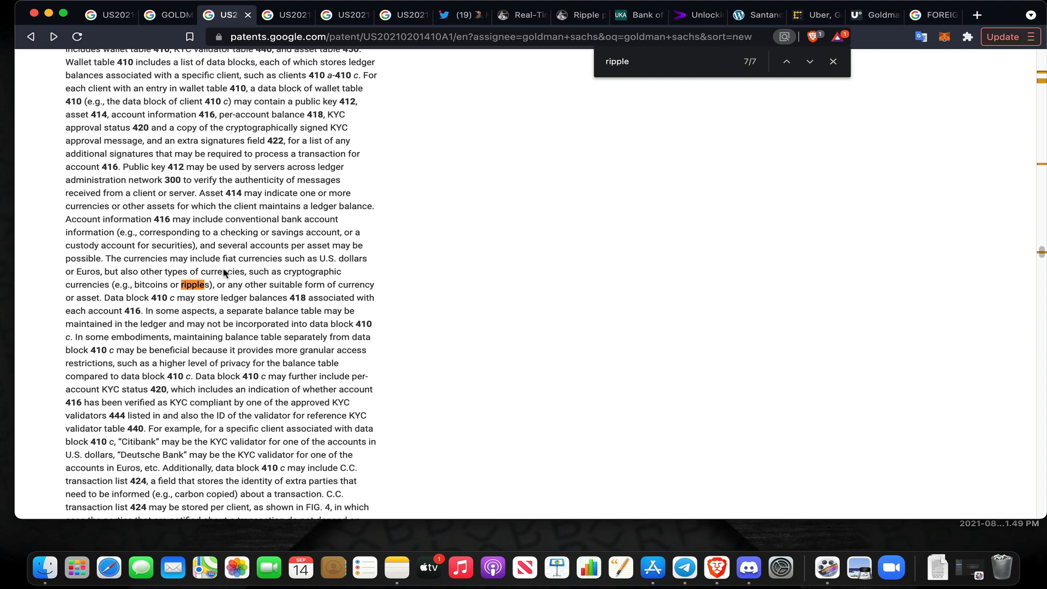
pyautogui.moveTo(224, 291)
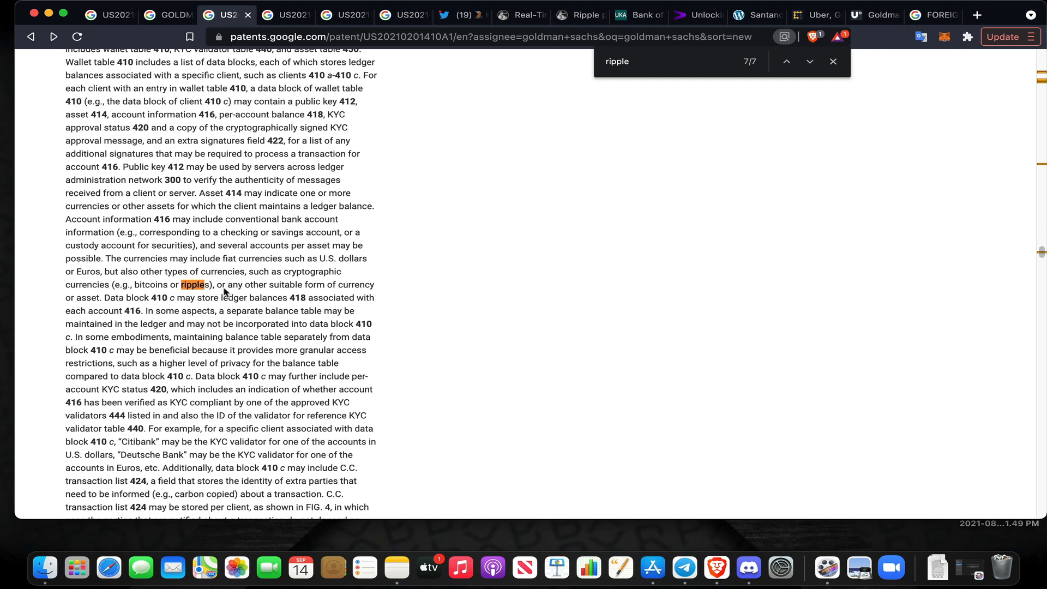
pyautogui.moveTo(234, 279)
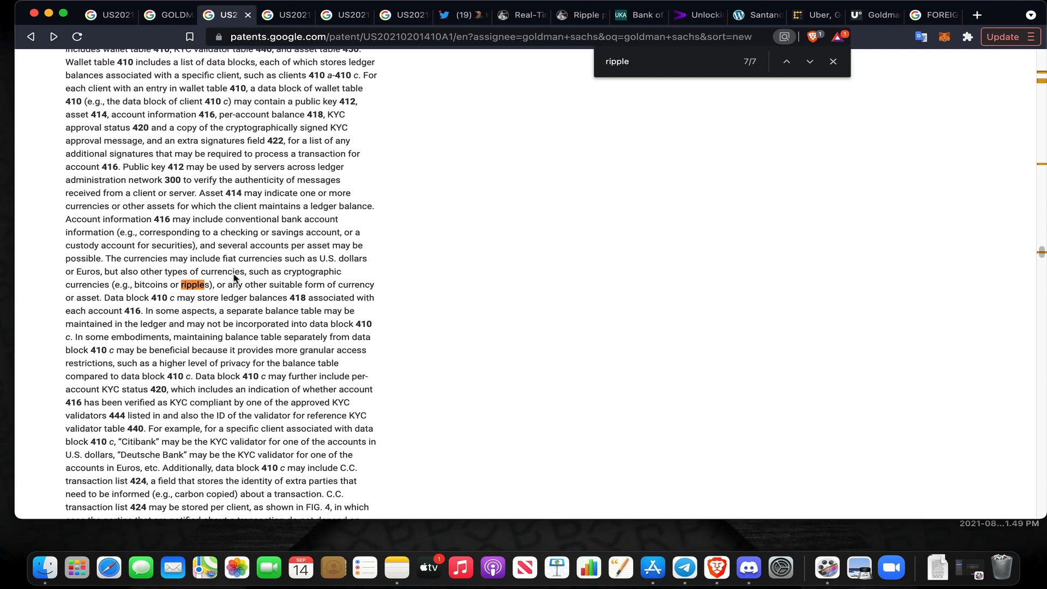
pyautogui.moveTo(246, 314)
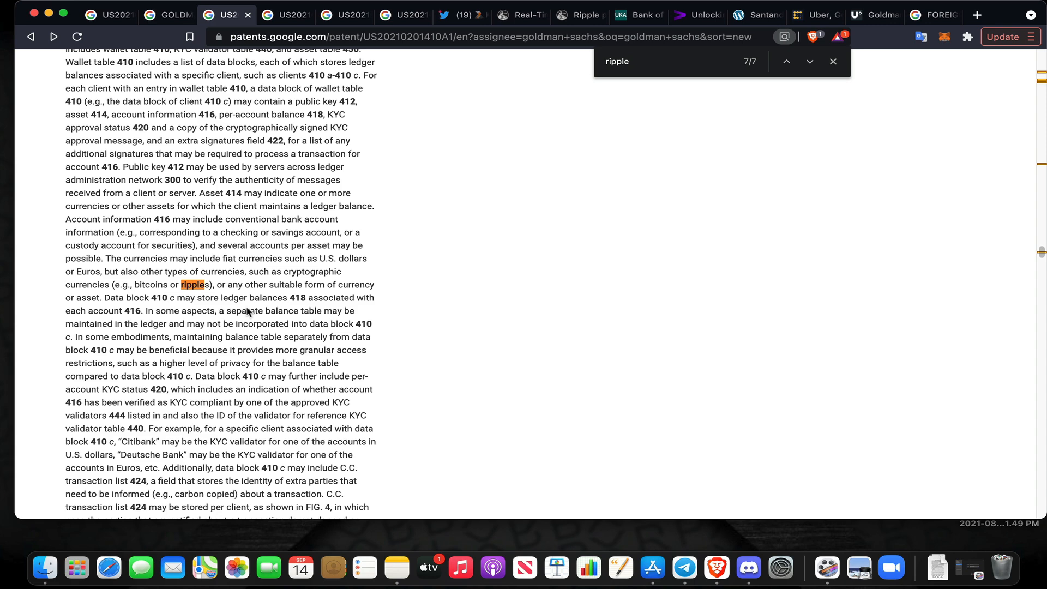
pyautogui.moveTo(324, 301)
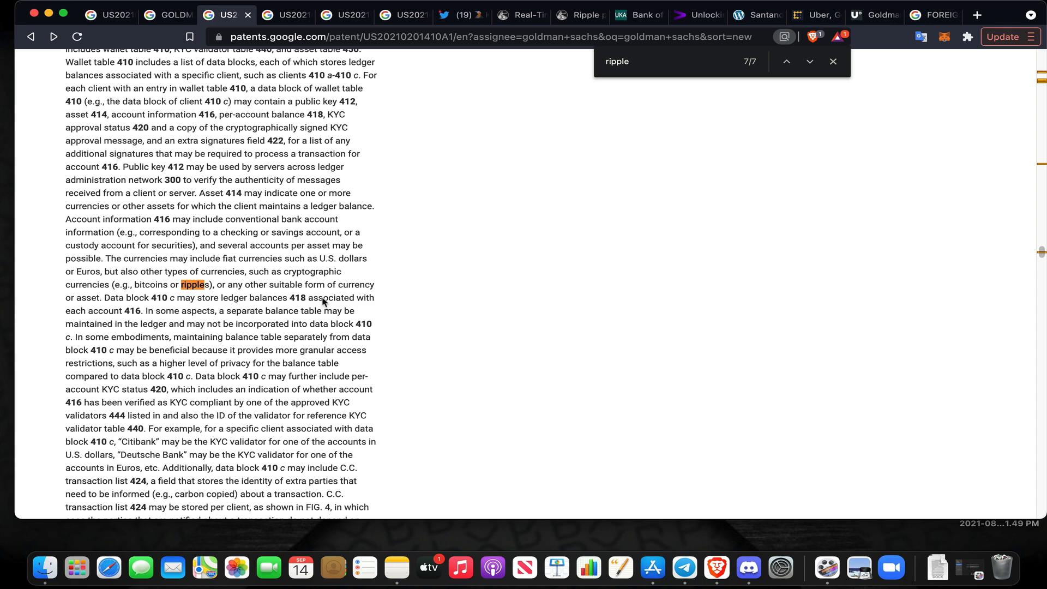
pyautogui.scroll(-3)
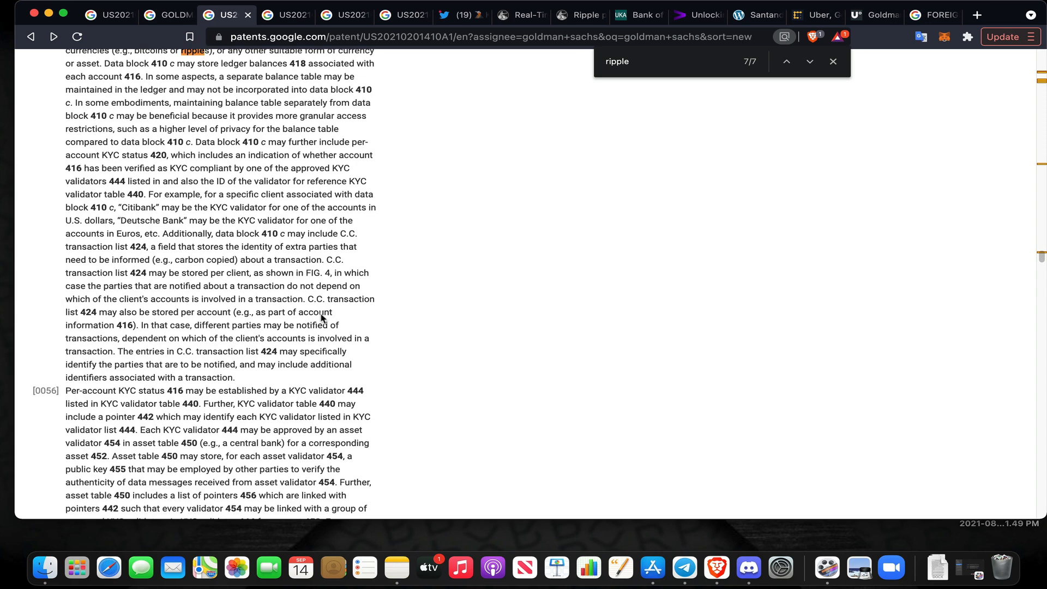
pyautogui.scroll(-3)
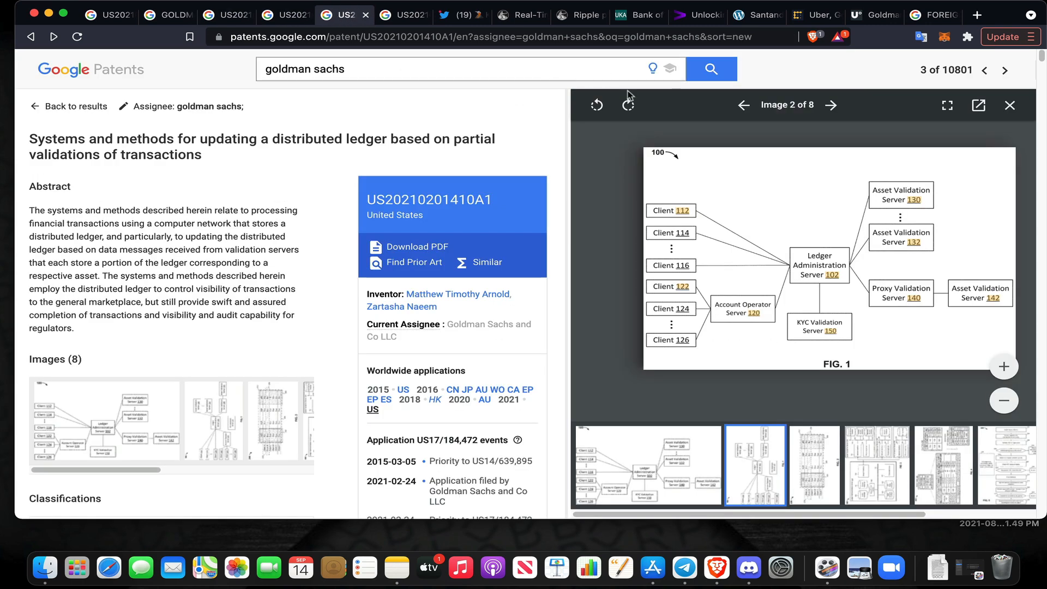
# Advance the drawing viewer to FIG. 4 (image 5 of 8) and enlarge it full screen
pyautogui.click(831, 104)
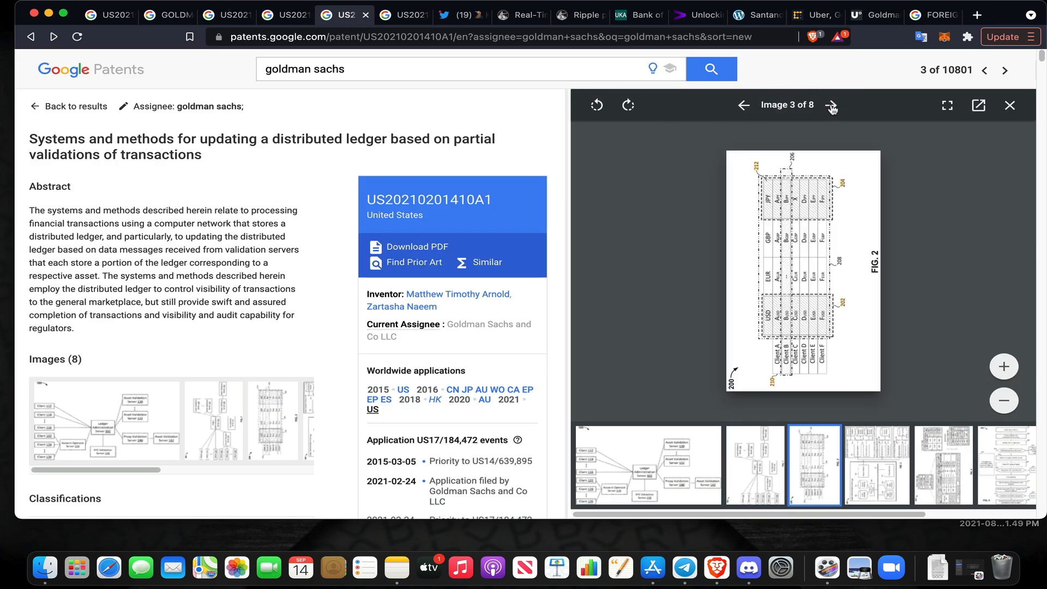
pyautogui.click(831, 104)
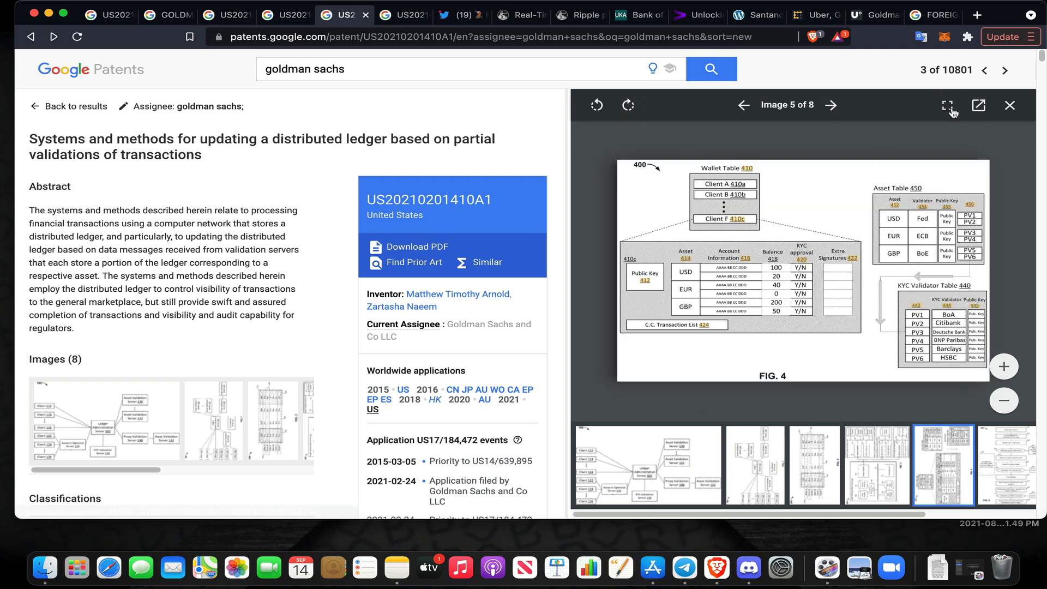
pyautogui.click(951, 104)
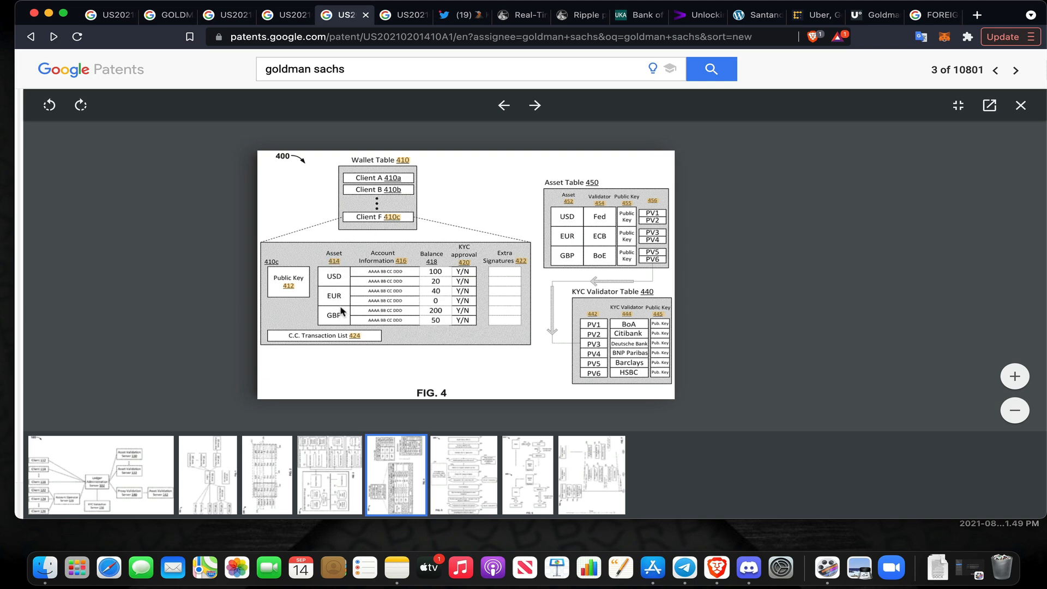
pyautogui.moveTo(296, 303)
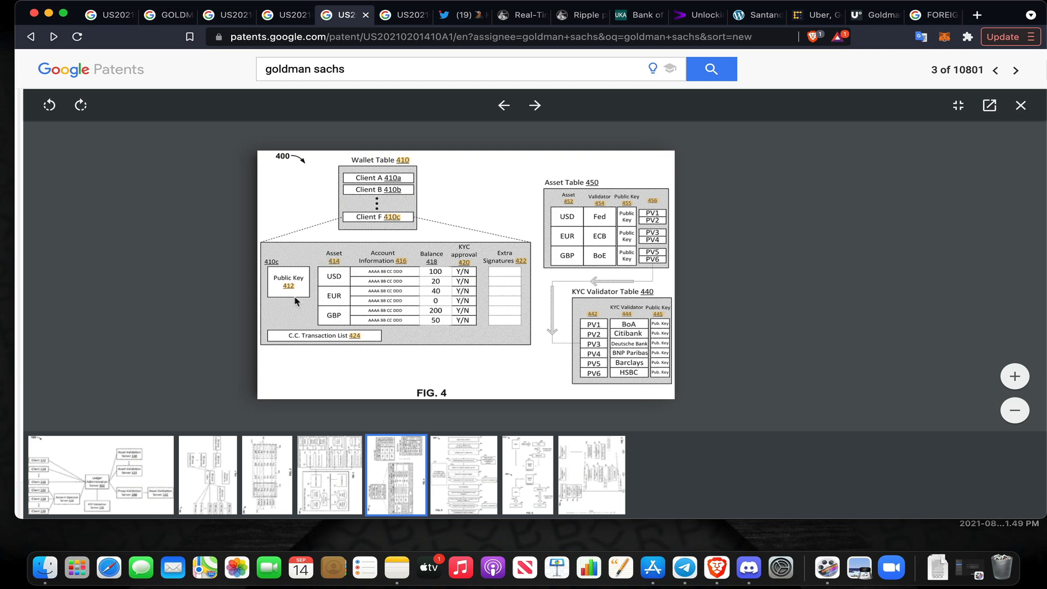
pyautogui.moveTo(401, 327)
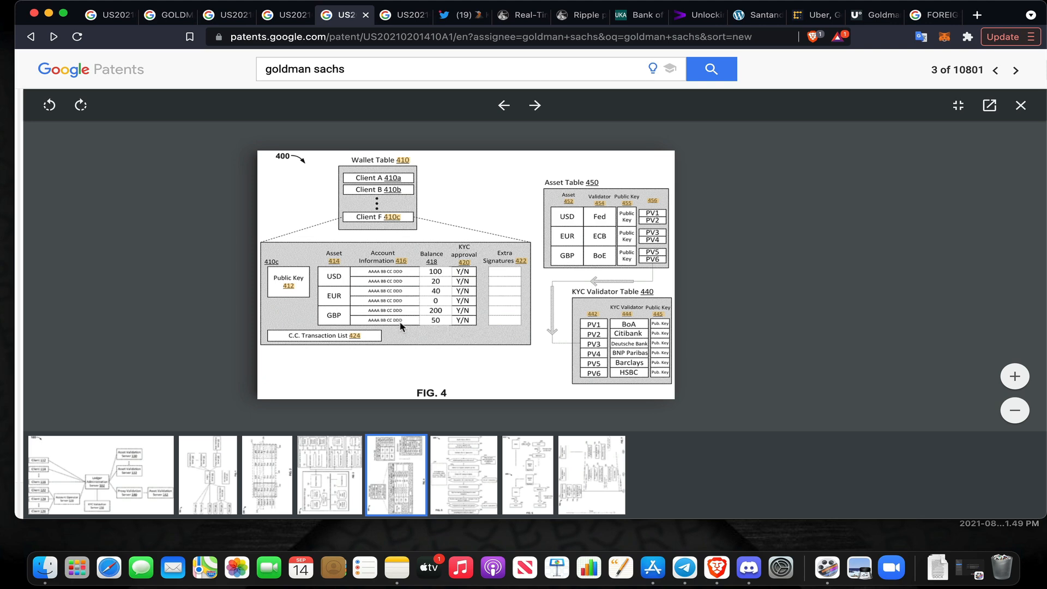
pyautogui.moveTo(457, 261)
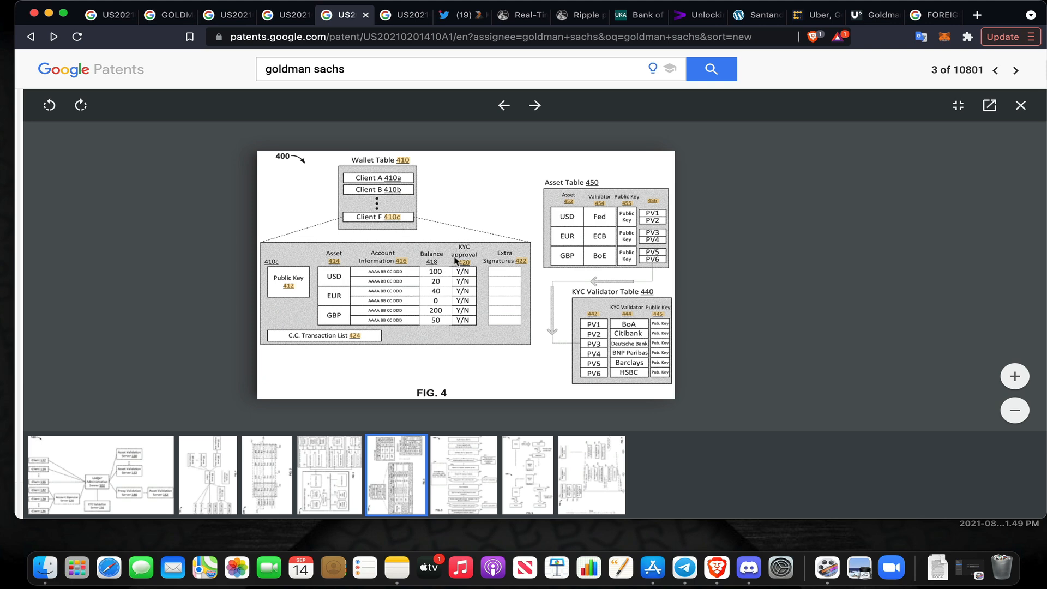
pyautogui.moveTo(439, 329)
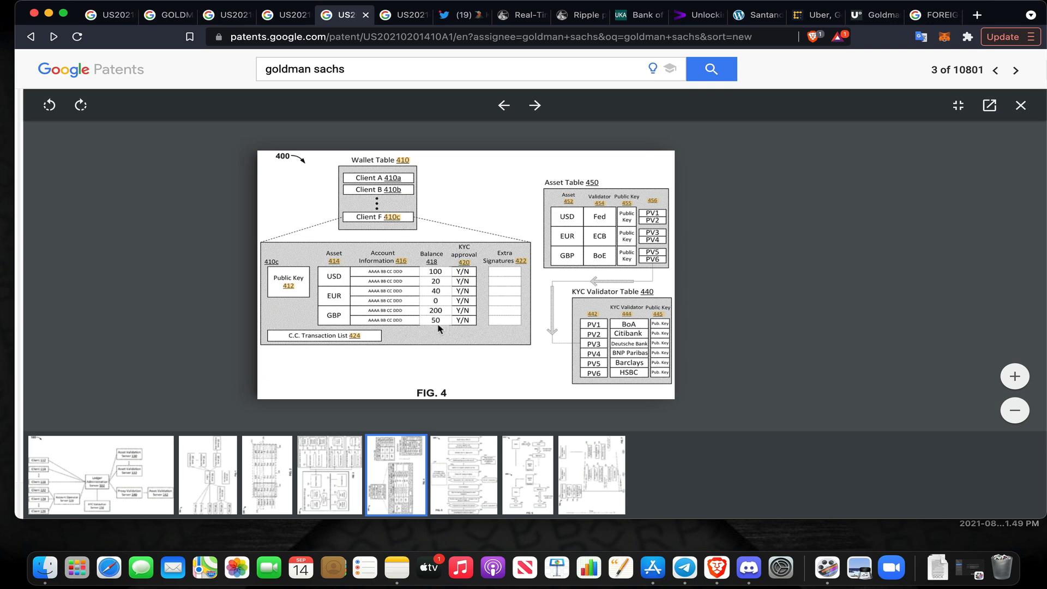
pyautogui.moveTo(576, 207)
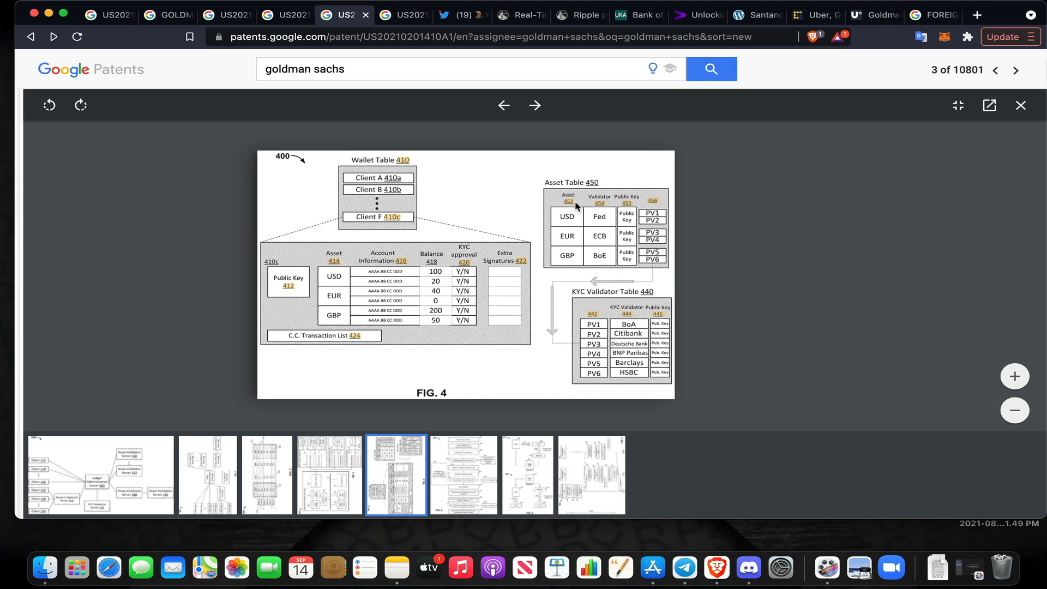
pyautogui.moveTo(611, 206)
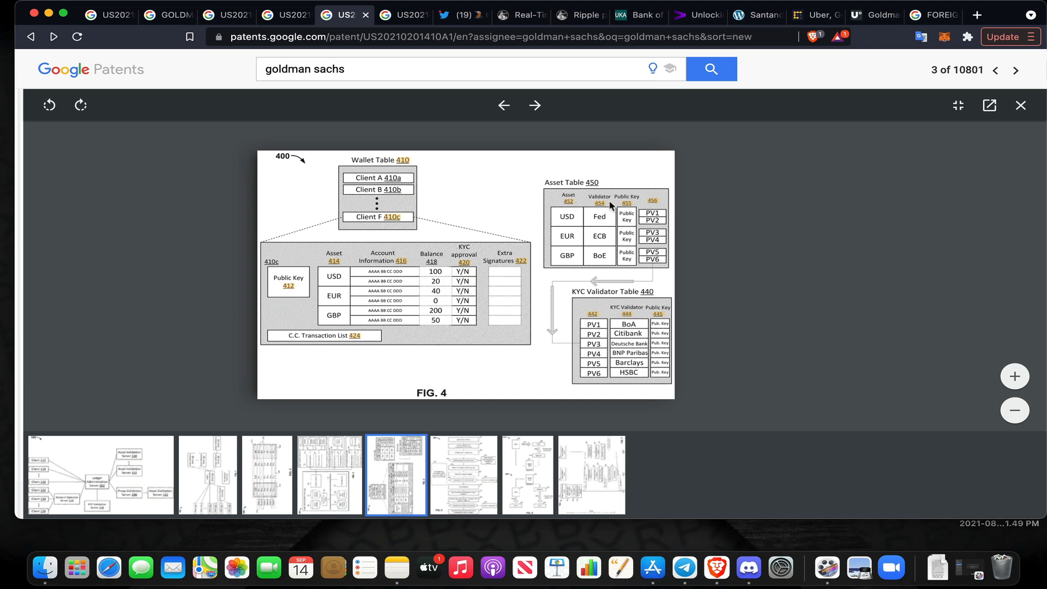
pyautogui.moveTo(609, 215)
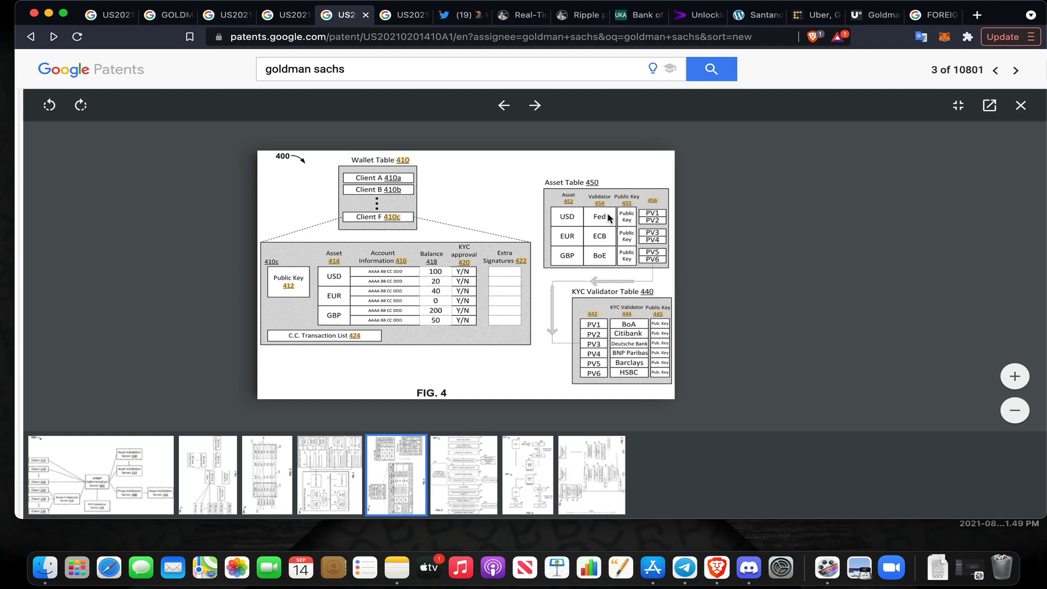
pyautogui.moveTo(608, 262)
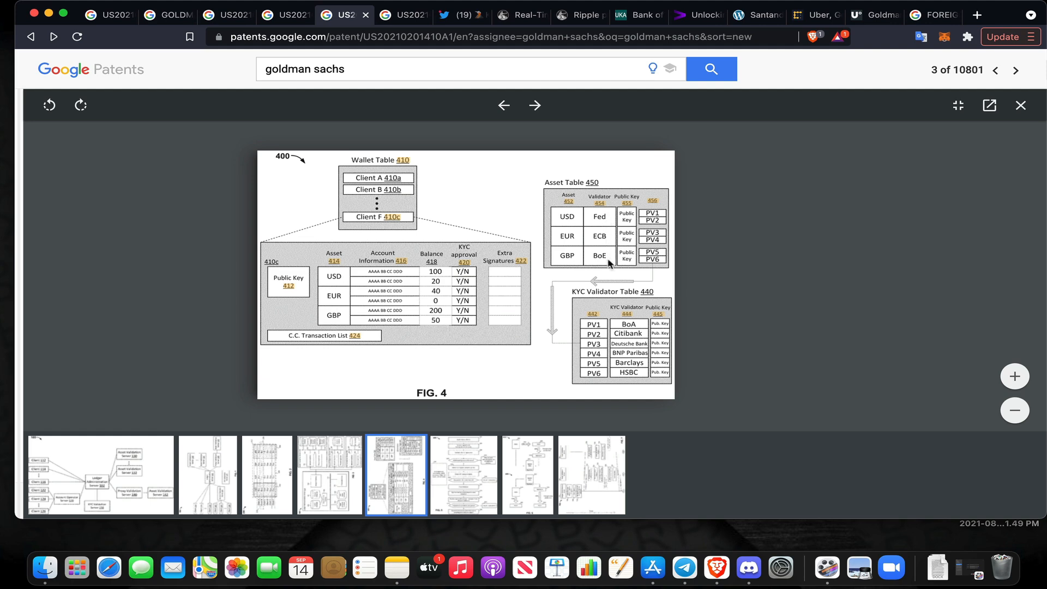
pyautogui.moveTo(613, 305)
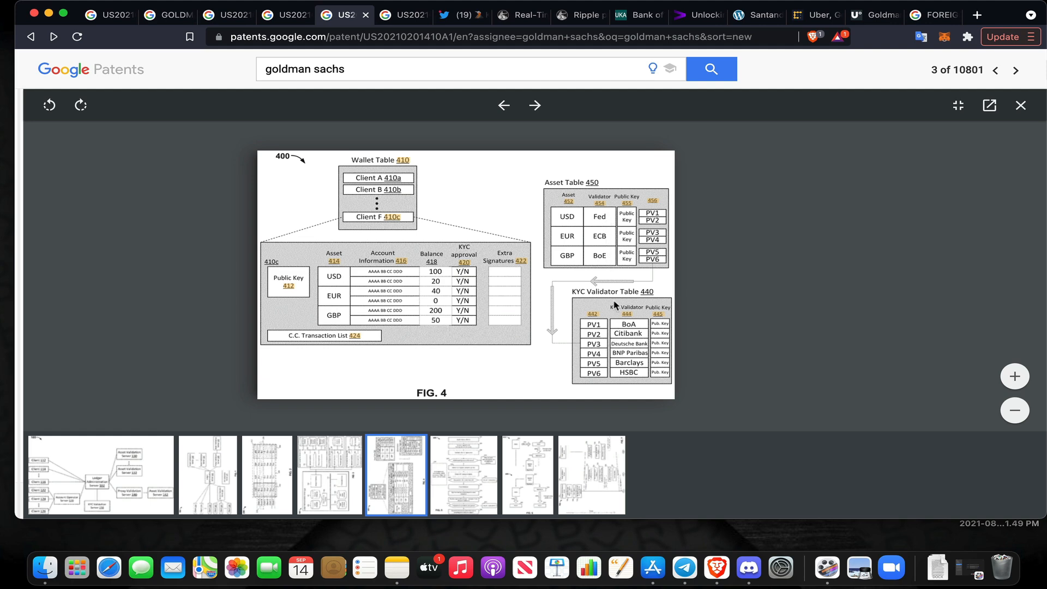
pyautogui.moveTo(644, 339)
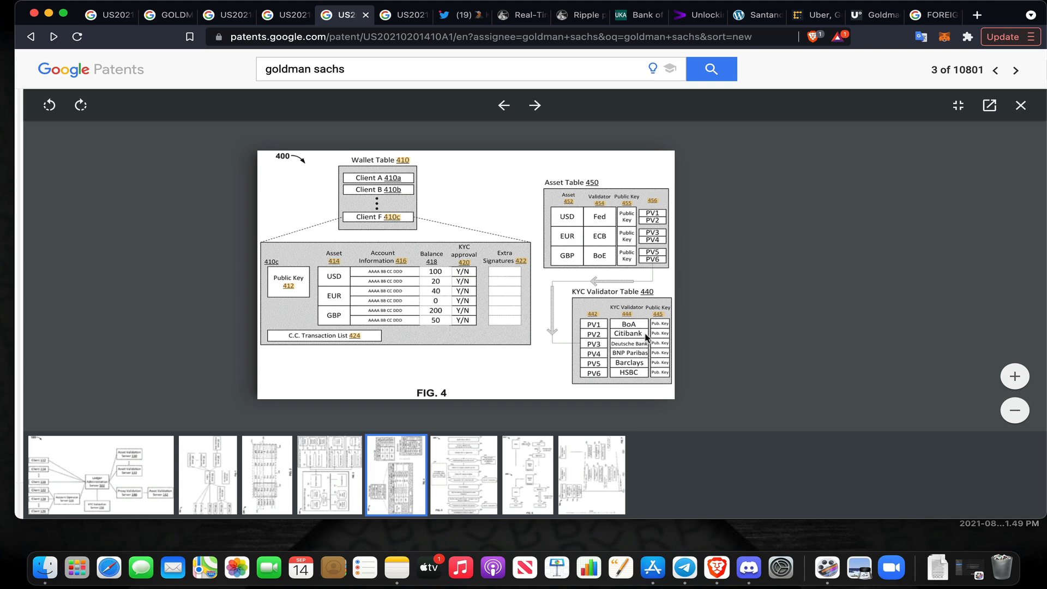
pyautogui.moveTo(648, 350)
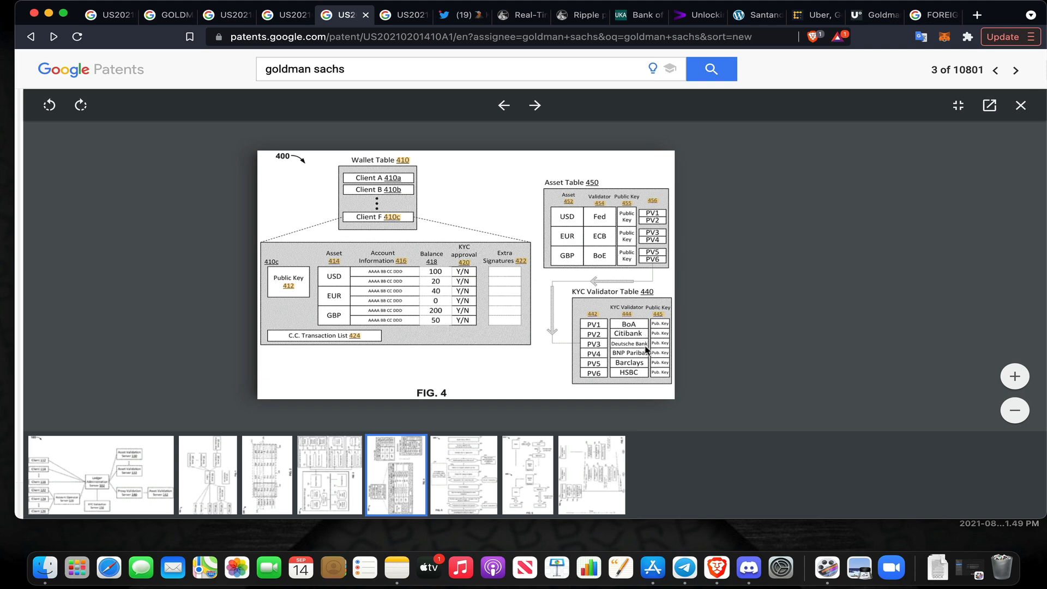
pyautogui.moveTo(648, 360)
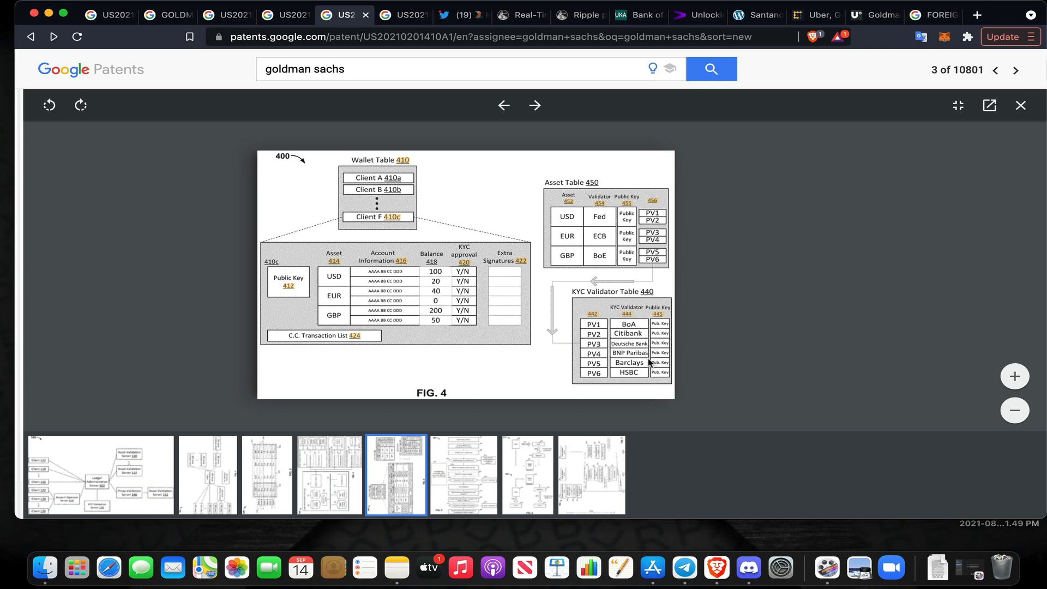
pyautogui.moveTo(639, 380)
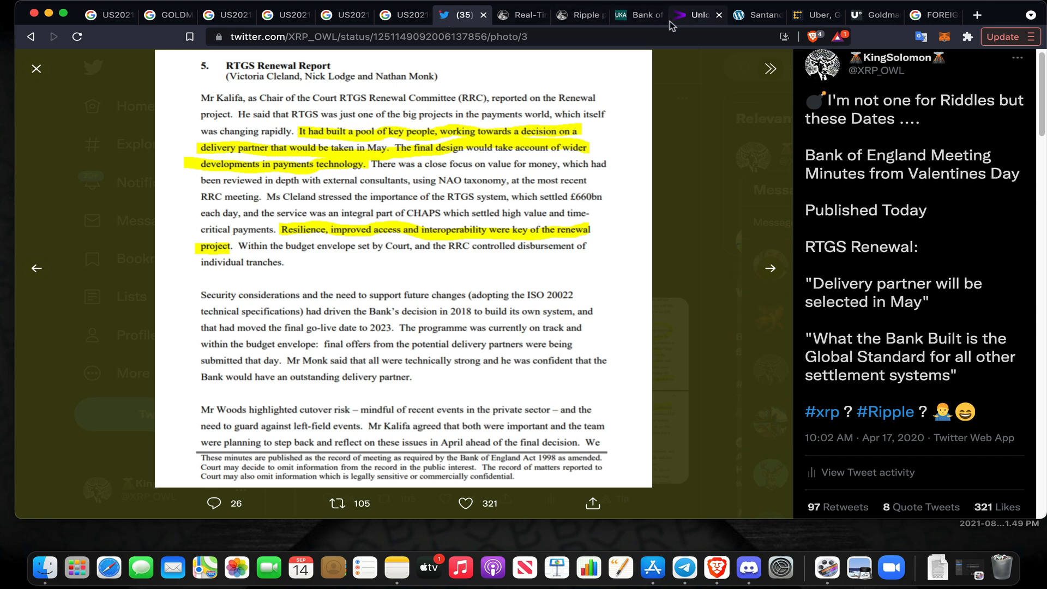
pyautogui.moveTo(815, 14)
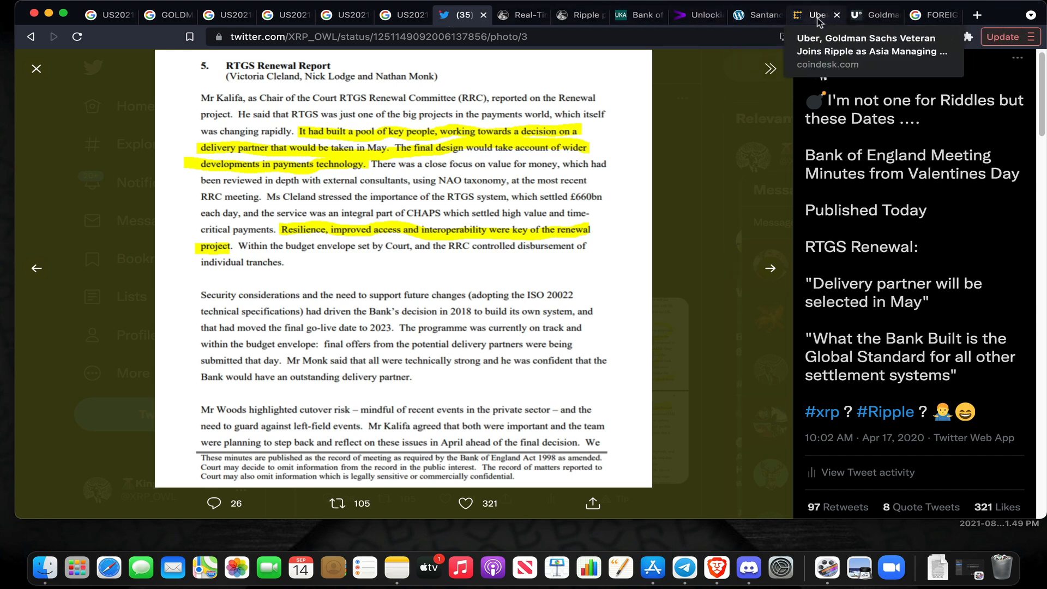
# Switch tabs, landing on the U.Today article about Goldman Sachs calling crypto not viable
pyautogui.click(813, 15)
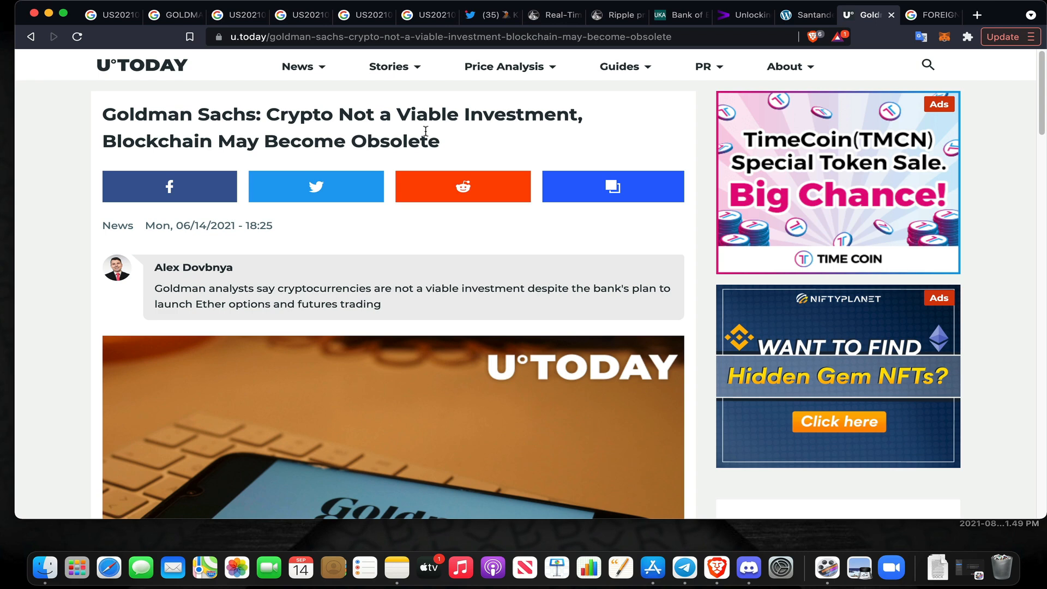
pyautogui.moveTo(250, 256)
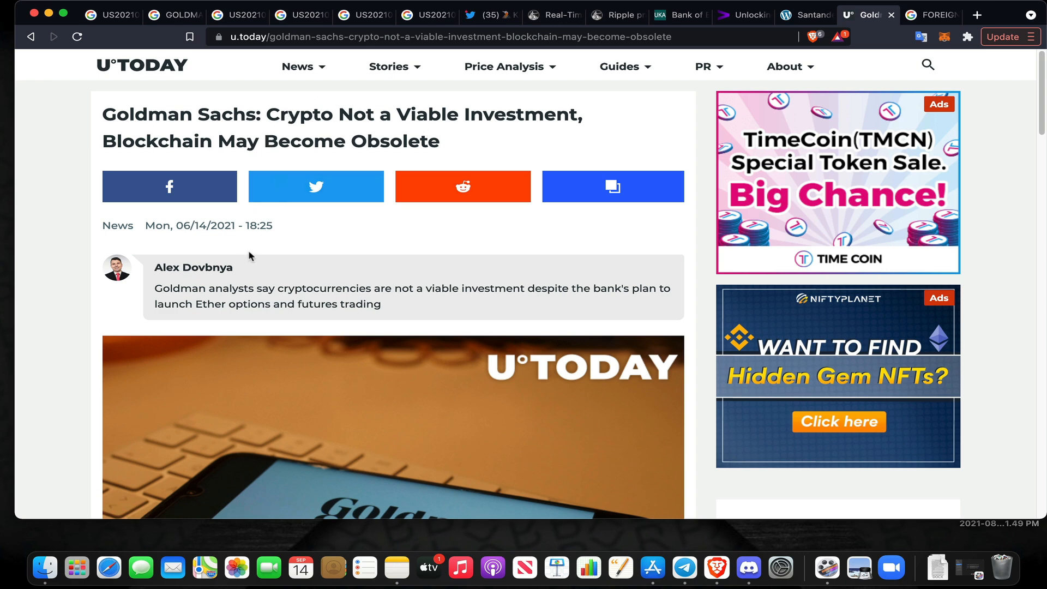
pyautogui.moveTo(173, 142)
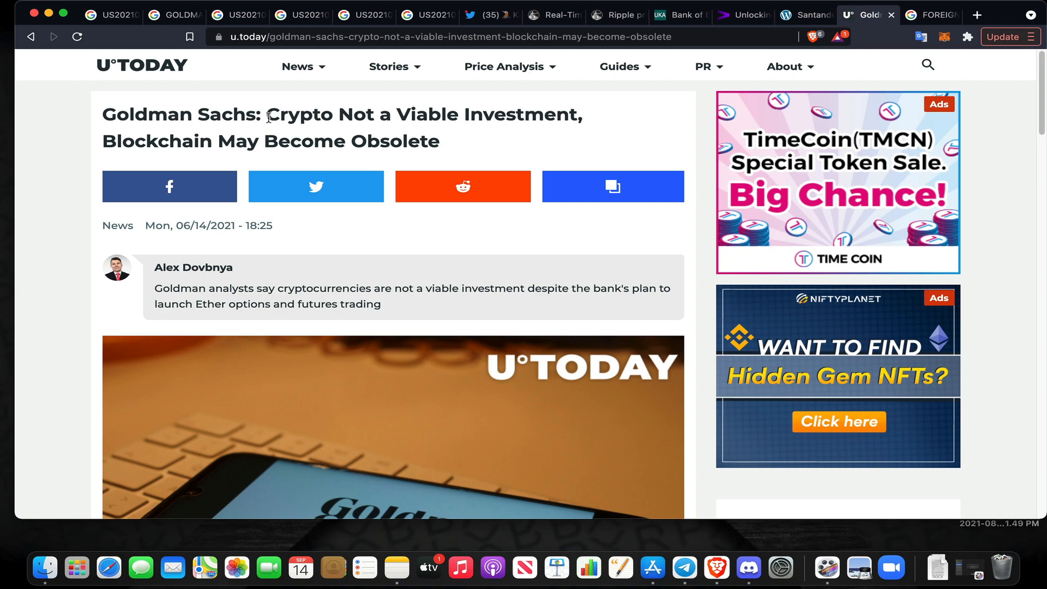
# Switch to the 'Goldman Sachs how much volume' Google results showing US$2.1 trillion AUM
pyautogui.click(167, 15)
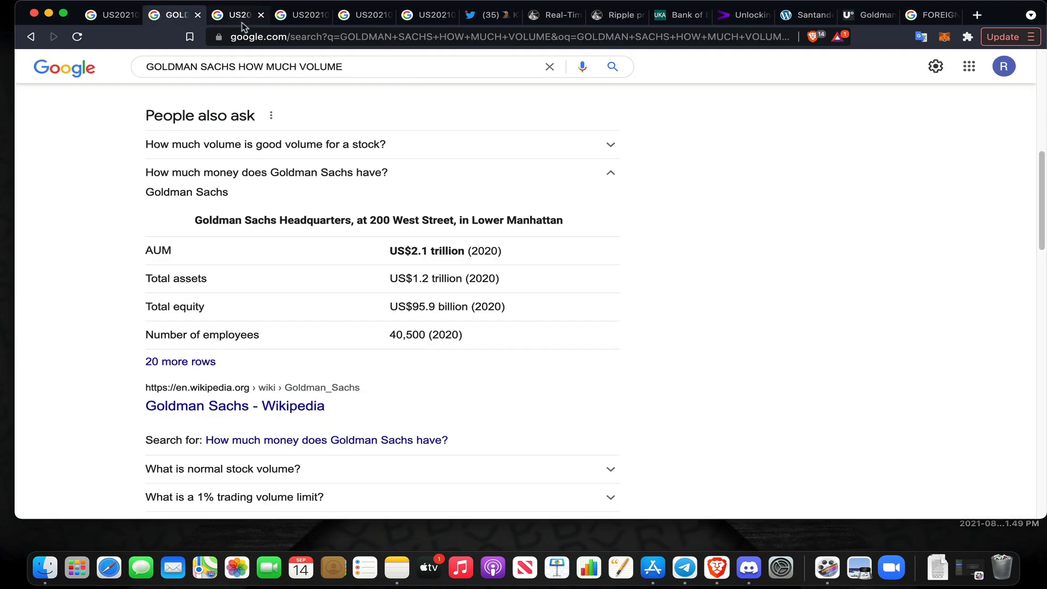
# Glance at the patent, read U.Today's blockchain-obsolescence passages, then return to the patent
pyautogui.click(238, 15)
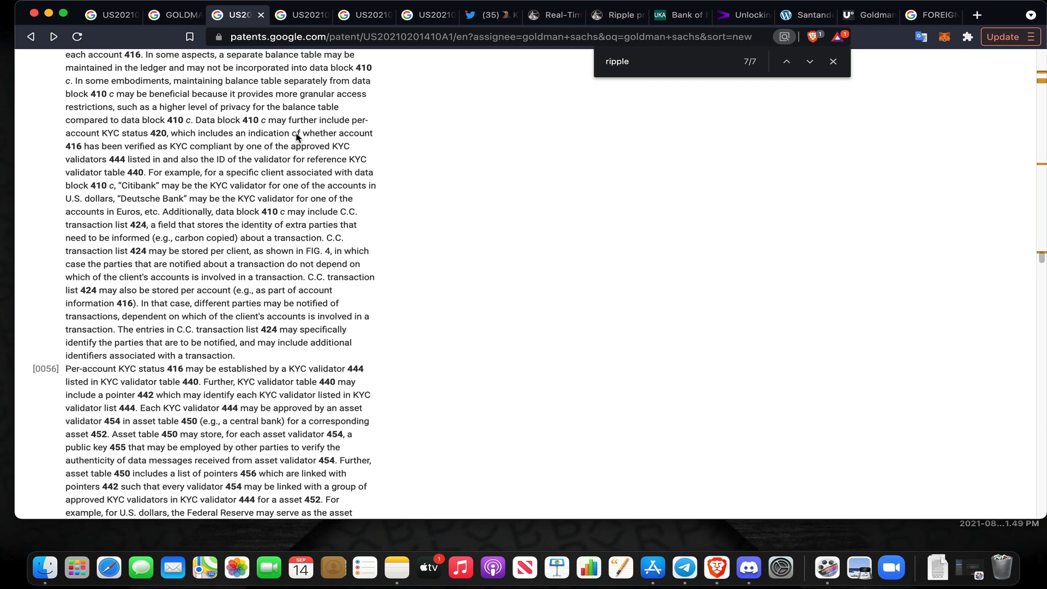
pyautogui.moveTo(826, 15)
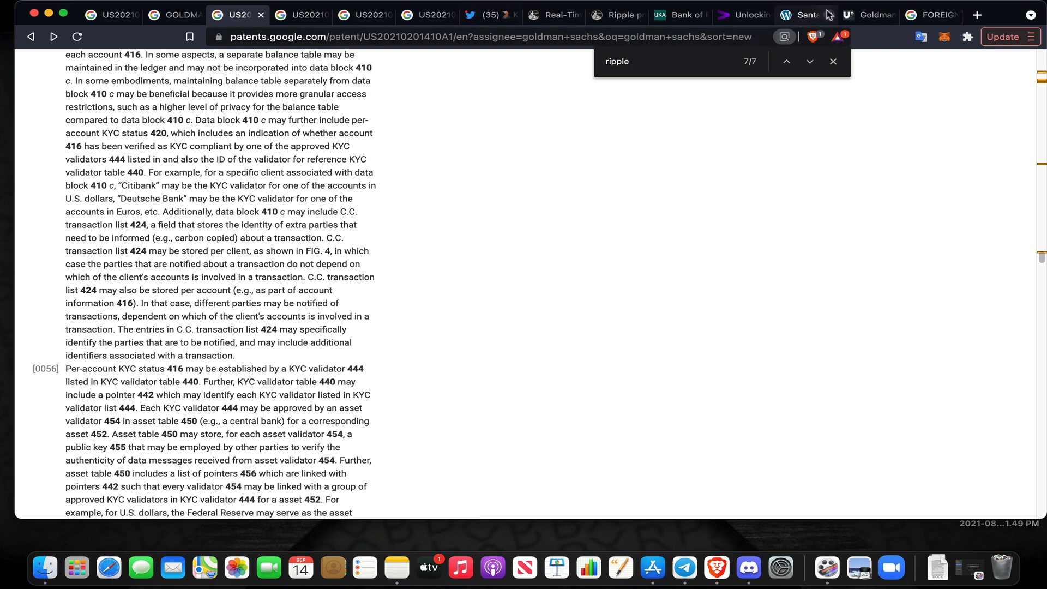
pyautogui.click(868, 15)
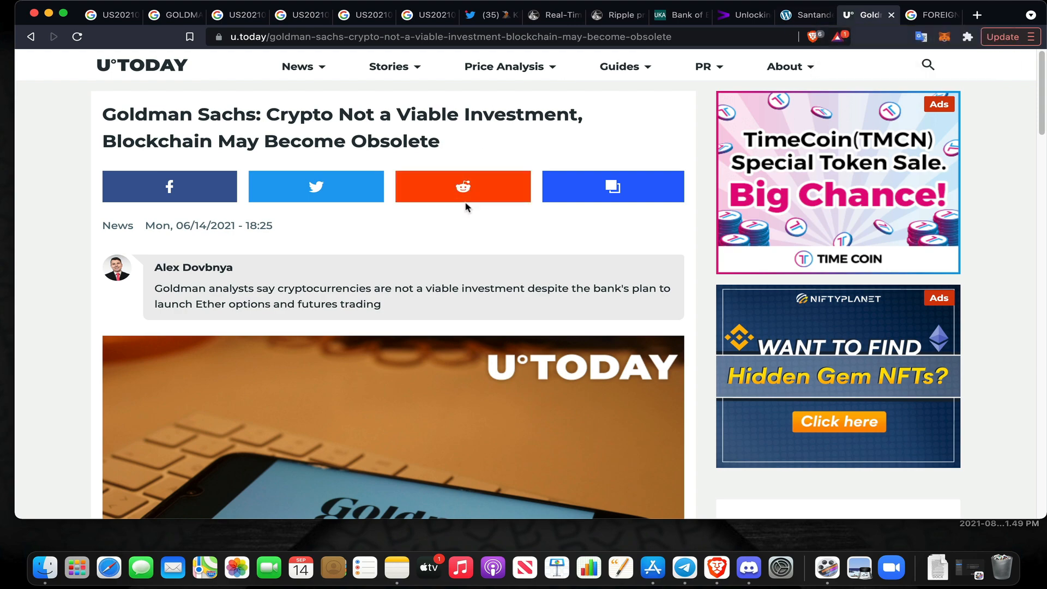
pyautogui.scroll(-3)
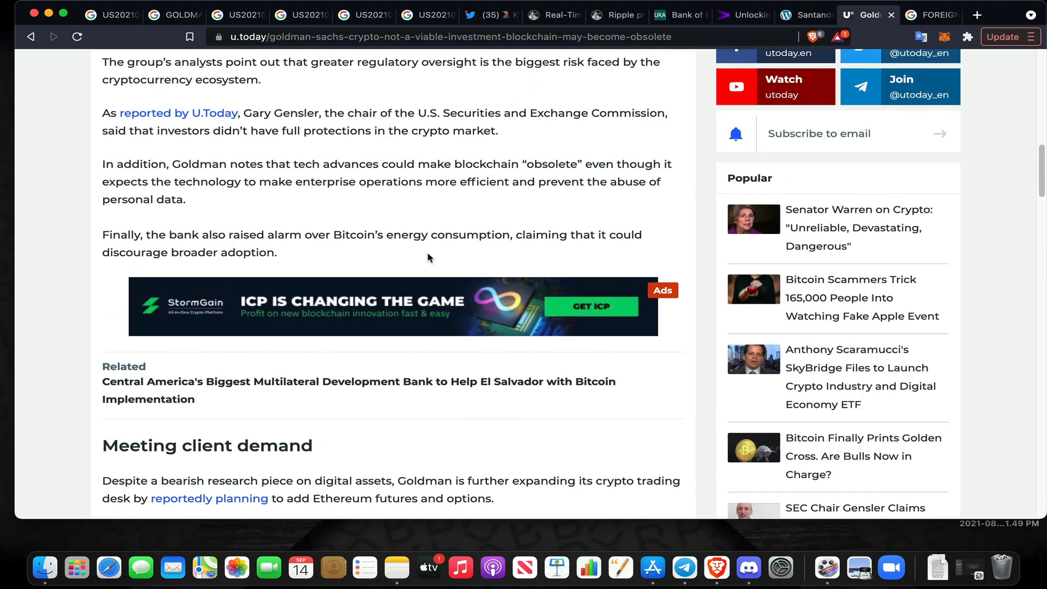
pyautogui.moveTo(418, 159)
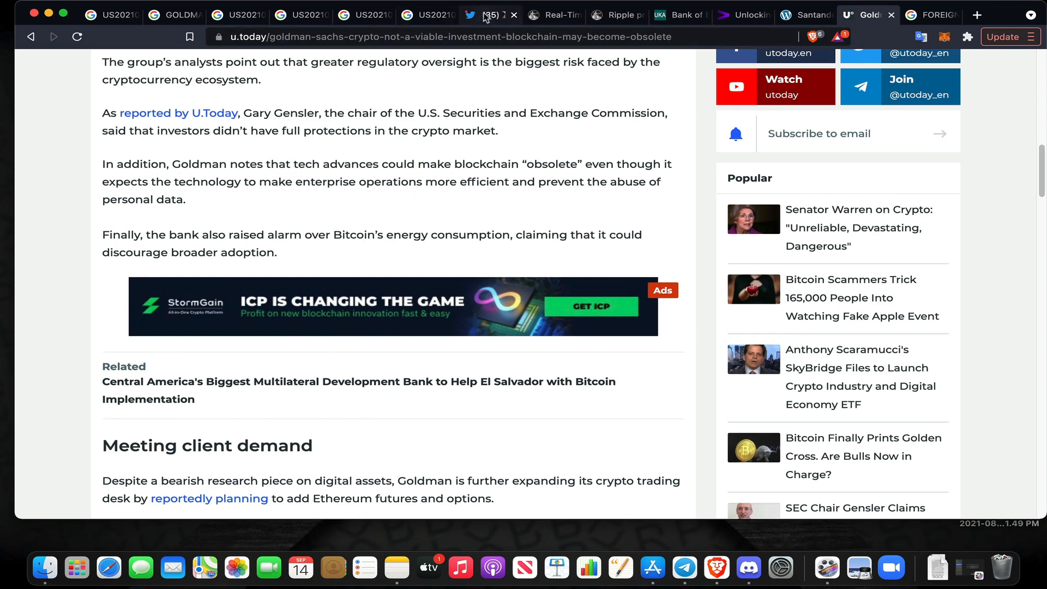
pyautogui.click(554, 14)
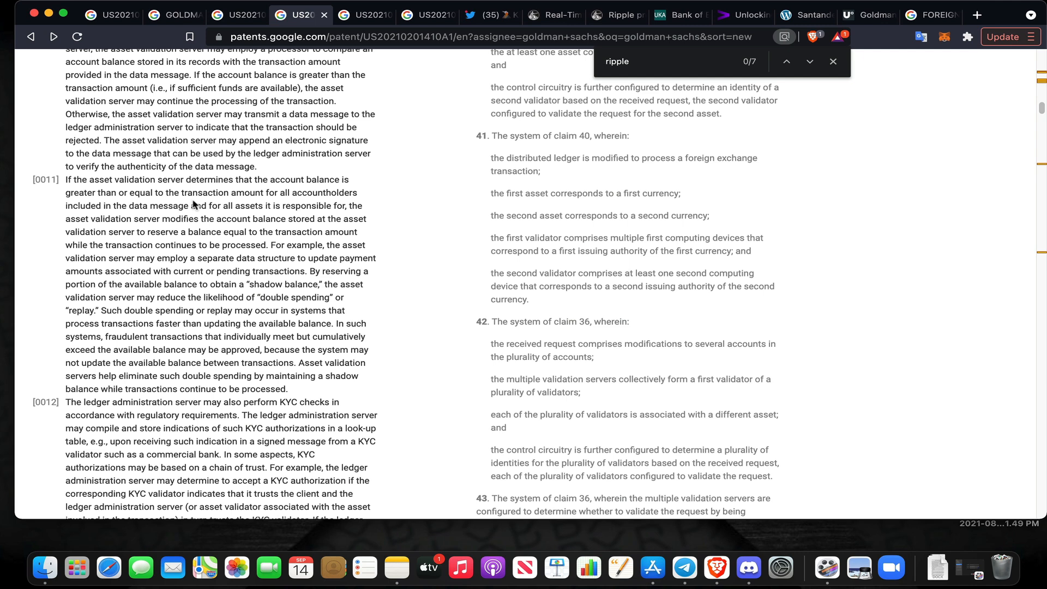
pyautogui.moveTo(199, 208)
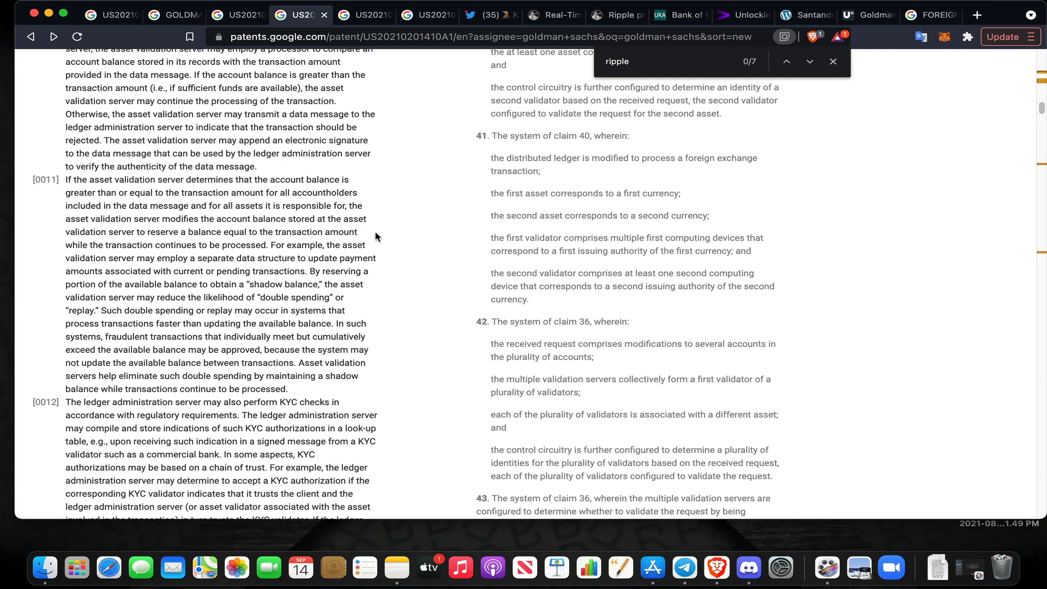
pyautogui.moveTo(376, 234)
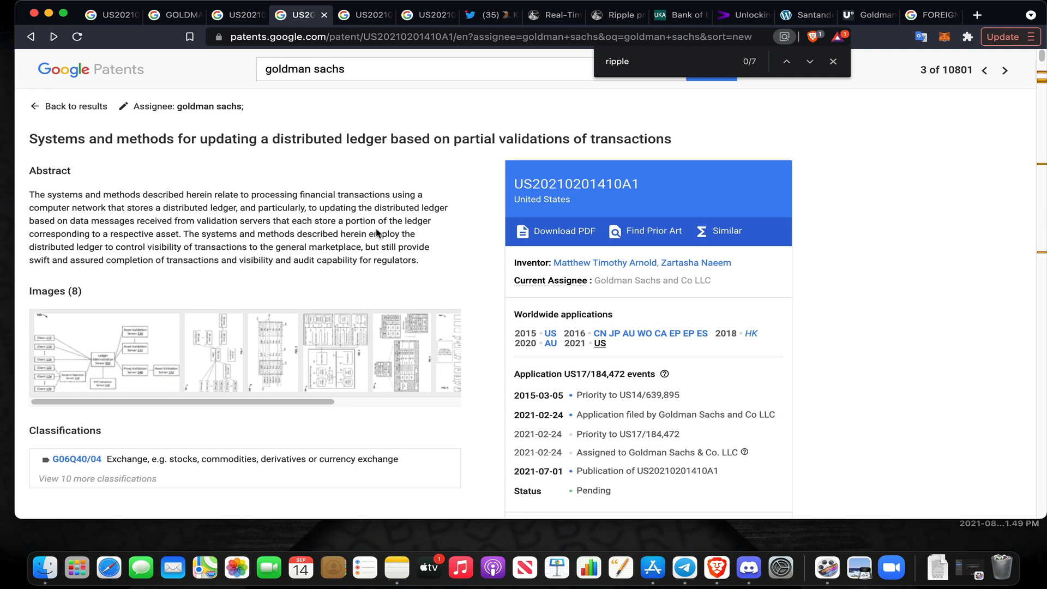
pyautogui.moveTo(592, 205)
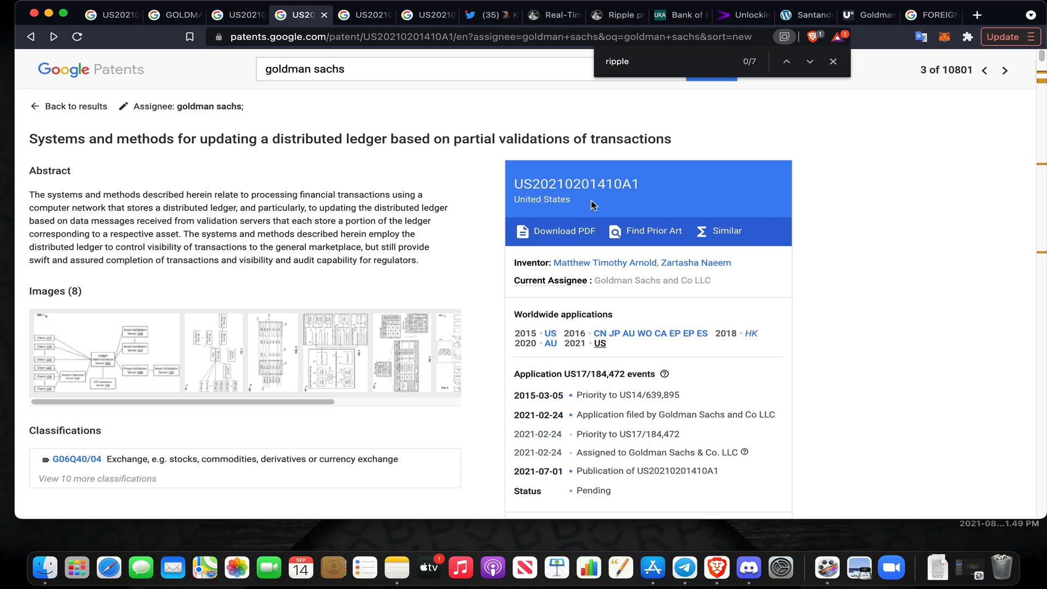
# Review paragraph [0003]'s two Ripple matches, then view the Bank of England RTGS minutes tweet
pyautogui.scroll(-3)
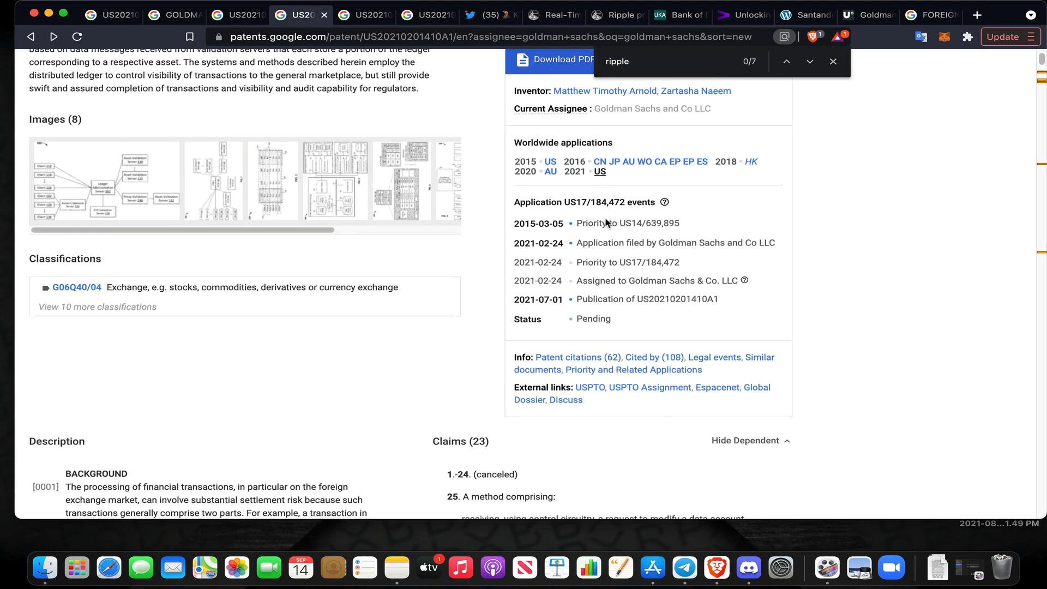
pyautogui.scroll(-3)
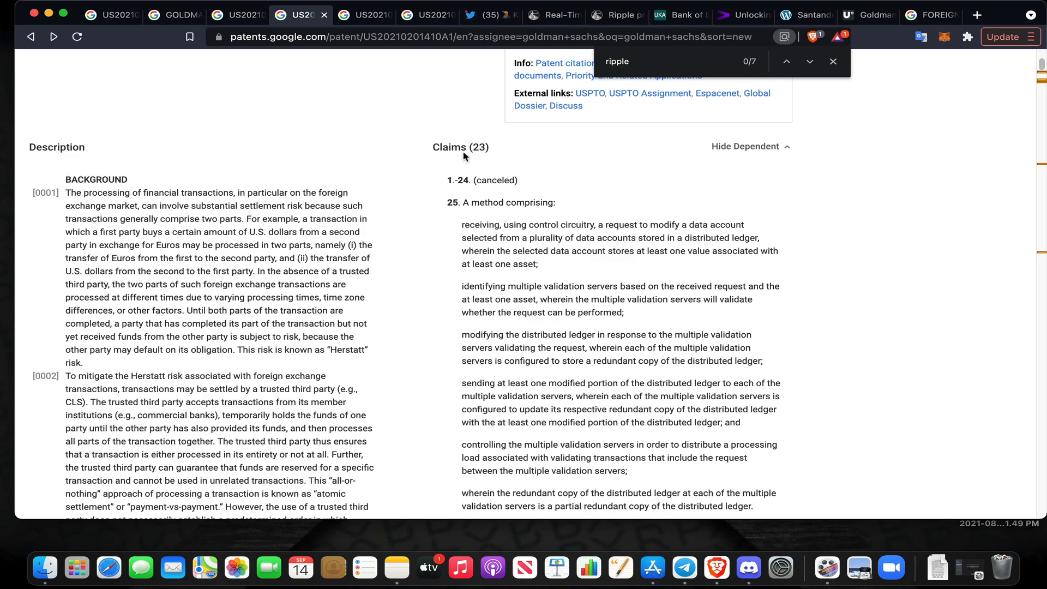
pyautogui.scroll(-3)
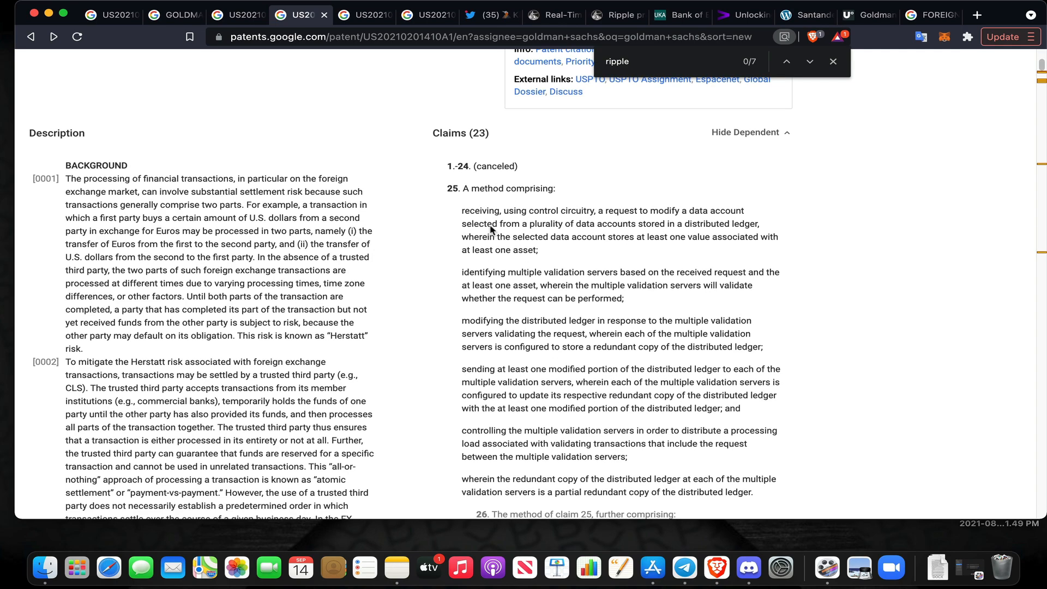
pyautogui.scroll(-3)
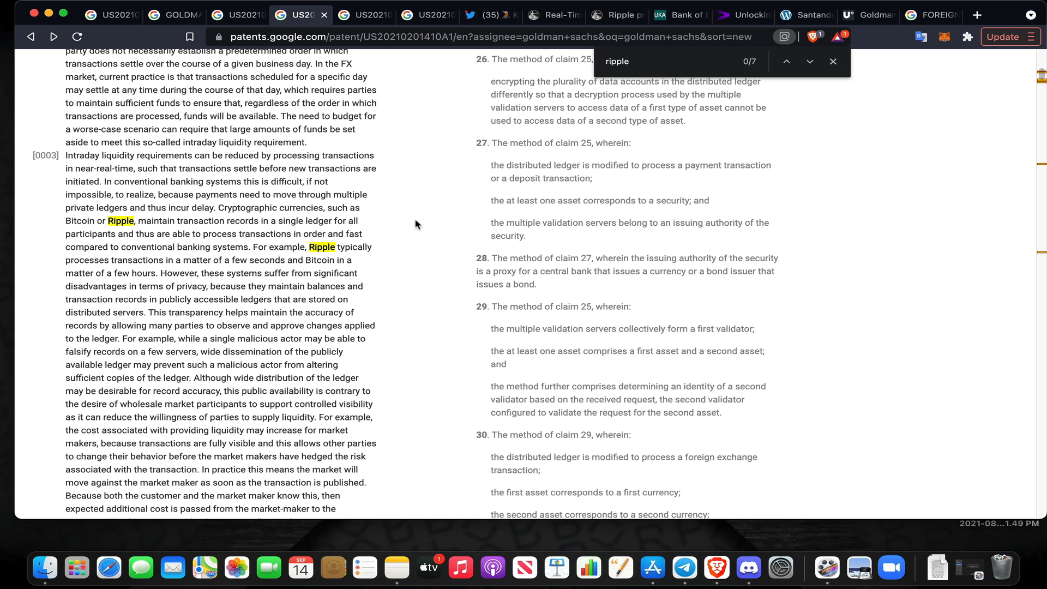
pyautogui.moveTo(411, 228)
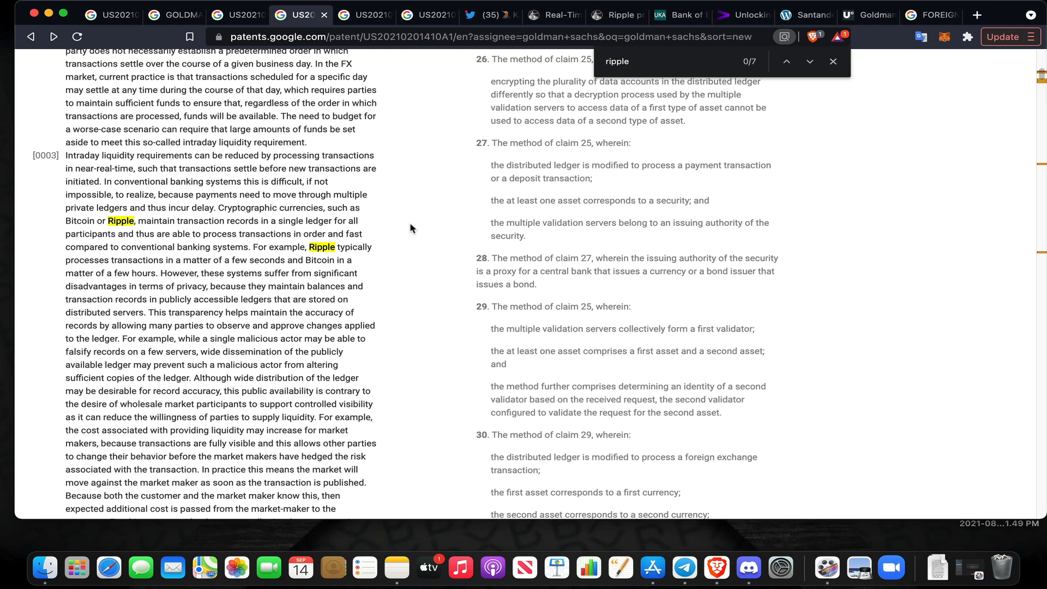
pyautogui.moveTo(631, 80)
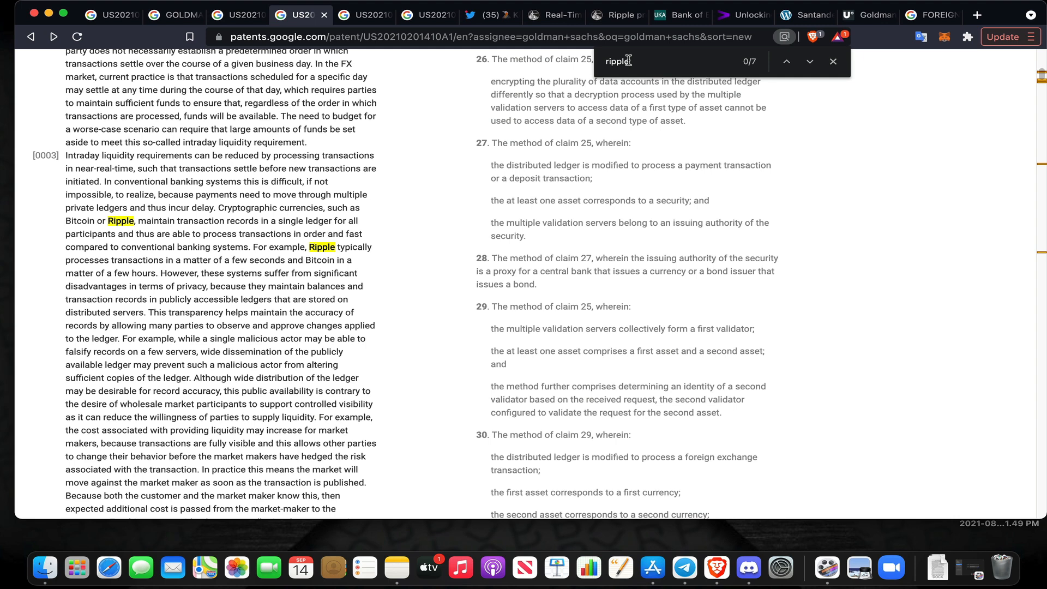
pyautogui.click(487, 15)
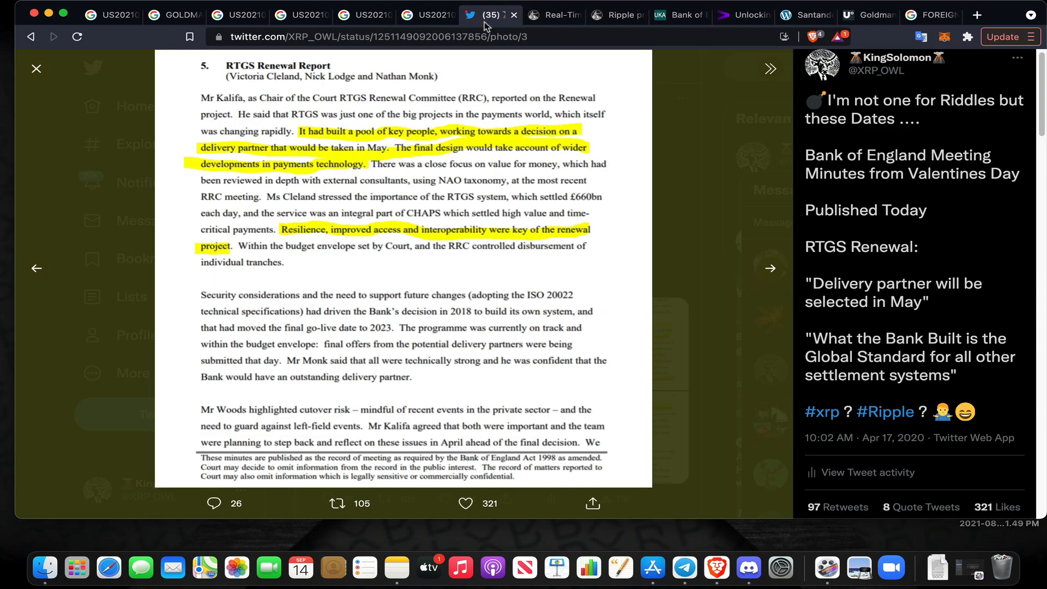
# Switch to the Bank of England RTGS and CHAPS Annual Report 2020/21 PDF
pyautogui.click(553, 15)
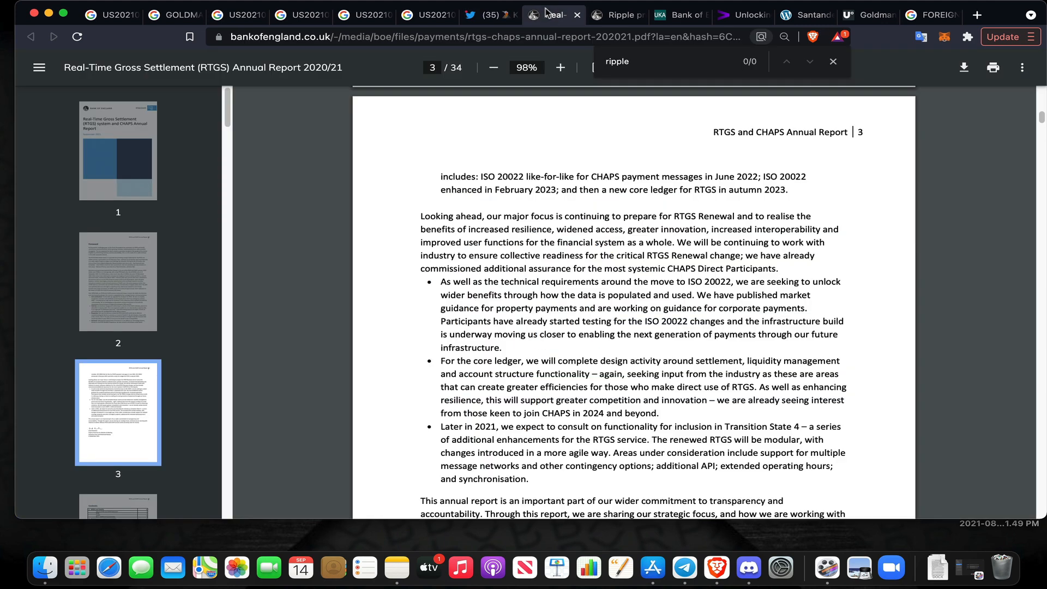
pyautogui.moveTo(546, 15)
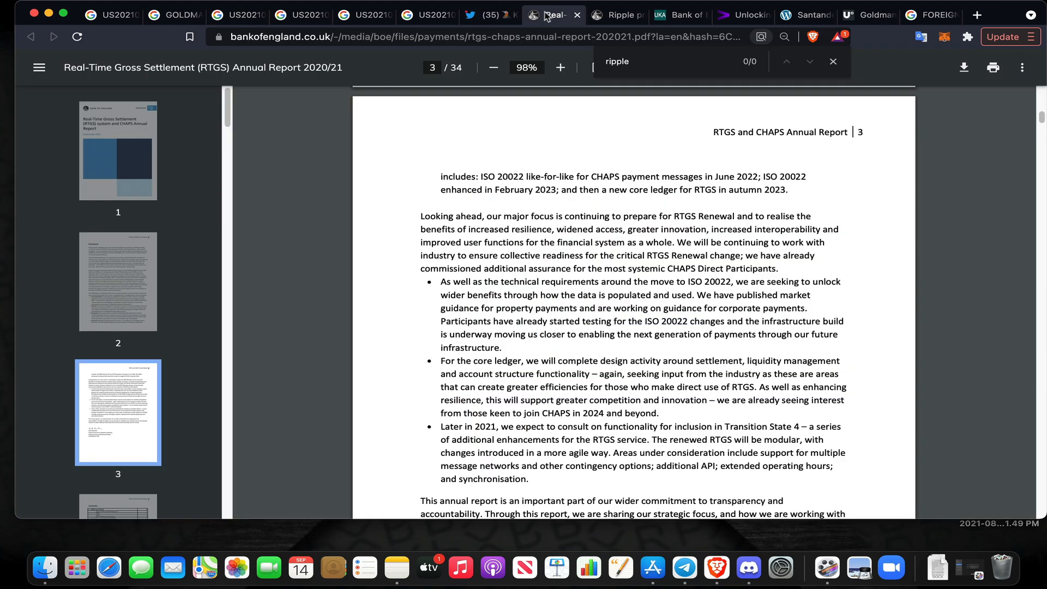
pyautogui.moveTo(713, 231)
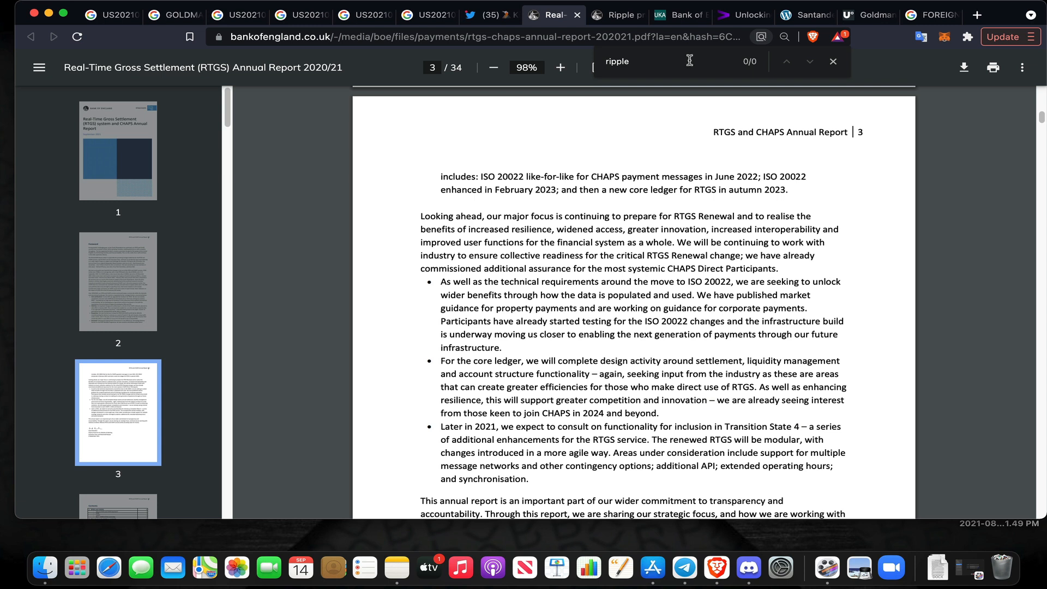
pyautogui.moveTo(678, 52)
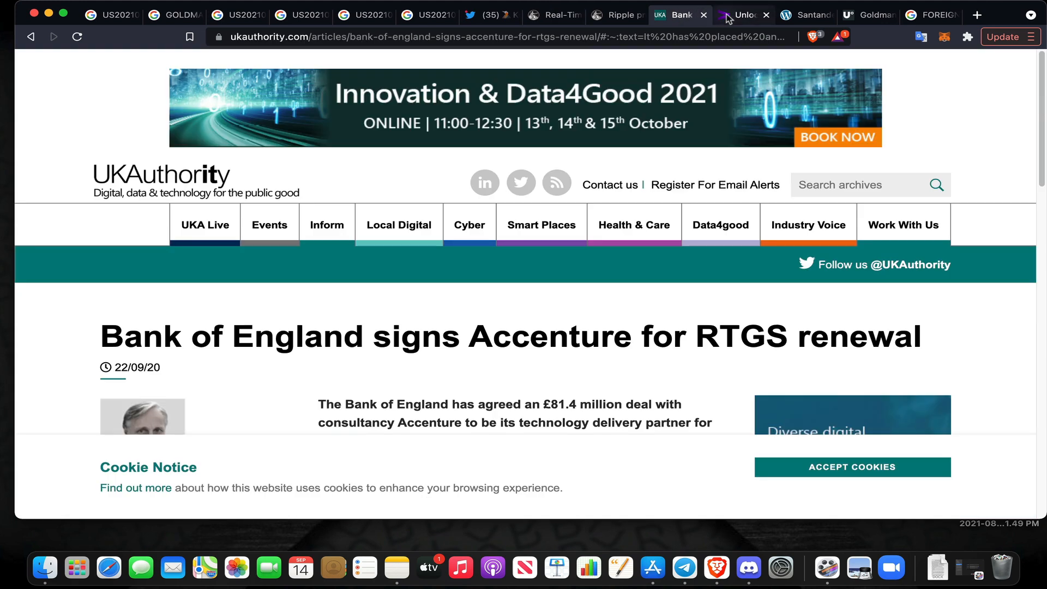
# Check the Accenture brochure and ReiseBank 'Faster To Market' heading, then return to the Bank of England report
pyautogui.click(742, 14)
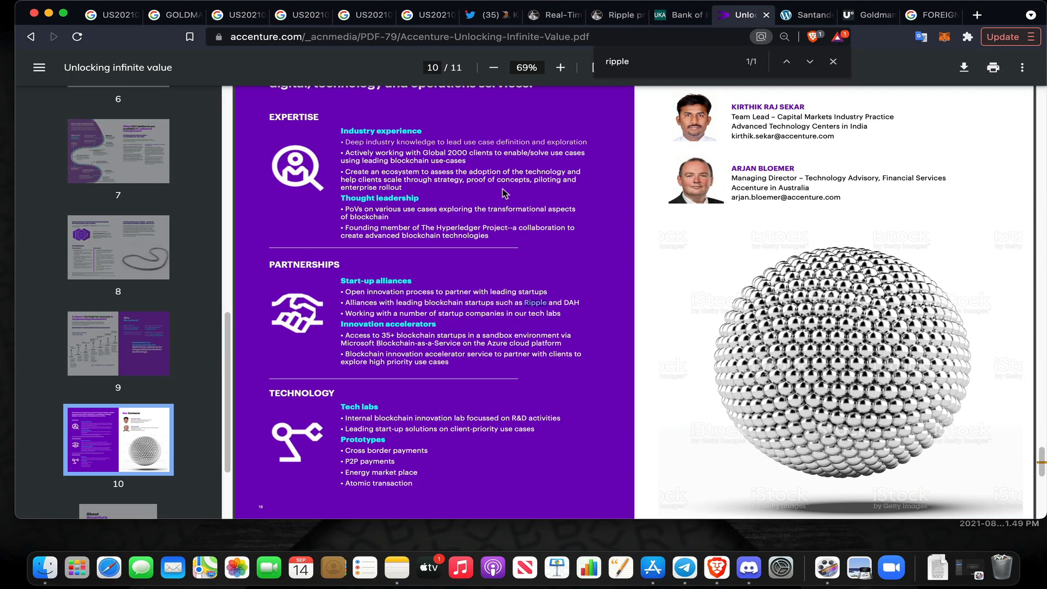
pyautogui.click(806, 15)
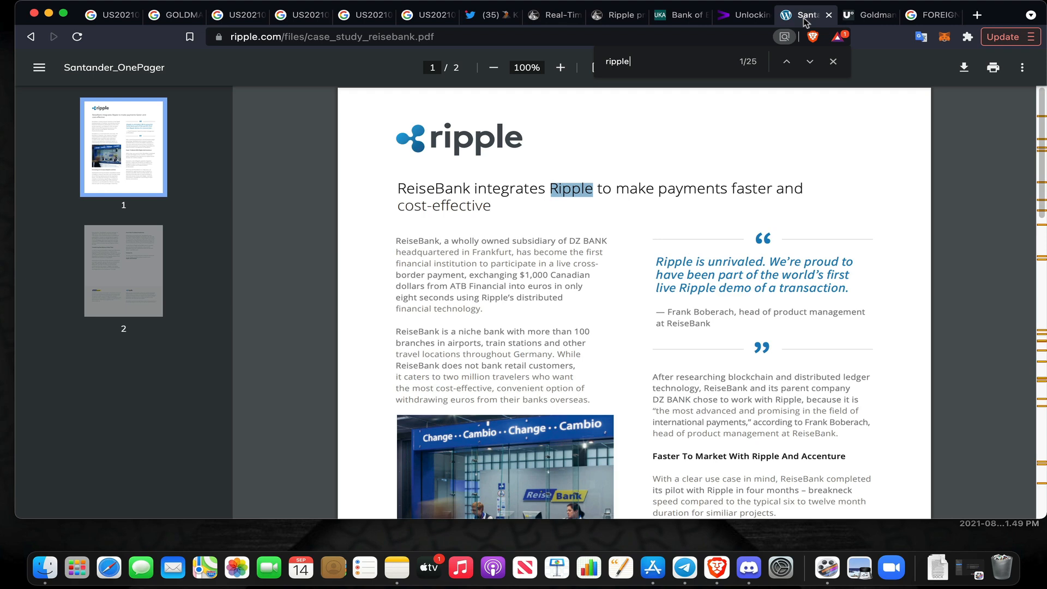
pyautogui.moveTo(443, 127)
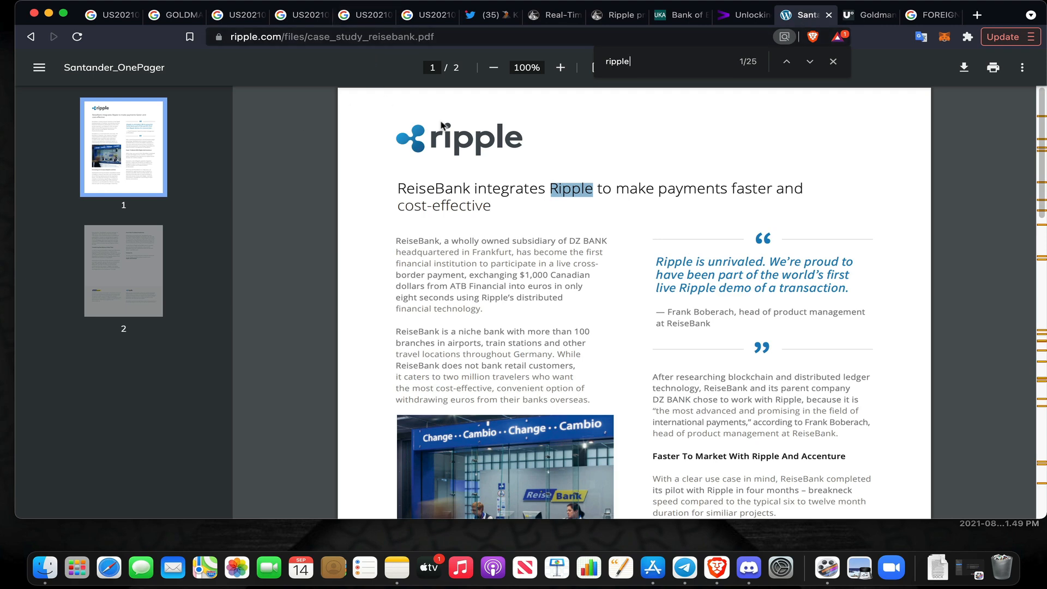
pyautogui.moveTo(469, 197)
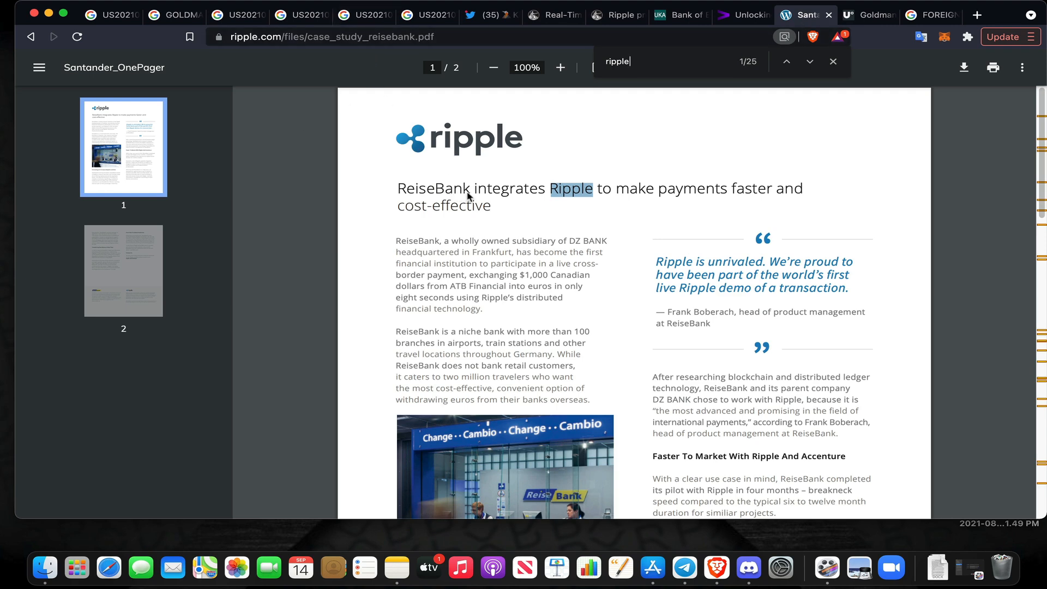
pyautogui.scroll(-3)
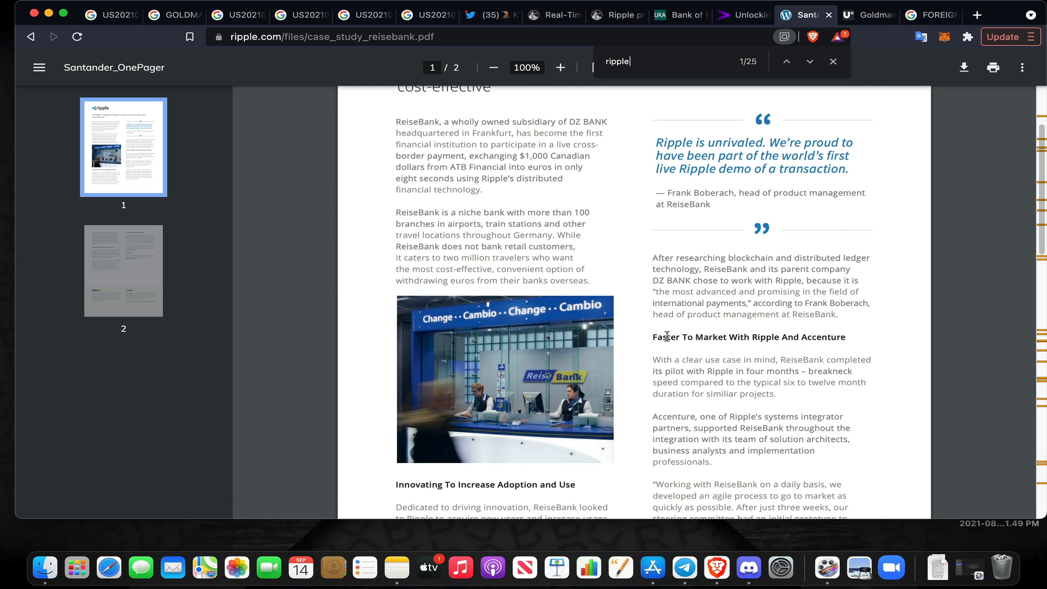
pyautogui.doubleClick(748, 337)
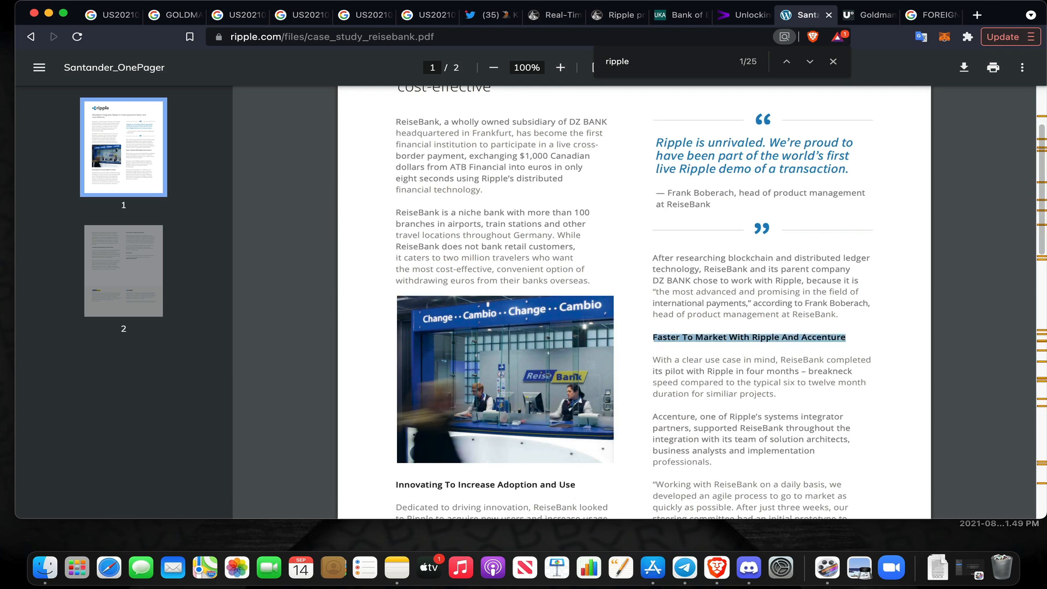
pyautogui.click(616, 14)
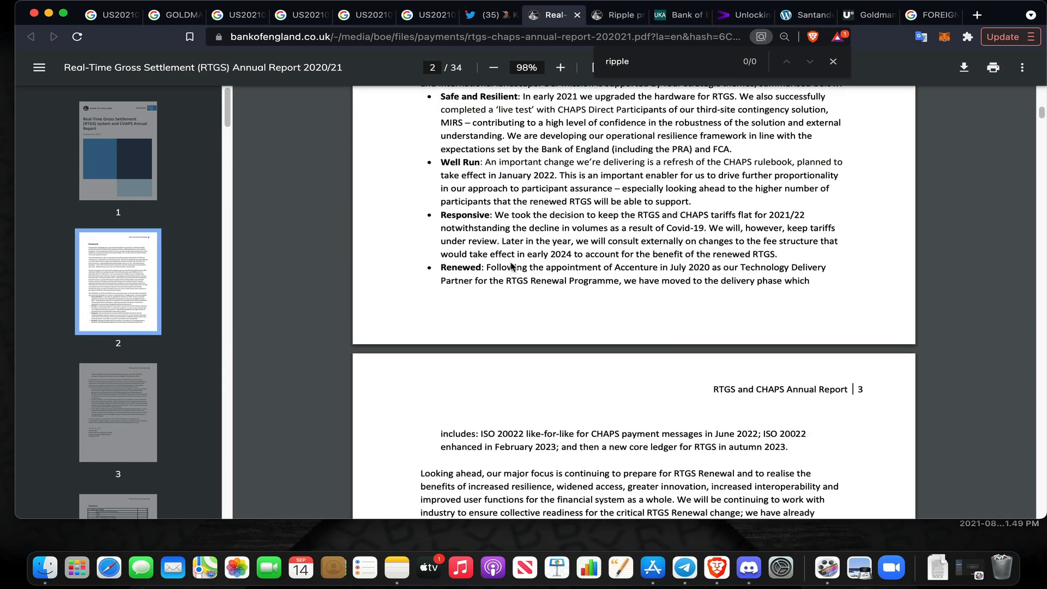
pyautogui.scroll(-3)
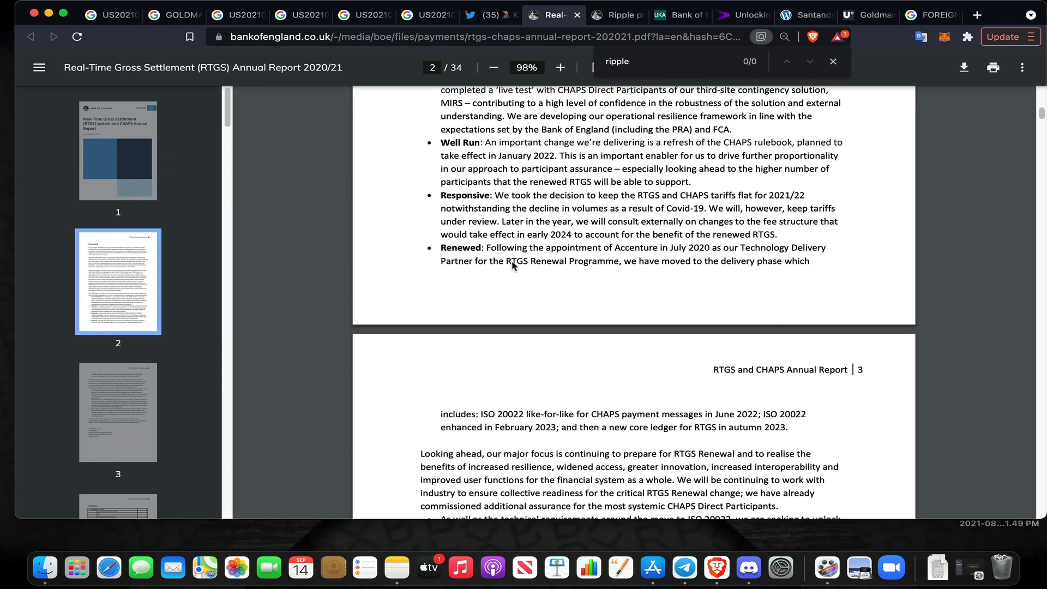
pyautogui.moveTo(545, 304)
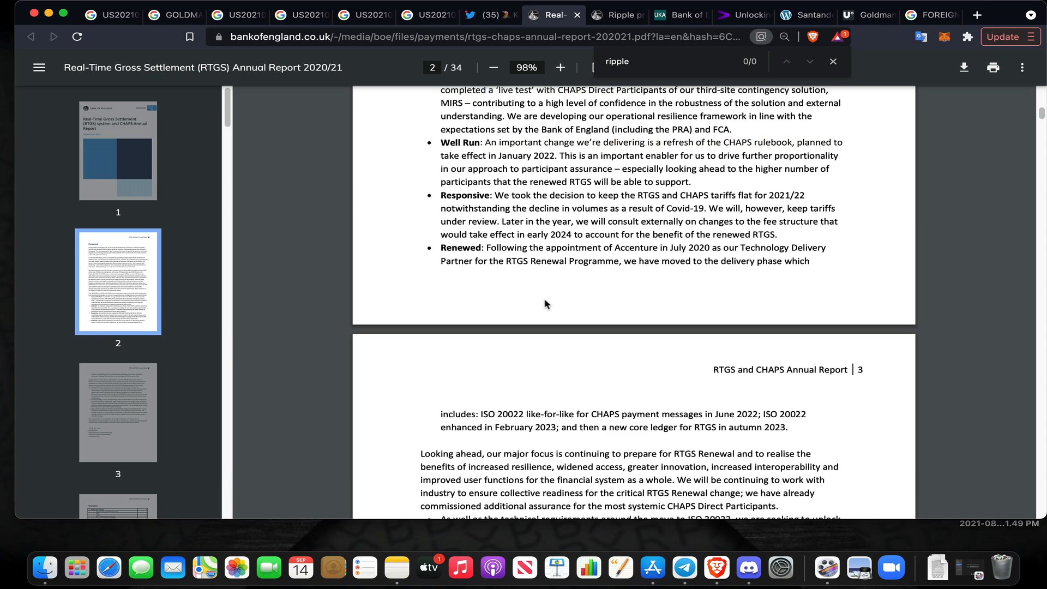
pyautogui.moveTo(583, 275)
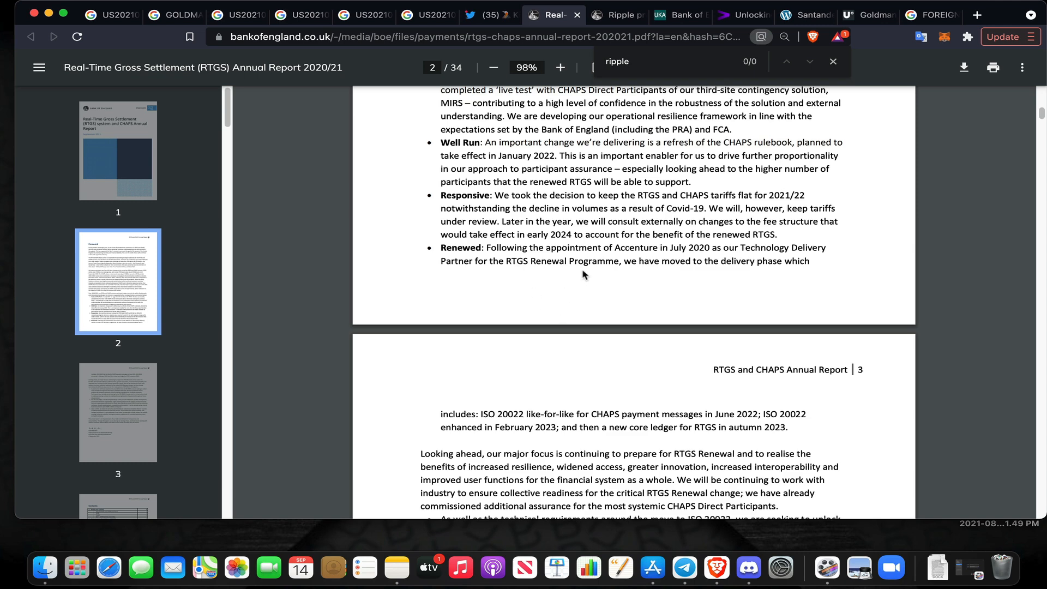
pyautogui.moveTo(618, 289)
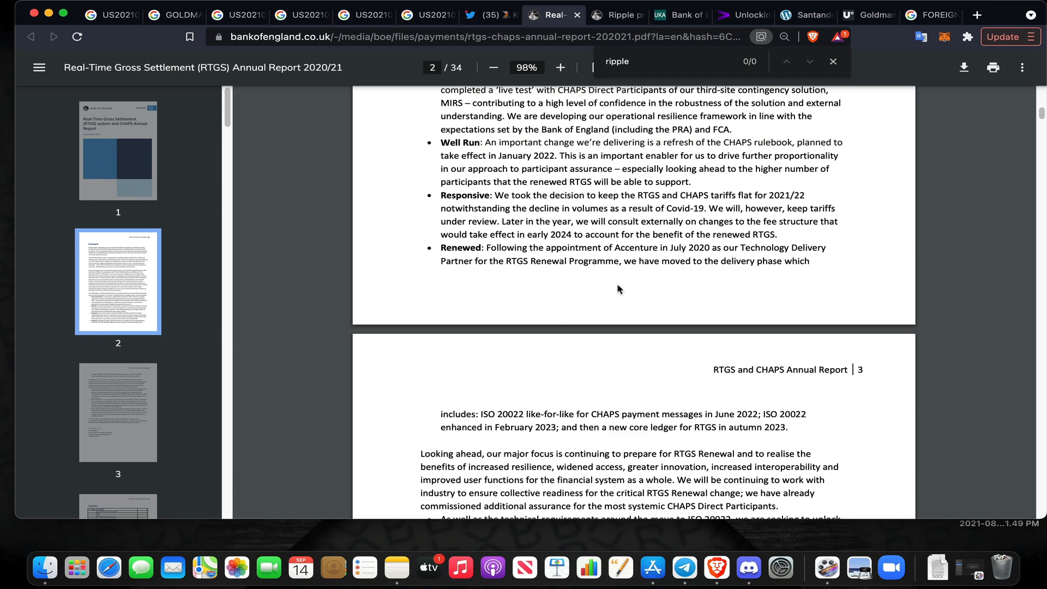
pyautogui.scroll(-3)
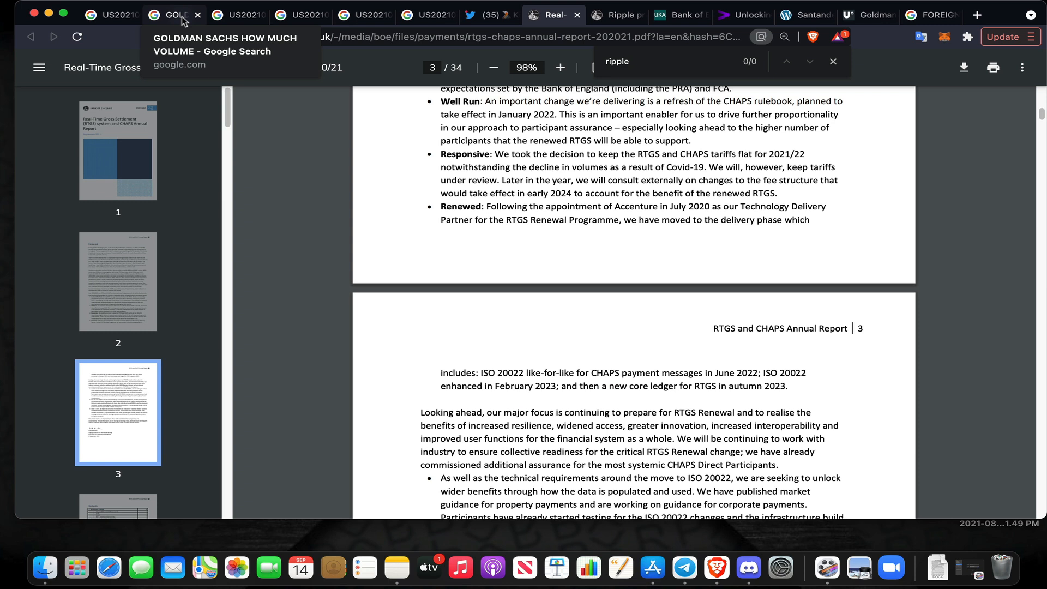
pyautogui.moveTo(184, 21)
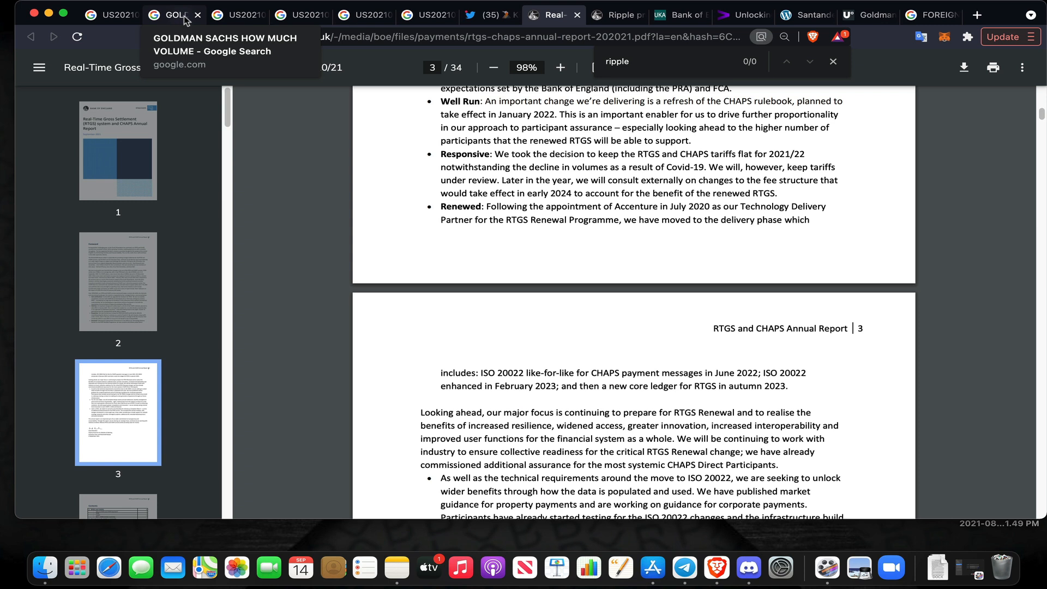